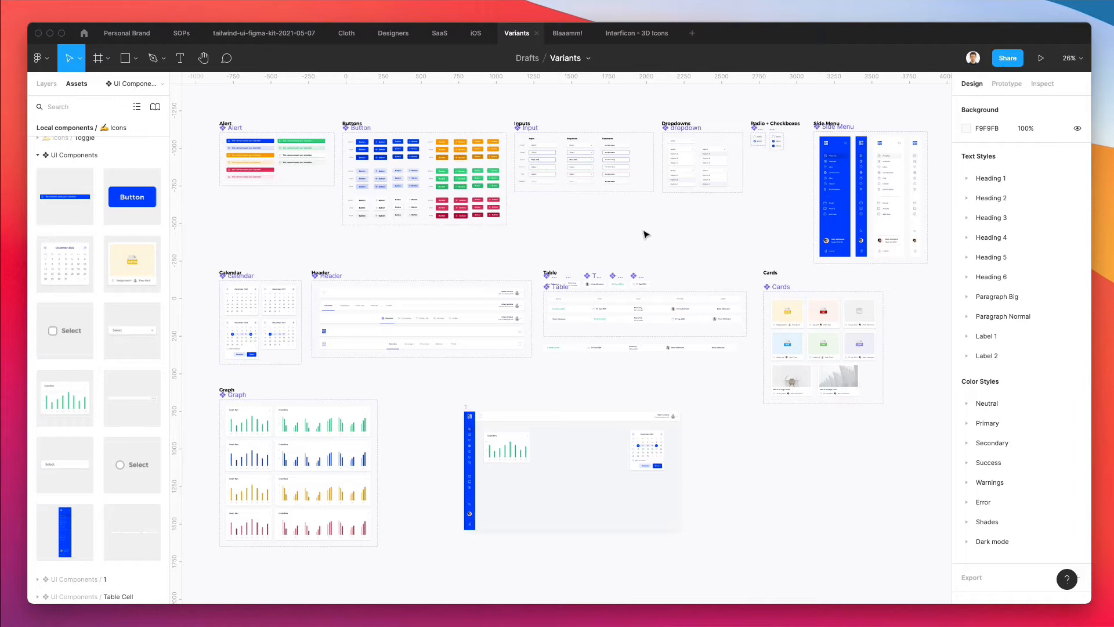
Scroll the canvas down to the dashboard mockup with the graph card and December 2022 calendar
scroll(down, 3)
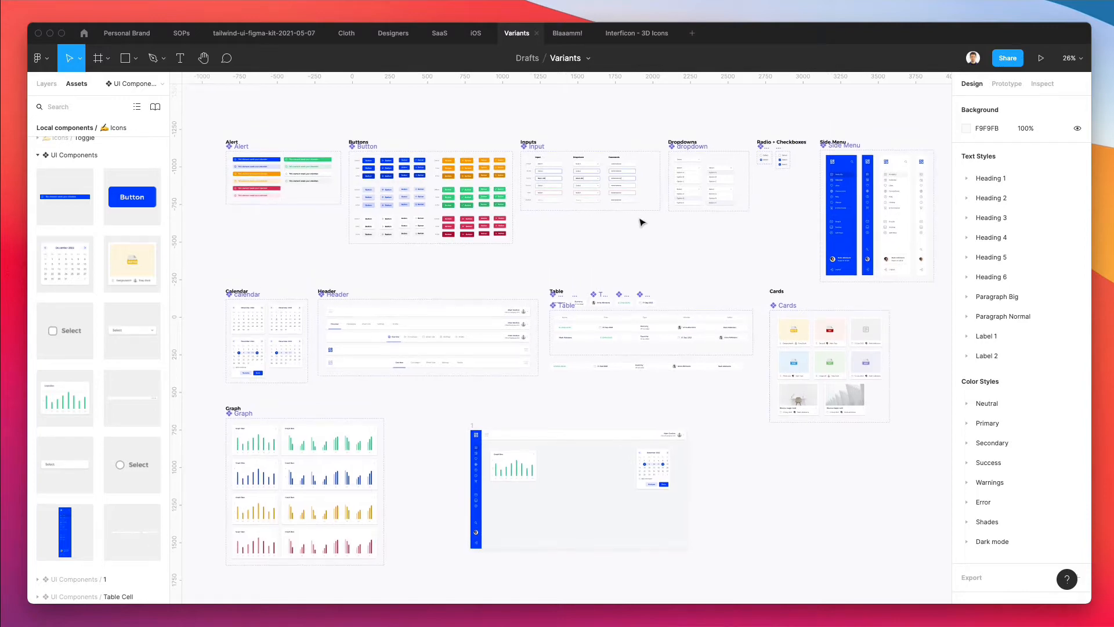
scroll(down, 3)
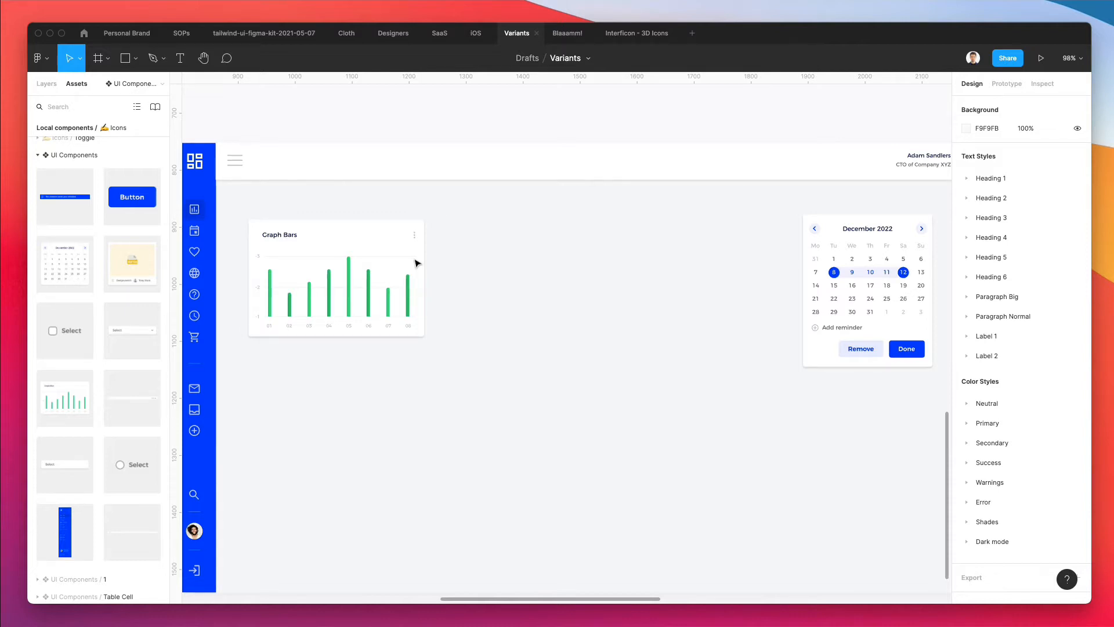
Draw a rectangle below the graph card and show the frame's 12-column layout grid
click(336, 278)
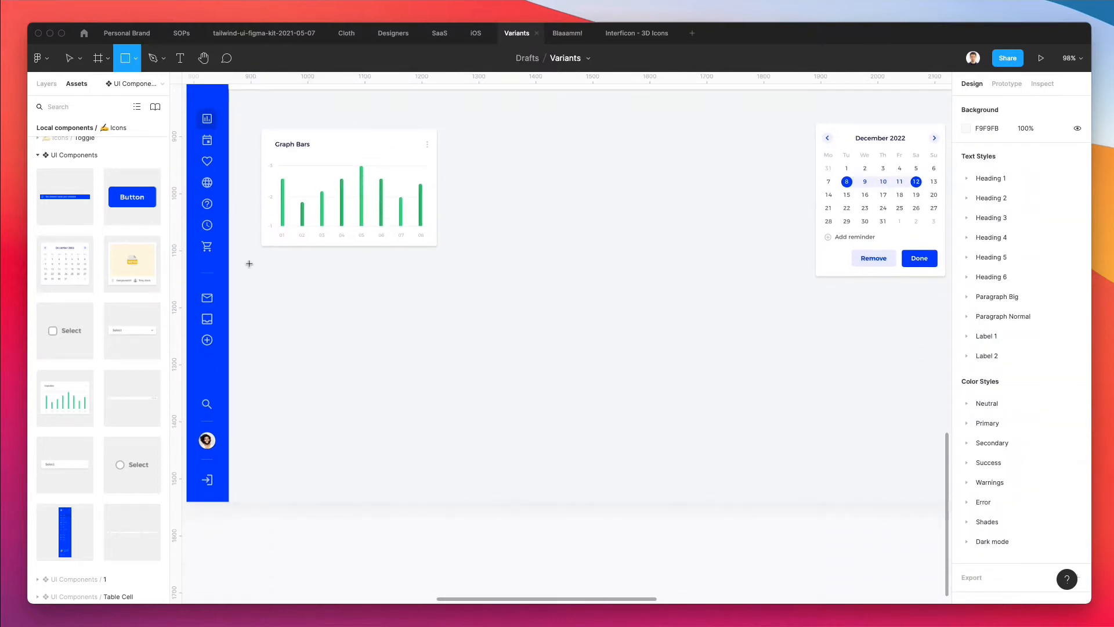
drag(261, 255, 538, 368)
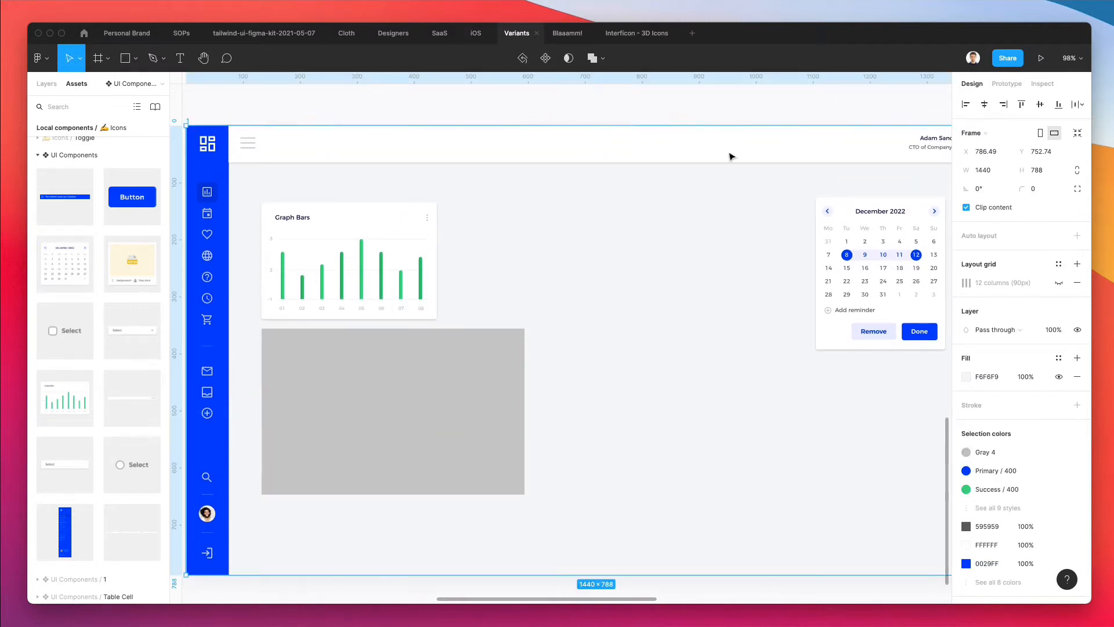
click(1058, 283)
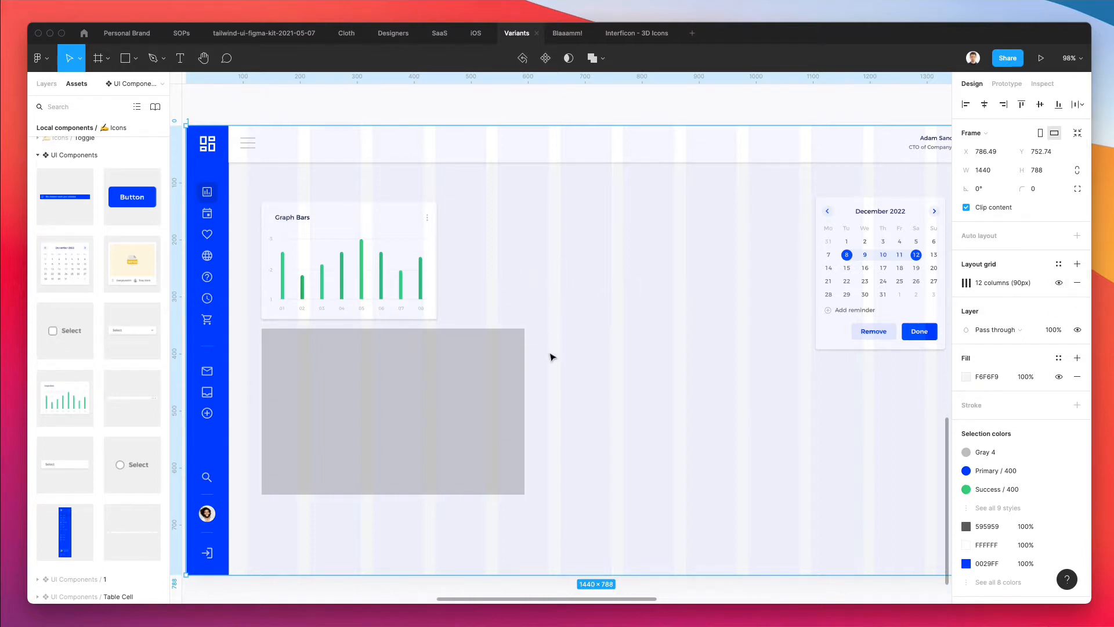
Move the grey rectangle up beside the graph card
click(392, 410)
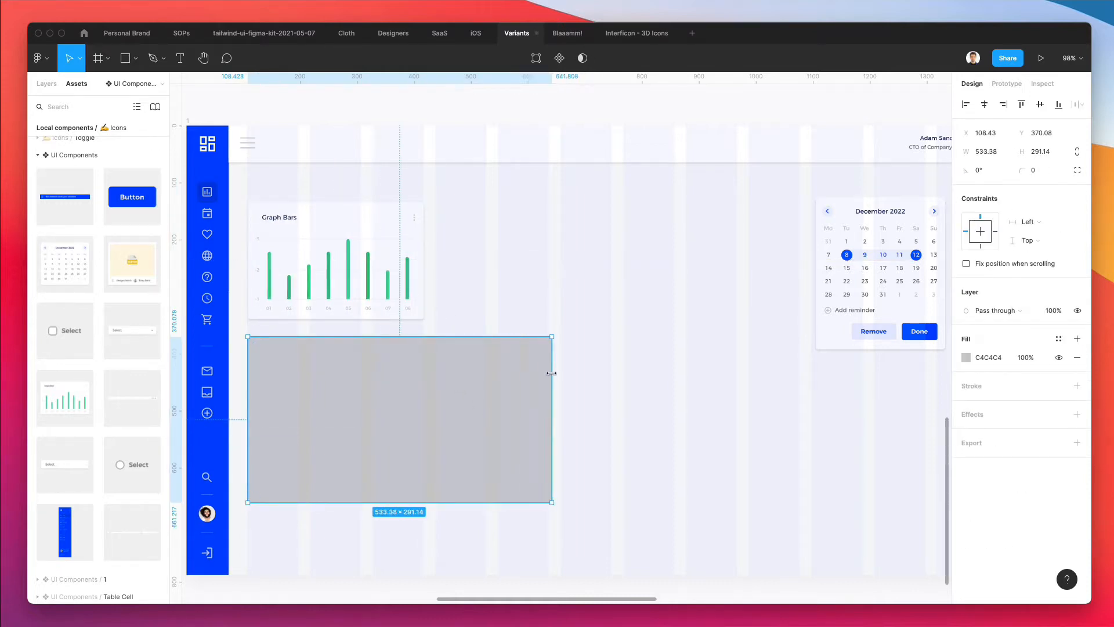
drag(398, 419, 625, 429)
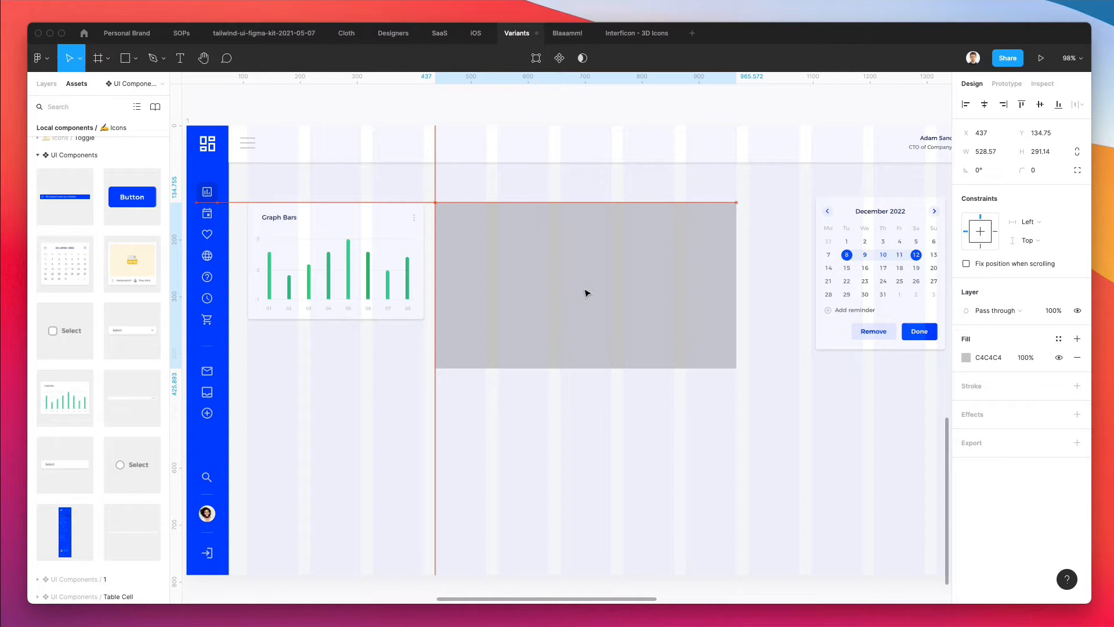
click(584, 284)
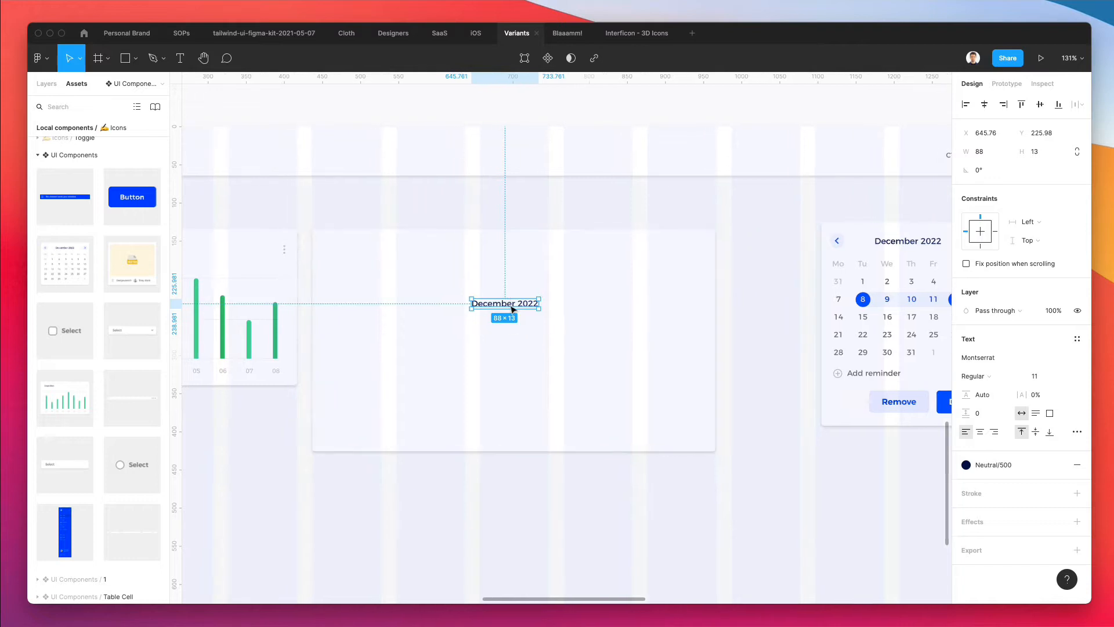
Place two copies of the 'December 2022' text inside the modal and browse text styles
drag(504, 303, 512, 340)
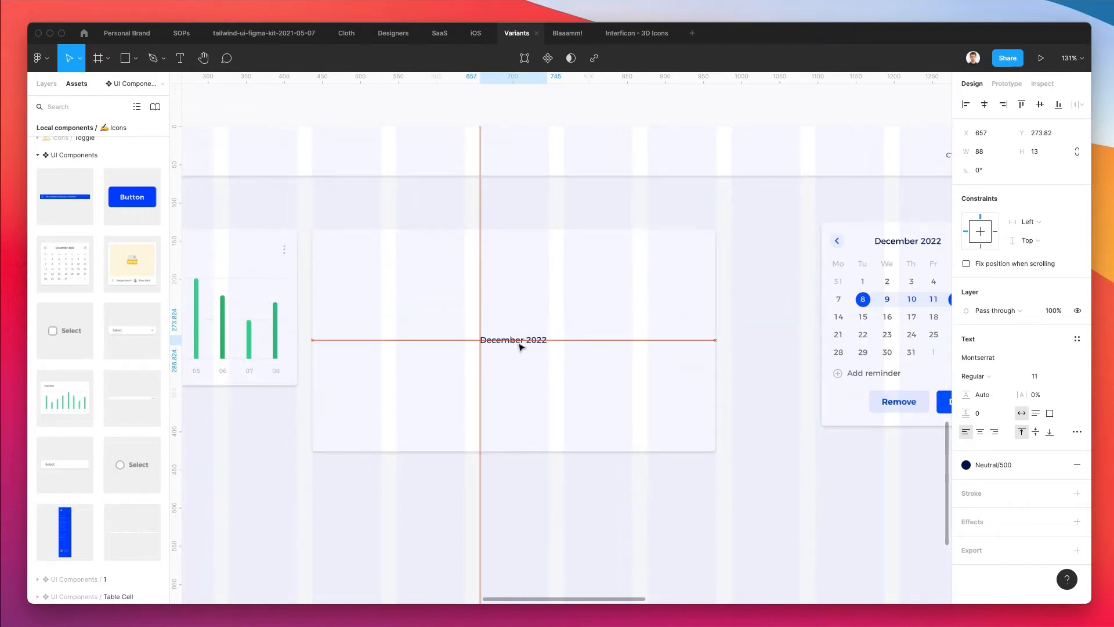
drag(513, 340, 504, 346)
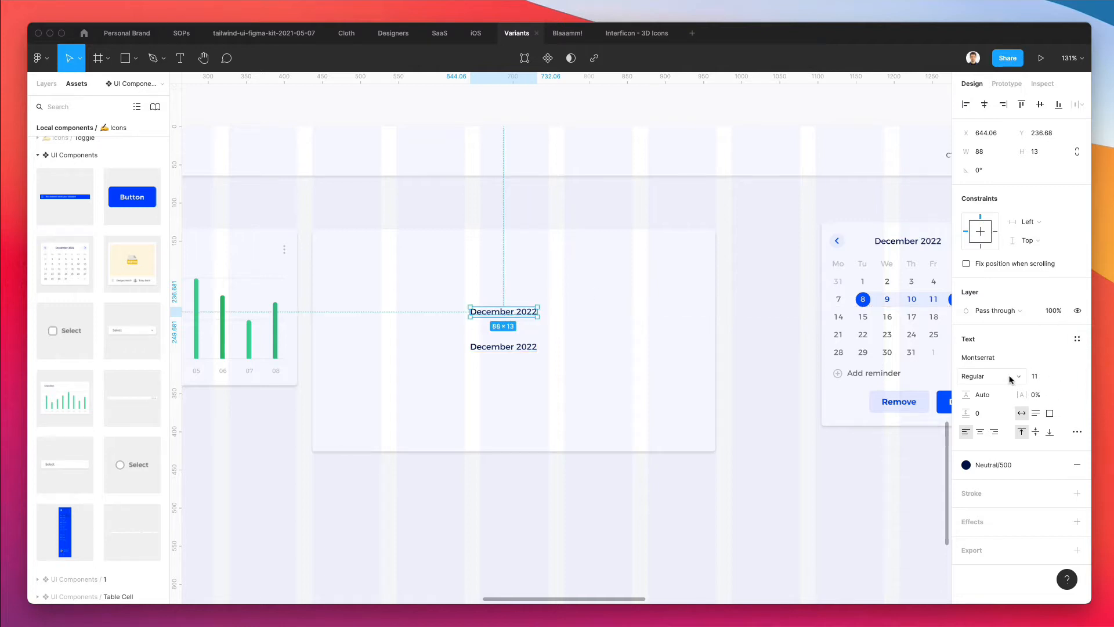
click(1076, 338)
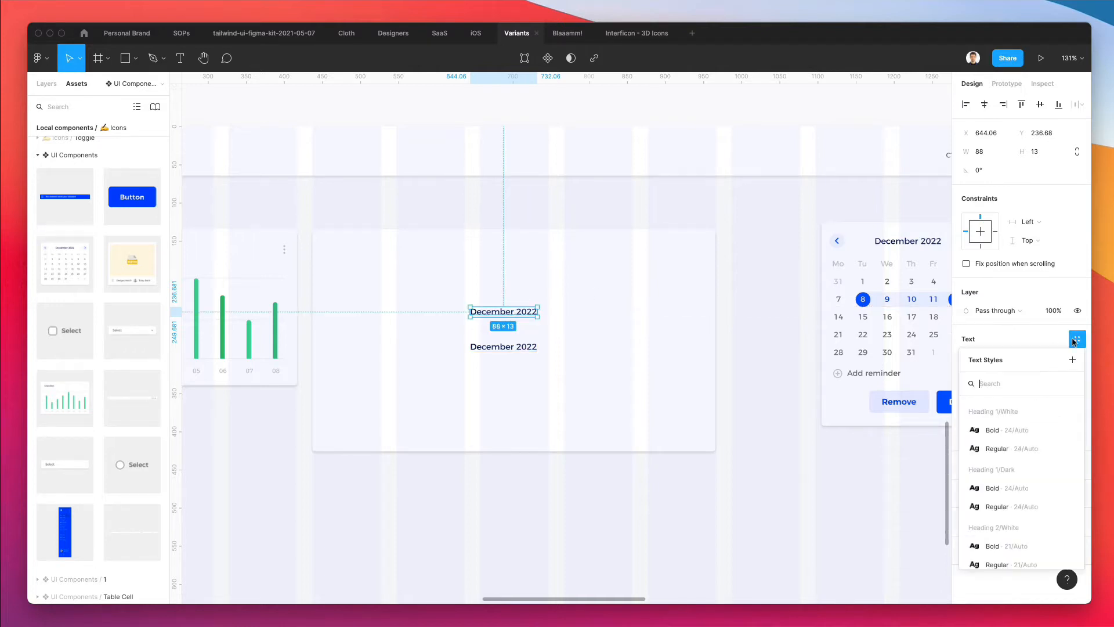
scroll(down, 3)
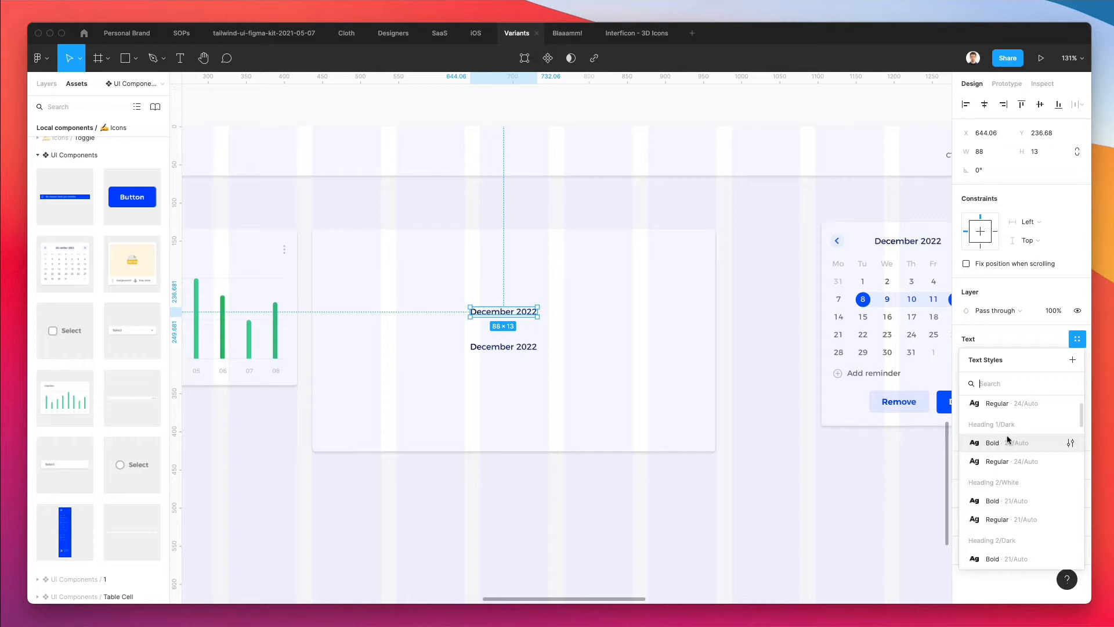
scroll(down, 3)
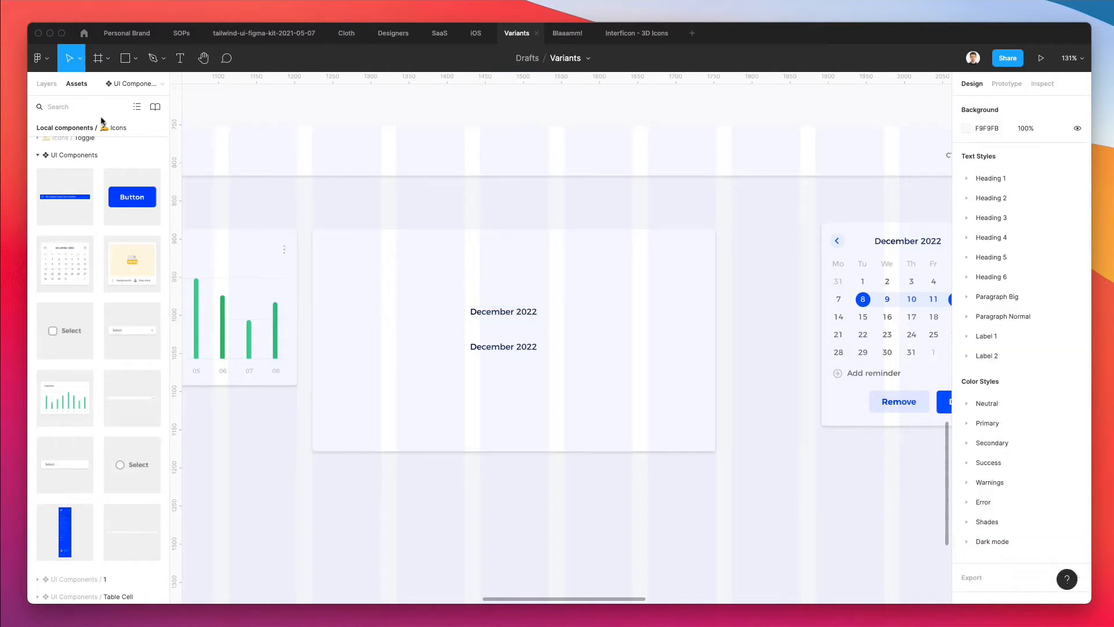
Check the Text Styles page, then apply Heading 4/White/Regular to the upper text
click(46, 84)
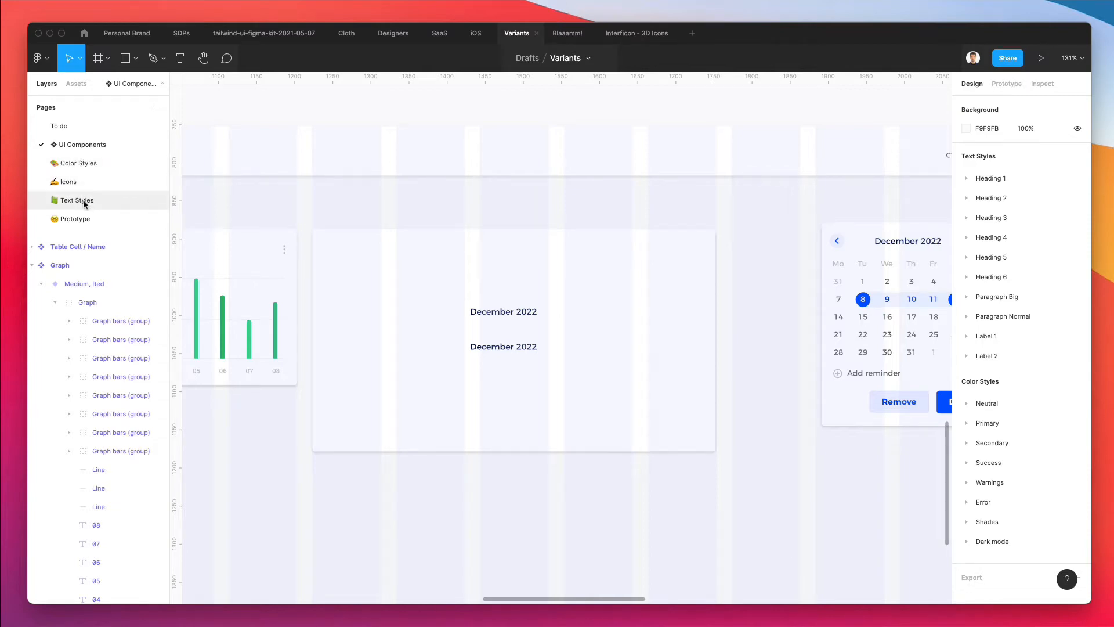
click(75, 199)
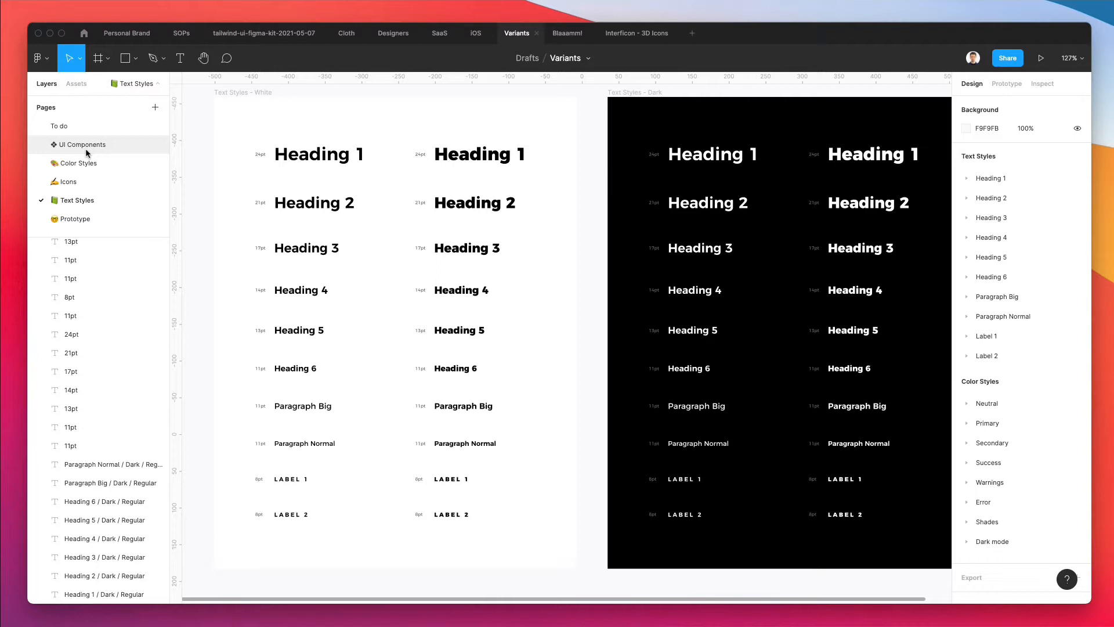
click(81, 145)
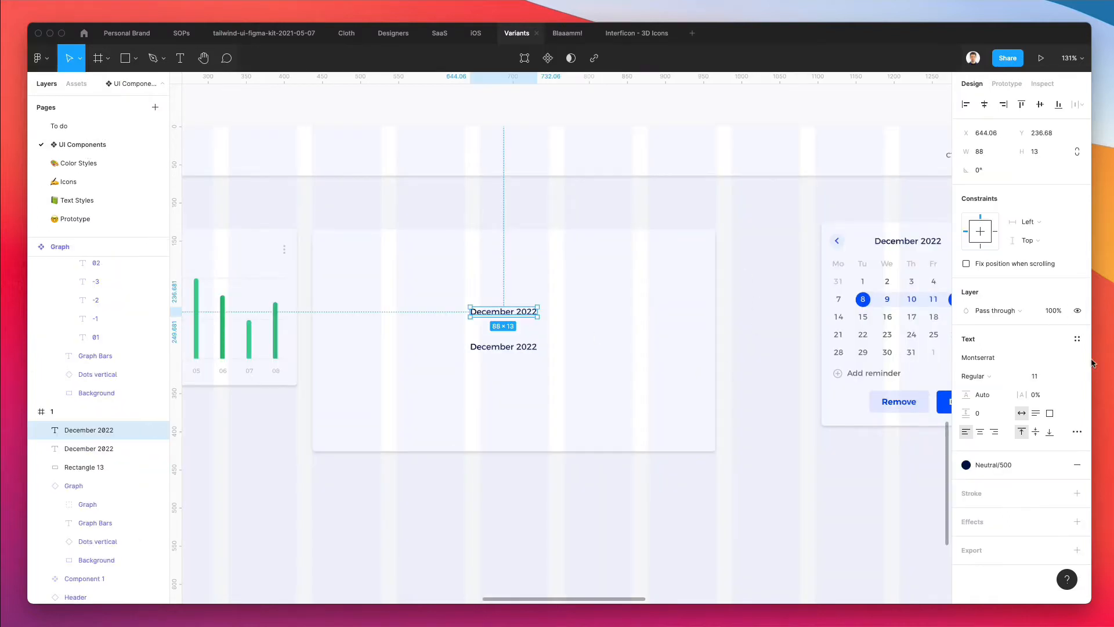
click(1077, 338)
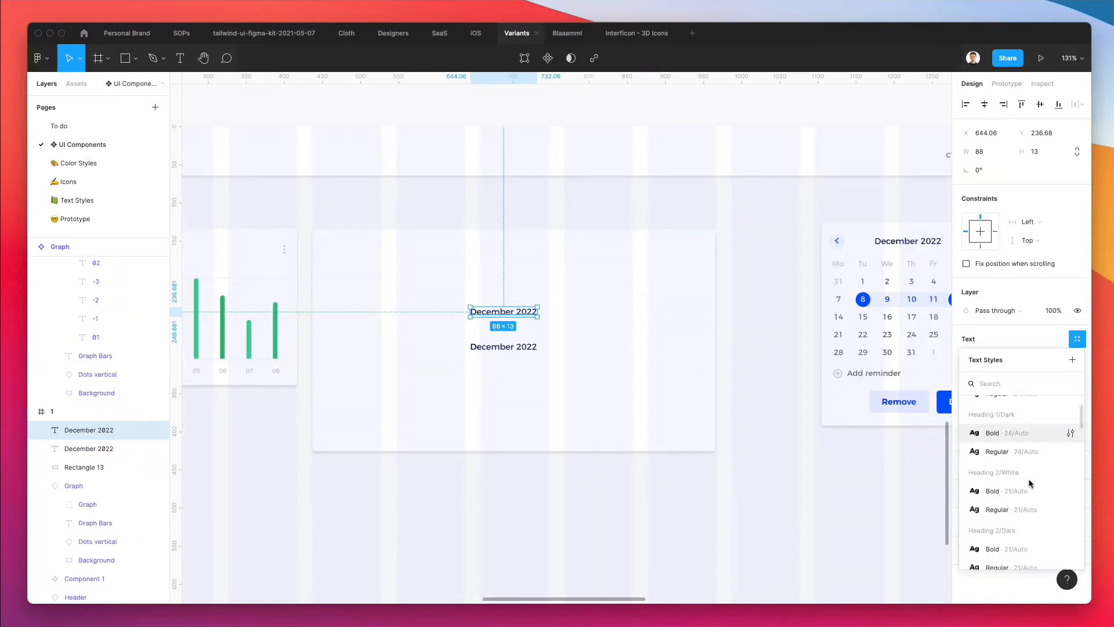
scroll(down, 3)
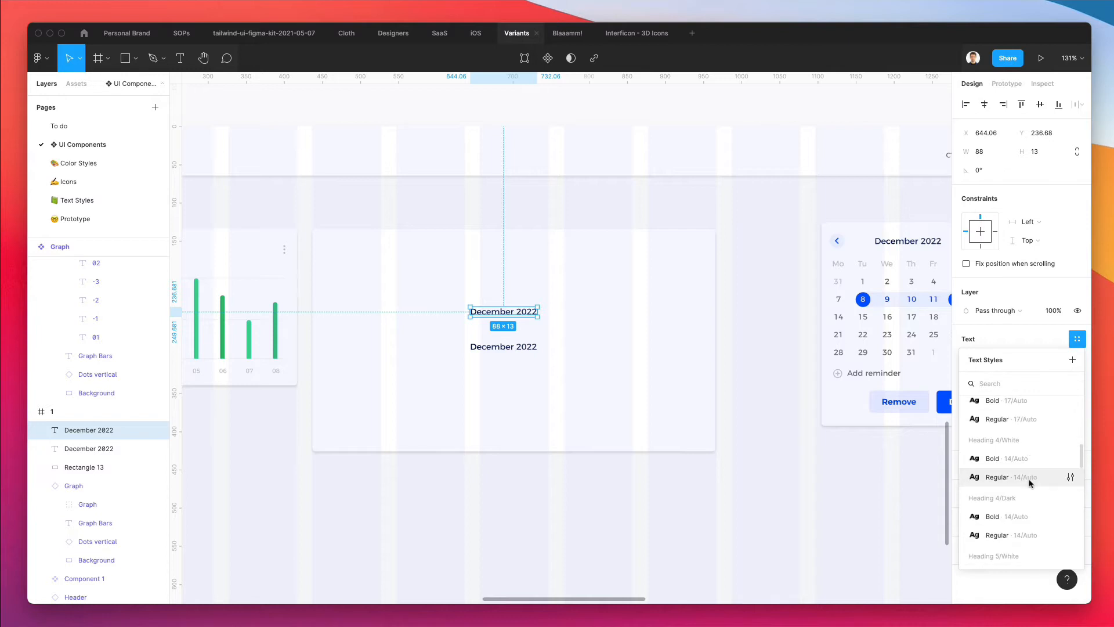
mouse_move(1007, 481)
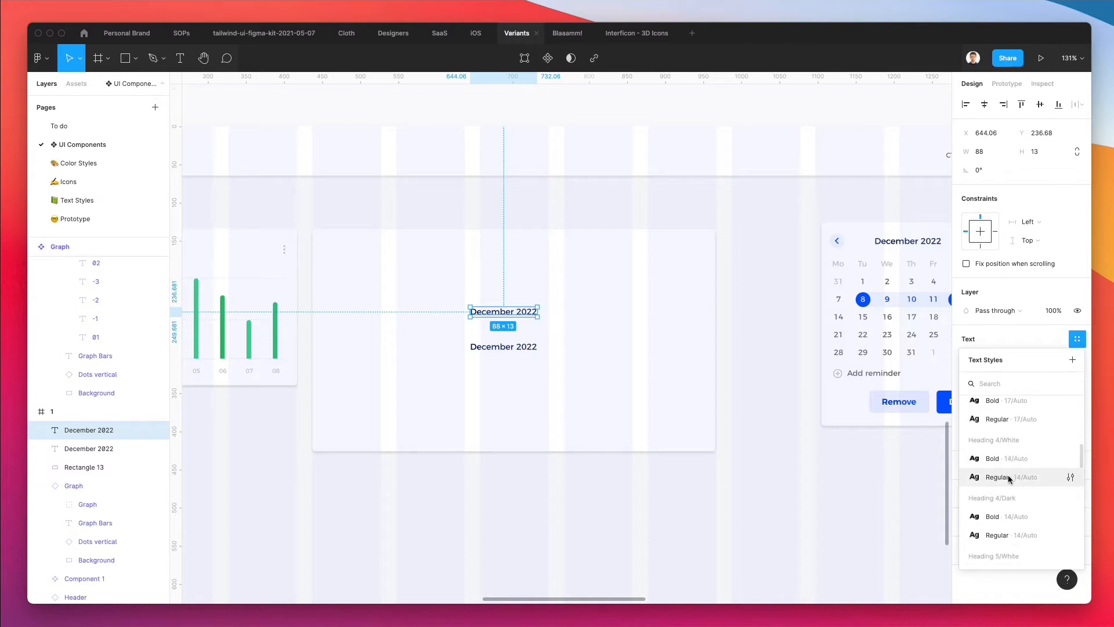
click(997, 477)
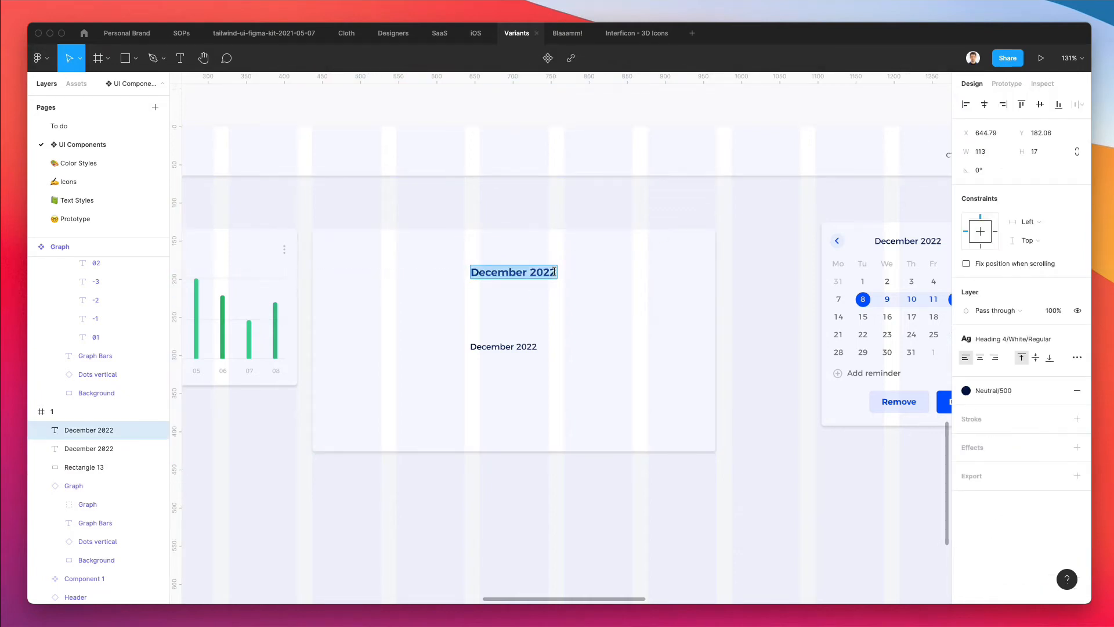
Type 'This is the heading of this modal' and replace the second text with Lorem Ipsum copy
text(This is the)
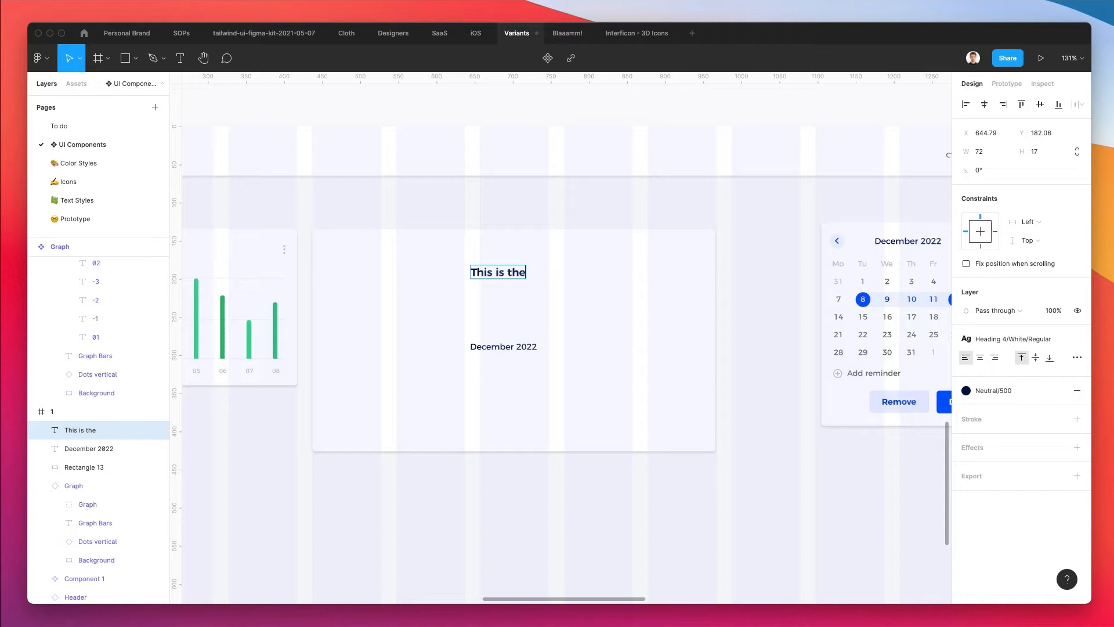
text(heading of th)
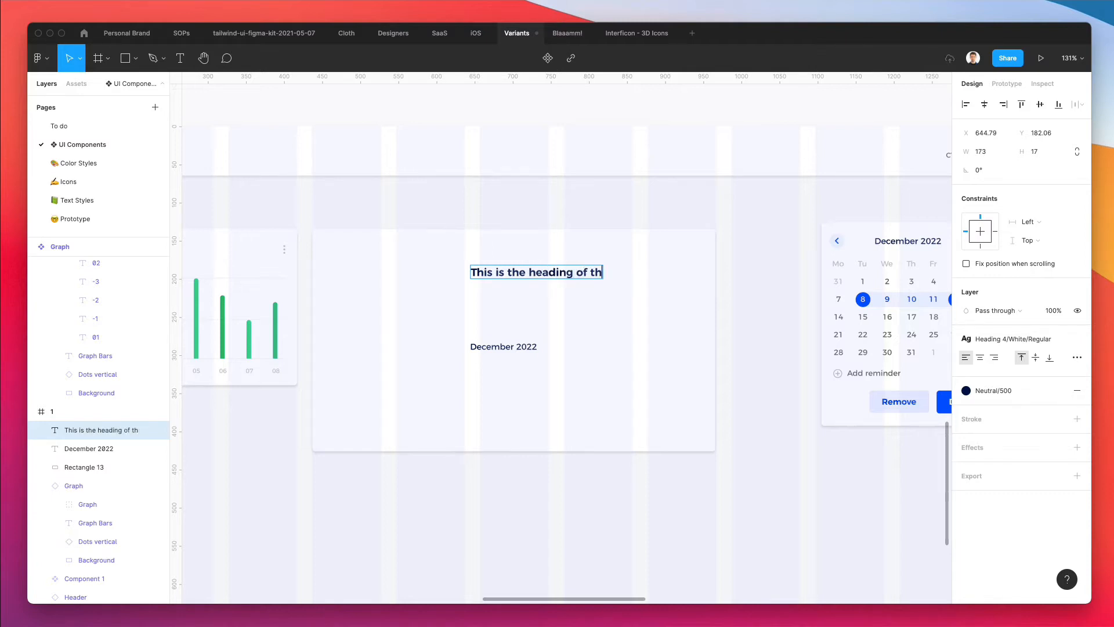
text(is modal)
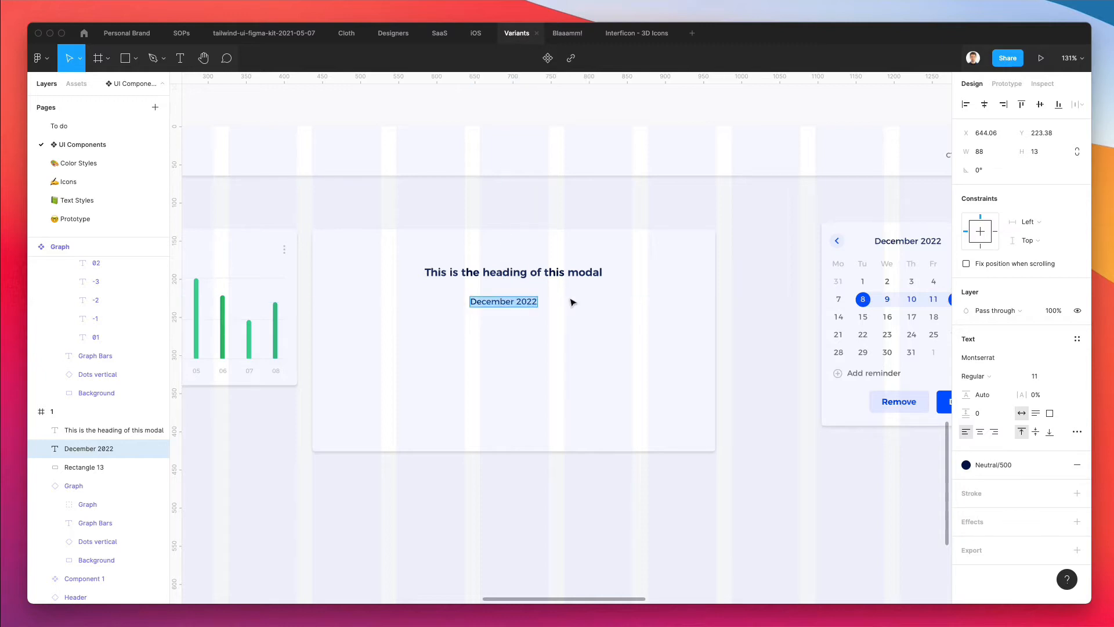
mouse_move(561, 345)
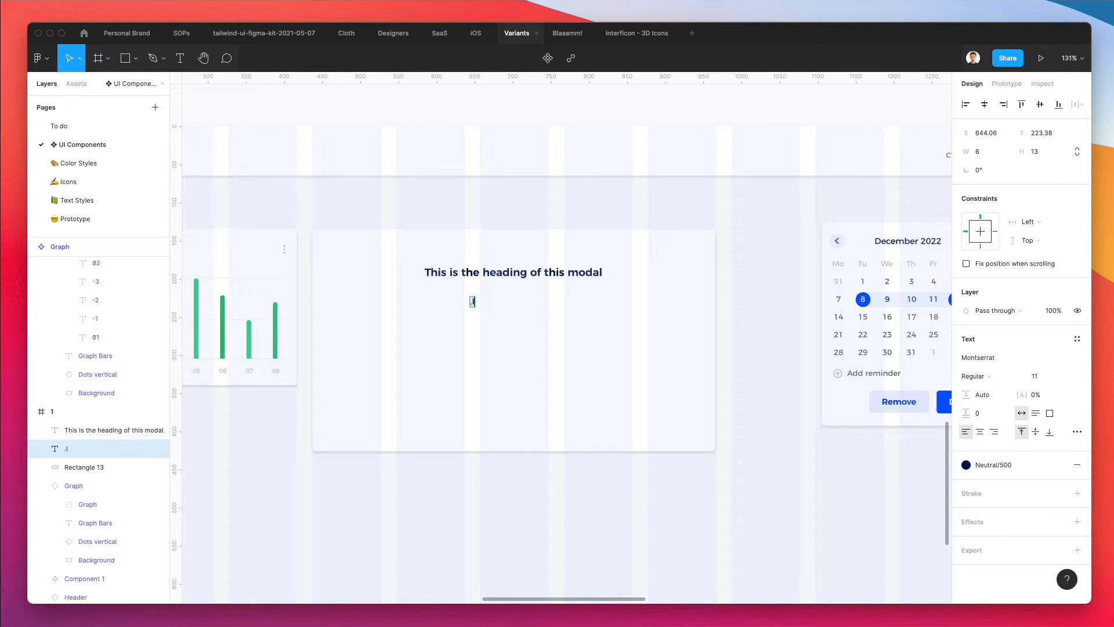
text(There are many variations of passages of Lorem Ipsum available, but the majority have suffered alteration in some)
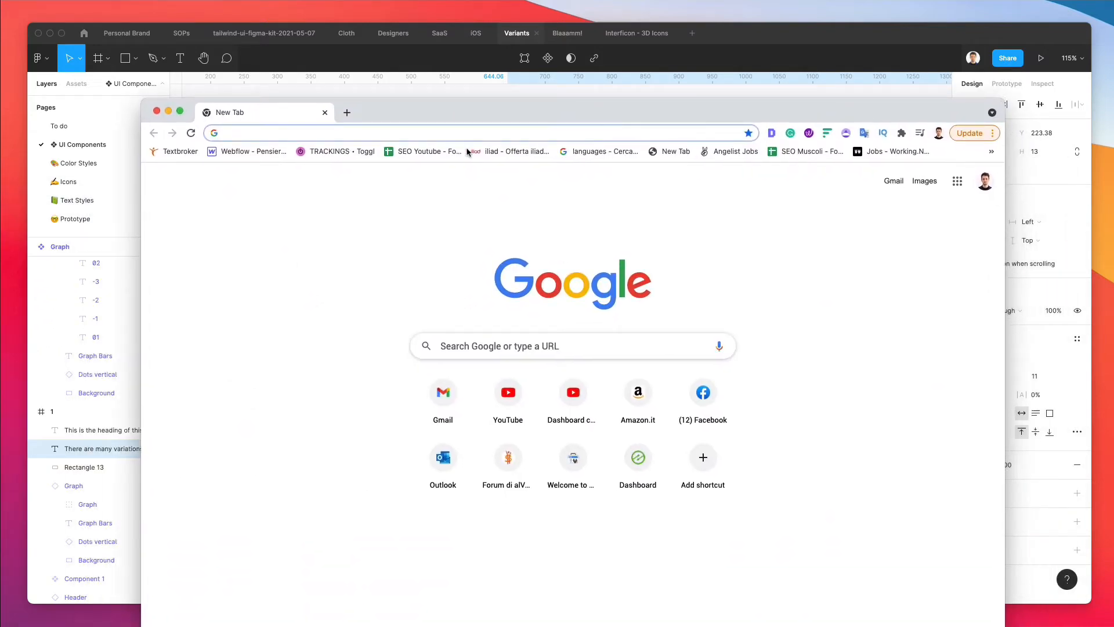
Go to lipsum.com and select the 'Where can I get some?' paragraph
text(lìèsum.)
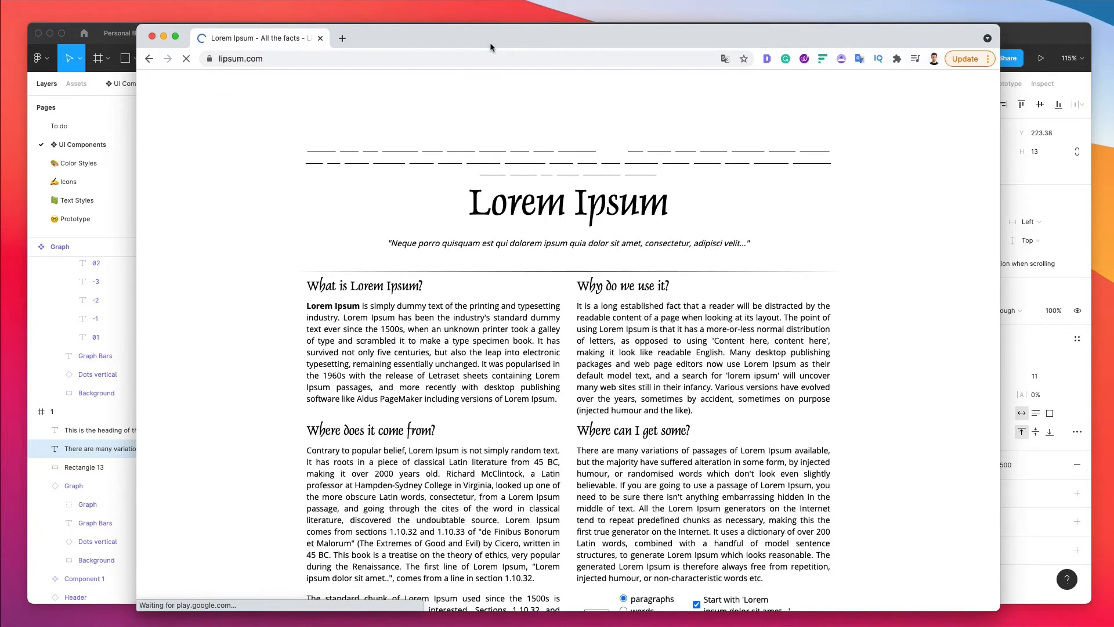
scroll(down, 3)
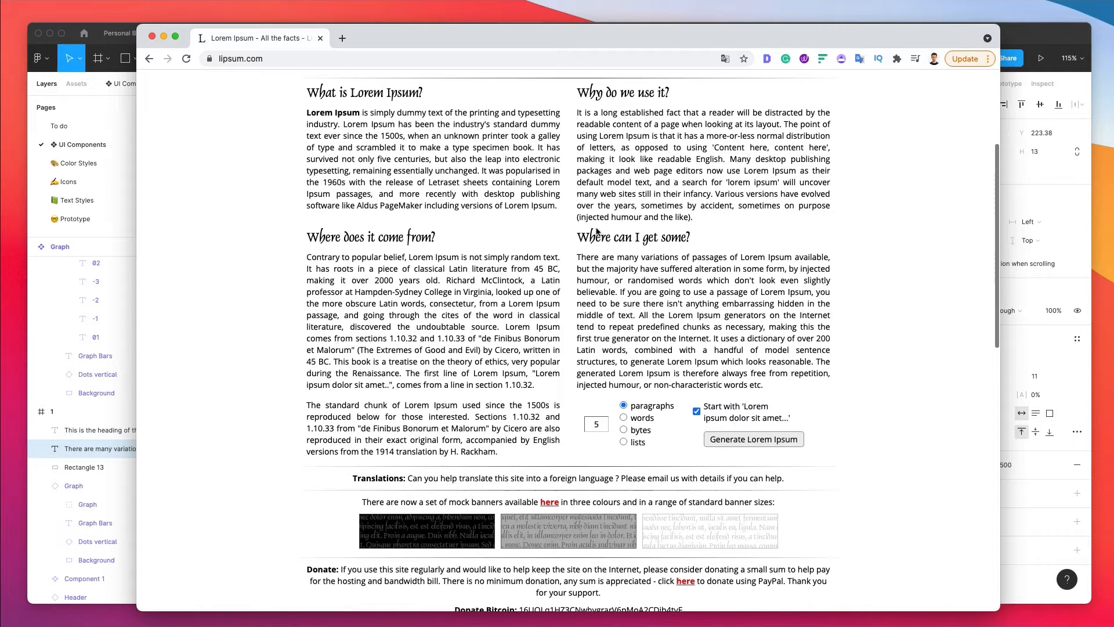
drag(307, 112, 511, 206)
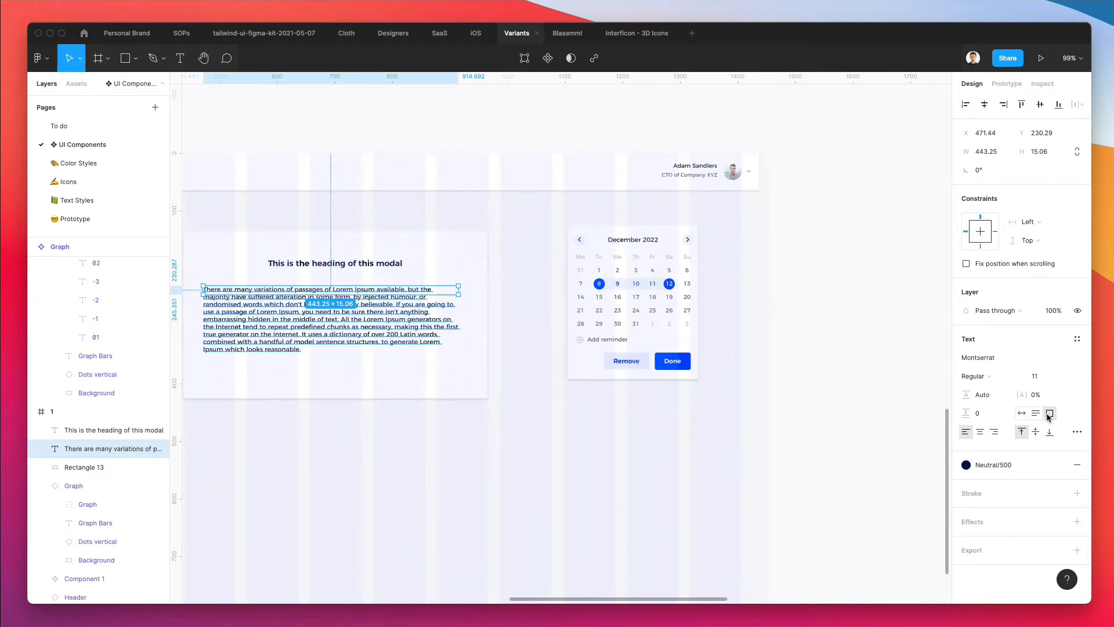
mouse_move(1050, 412)
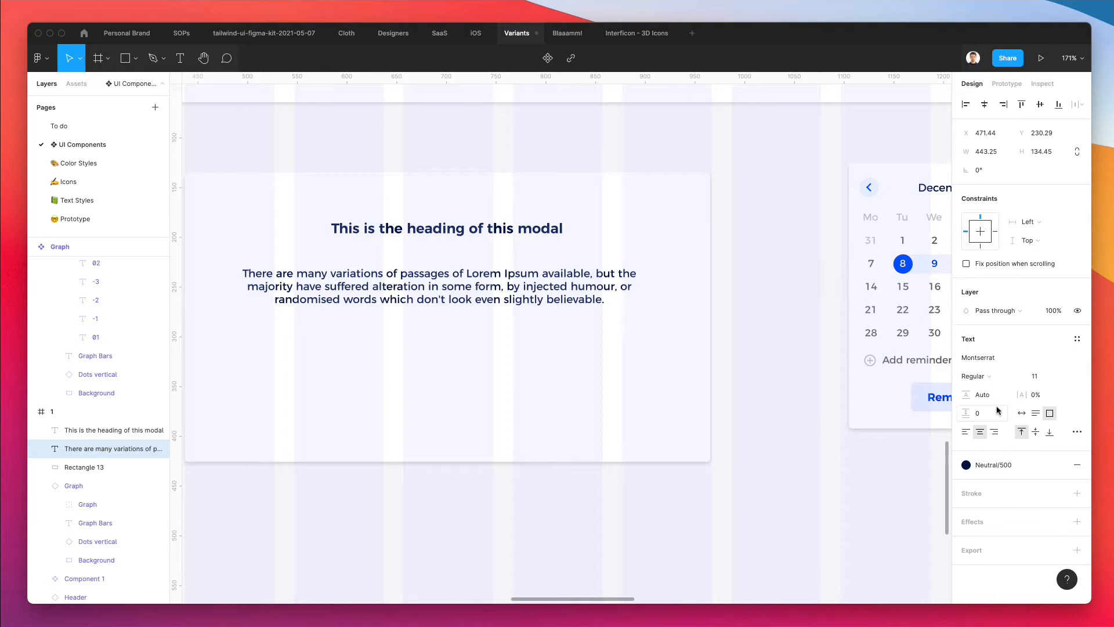
Adjust the body paragraph's line height and apply the Paragraph Normal/White/Regular style
click(983, 395)
text(155.4)
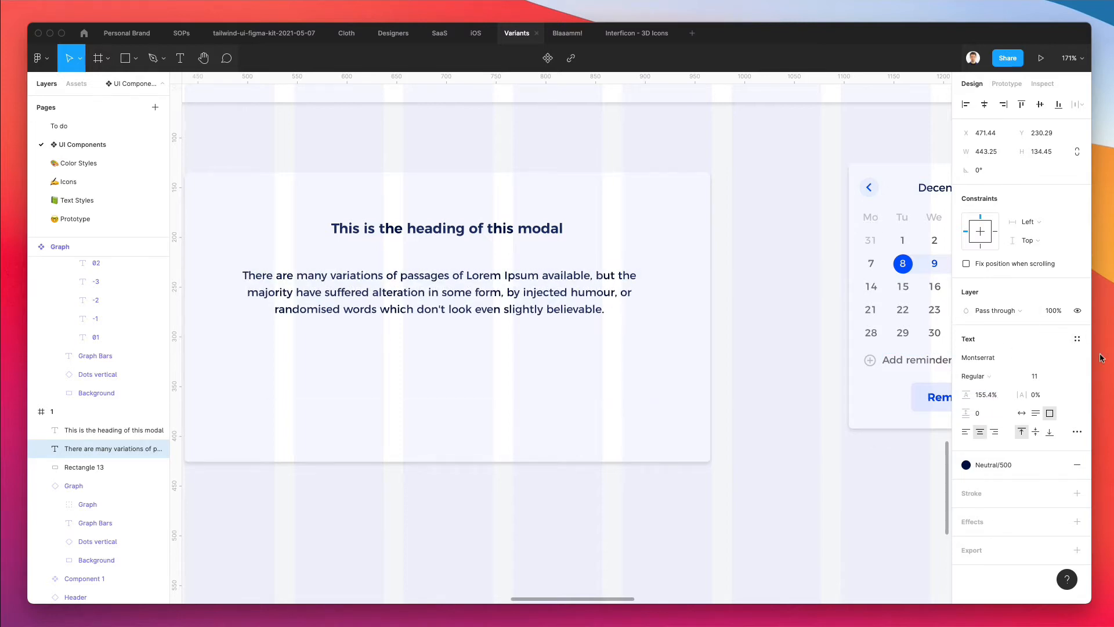
click(1077, 338)
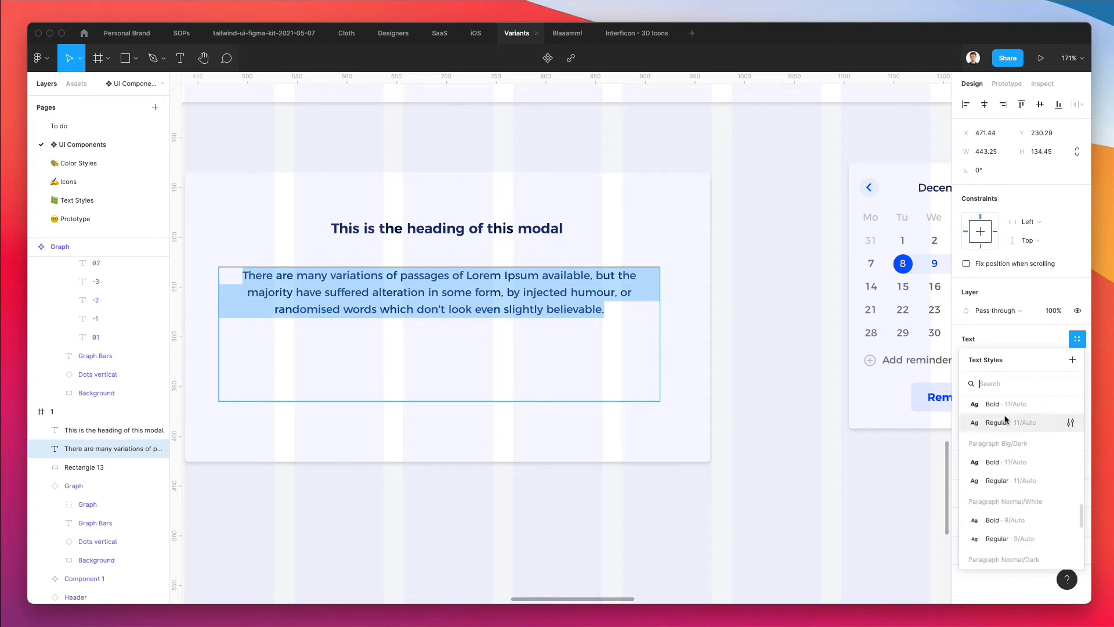
scroll(down, 3)
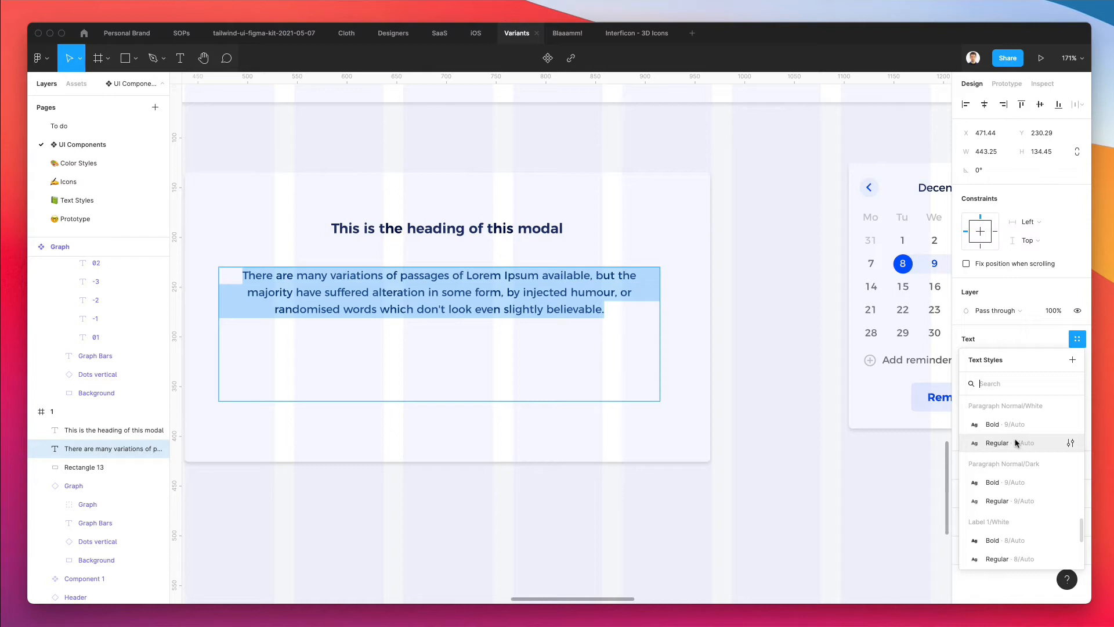
click(997, 442)
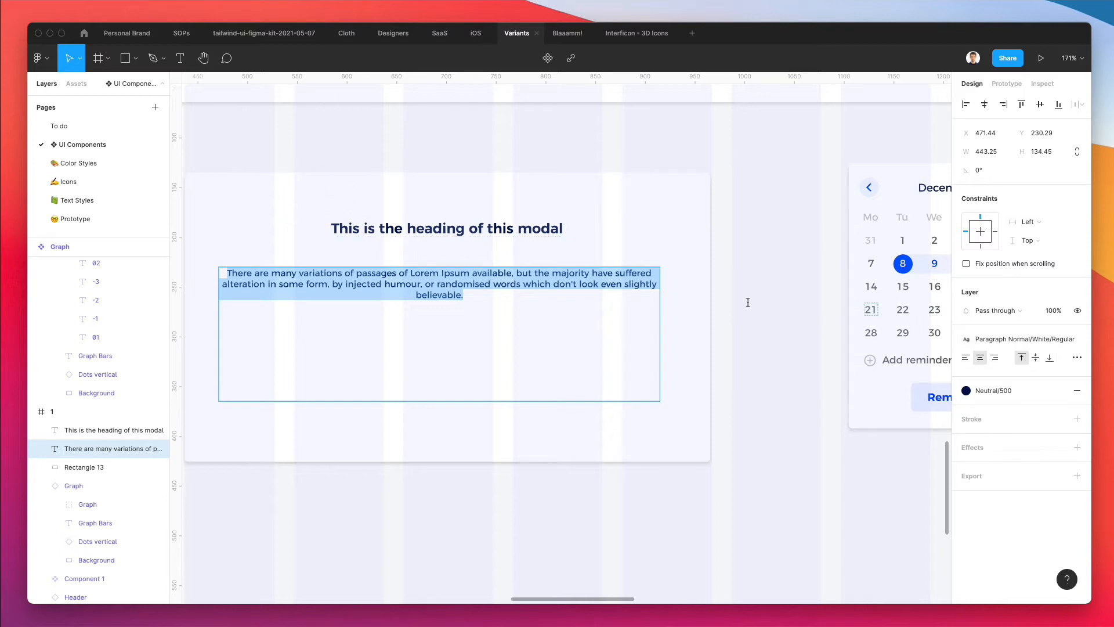
click(1077, 357)
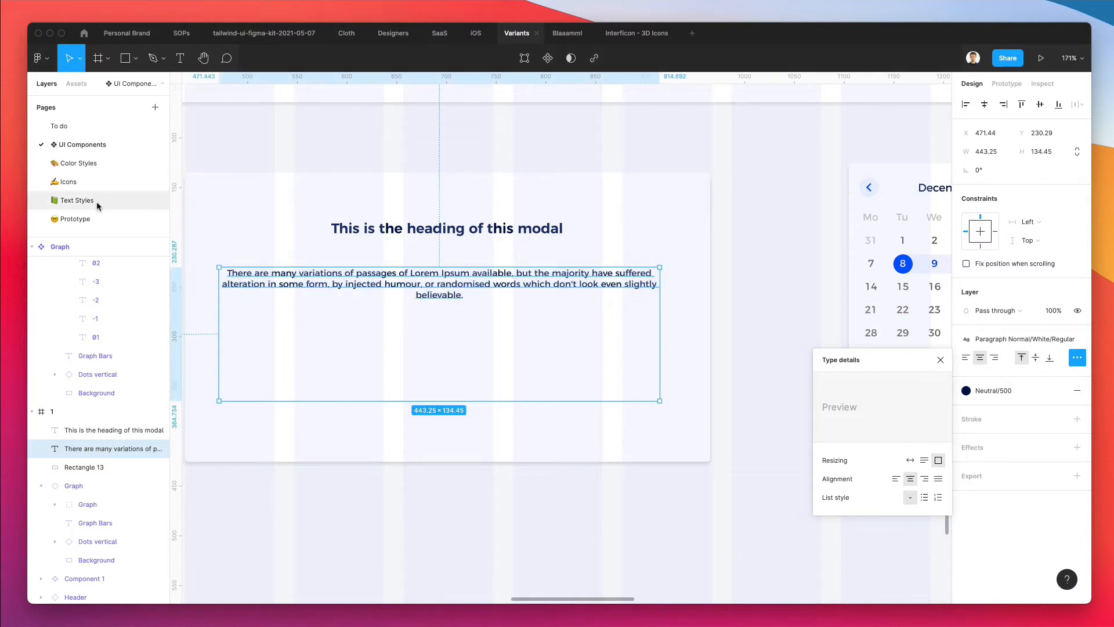
On the Text Styles page, set the Paragraph Normal Regular style's line height to 16
click(75, 200)
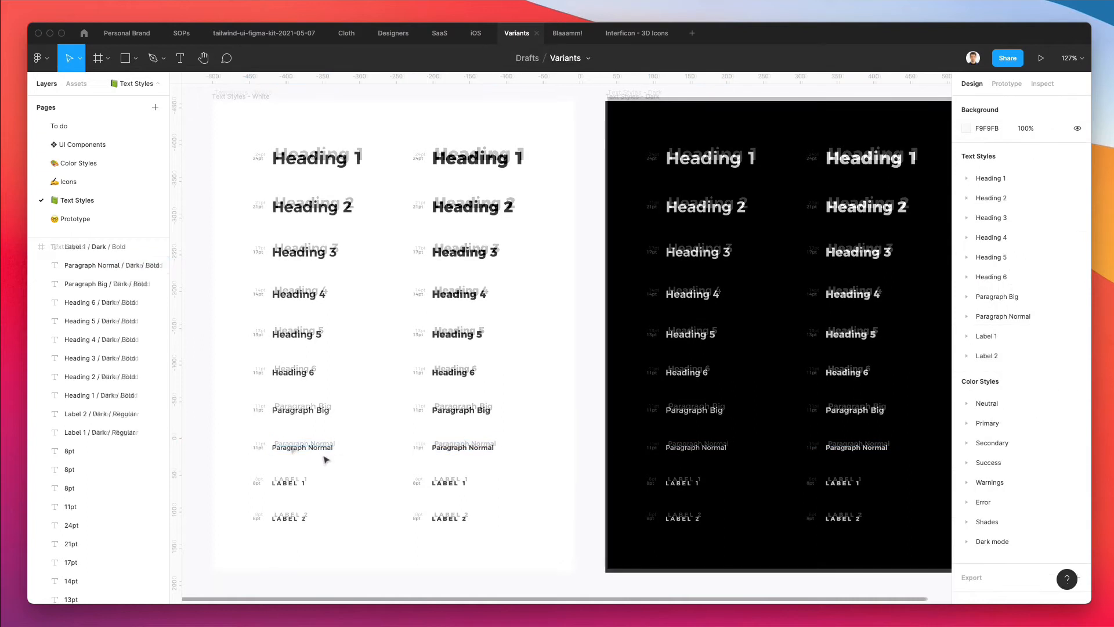
click(302, 447)
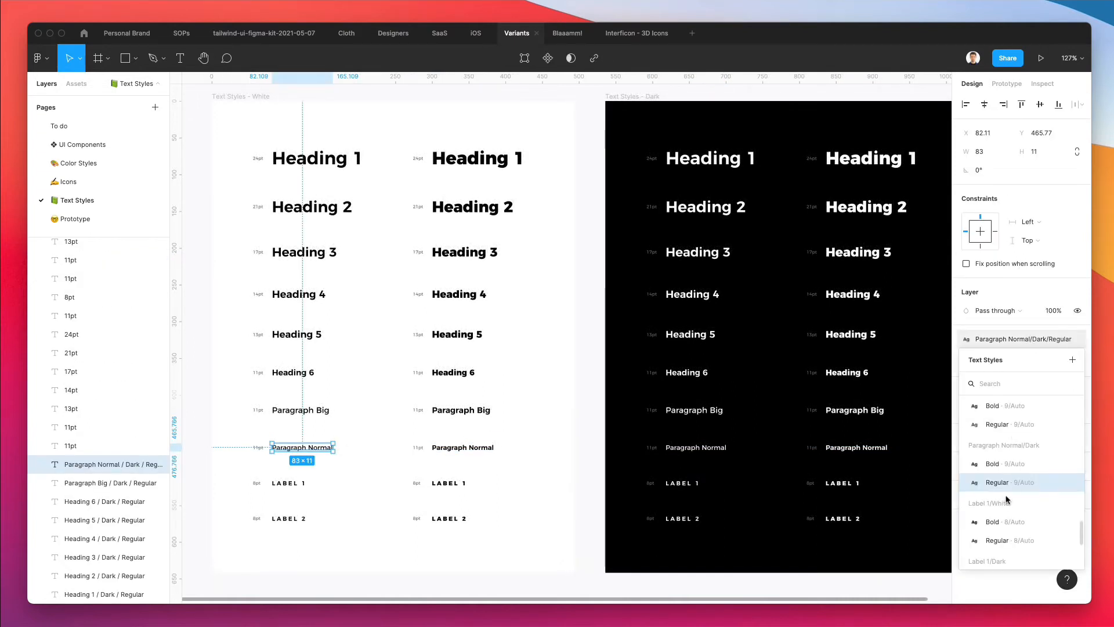
click(1071, 482)
text(12)
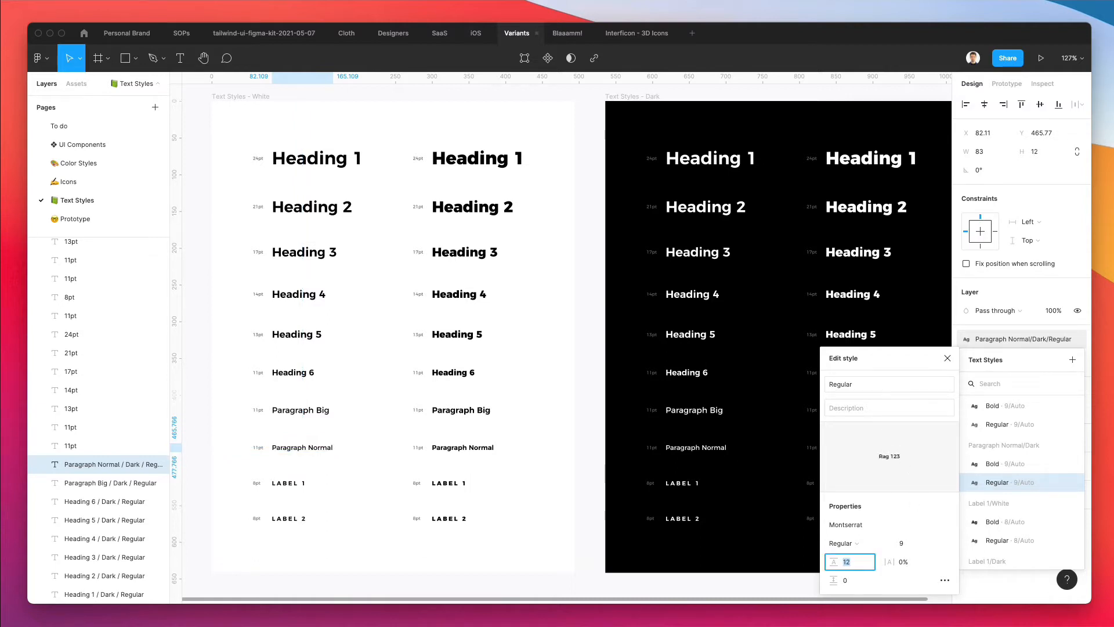
text(16)
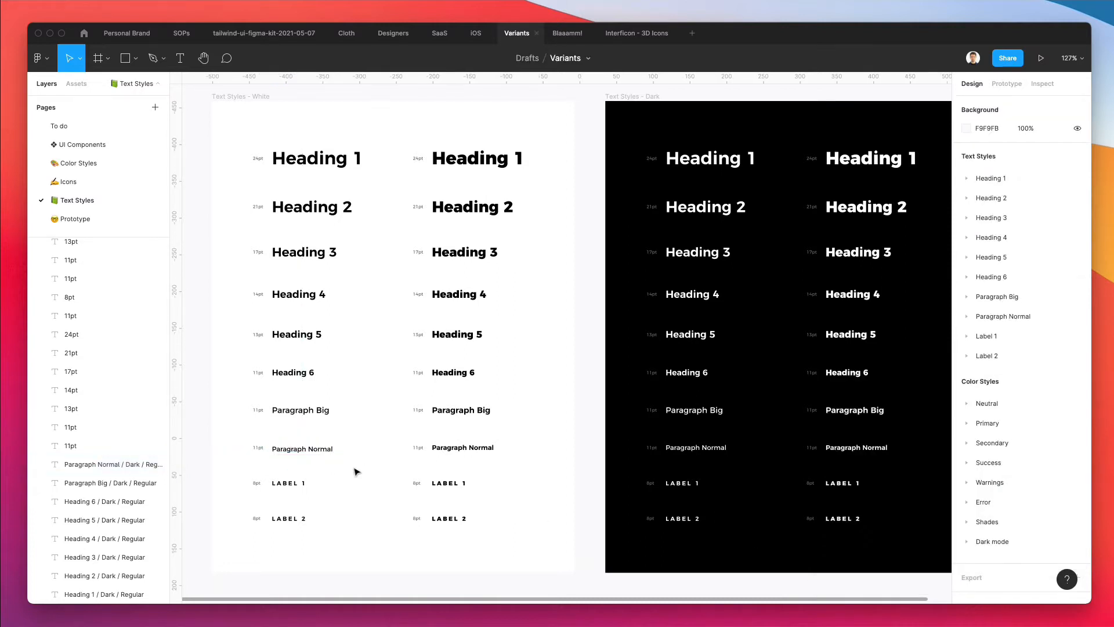
Update the white Paragraph Normal Regular style's line height to match
click(462, 447)
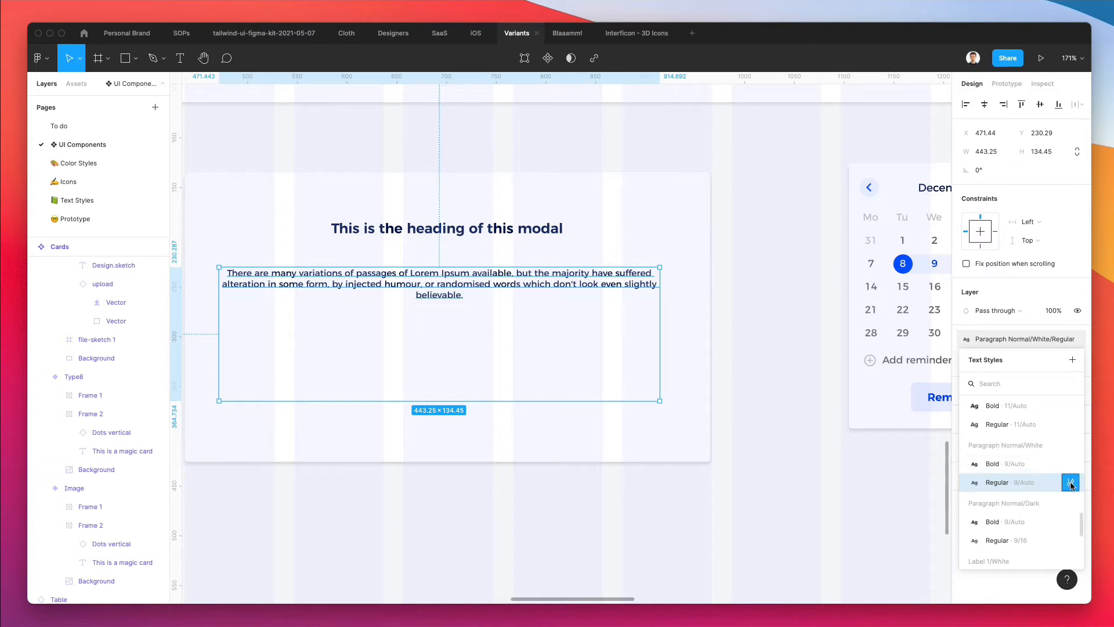
click(1069, 482)
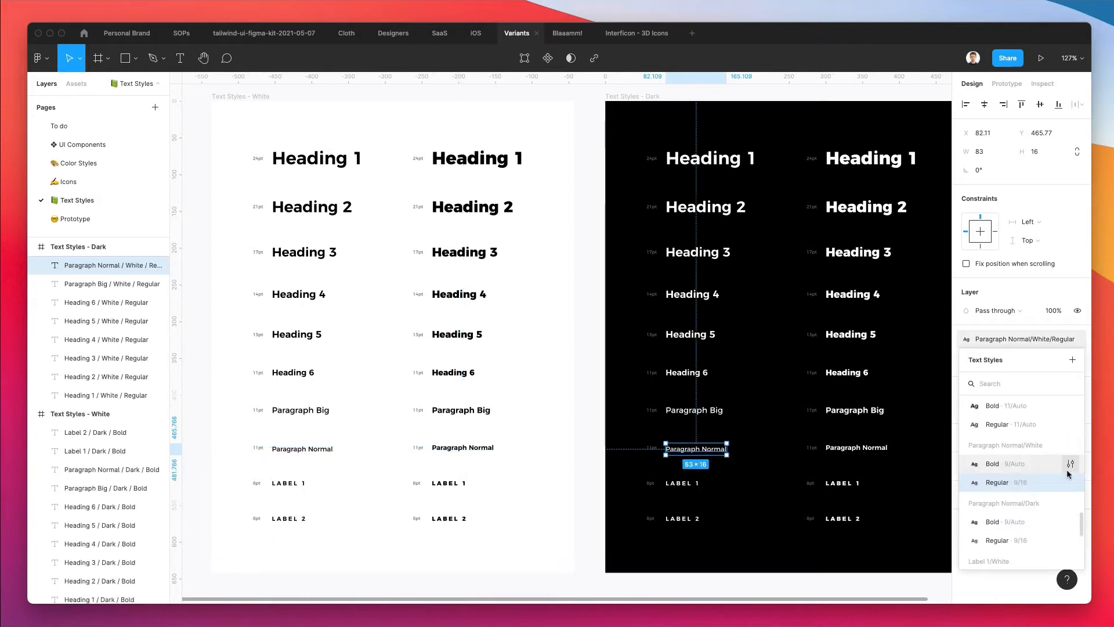
click(1070, 464)
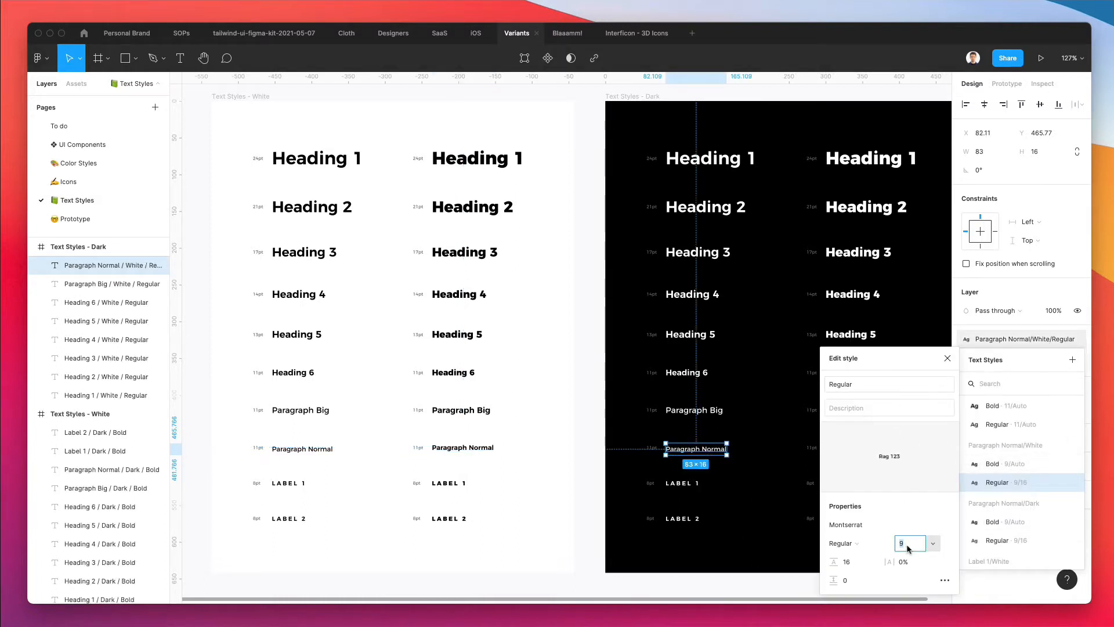
key(Tab)
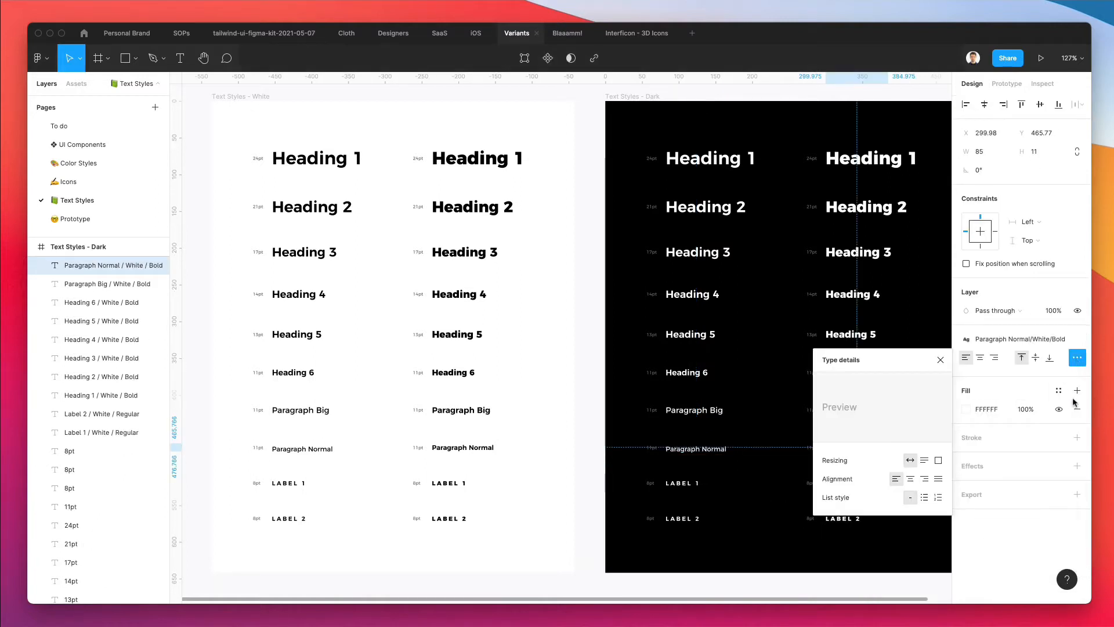
click(1076, 339)
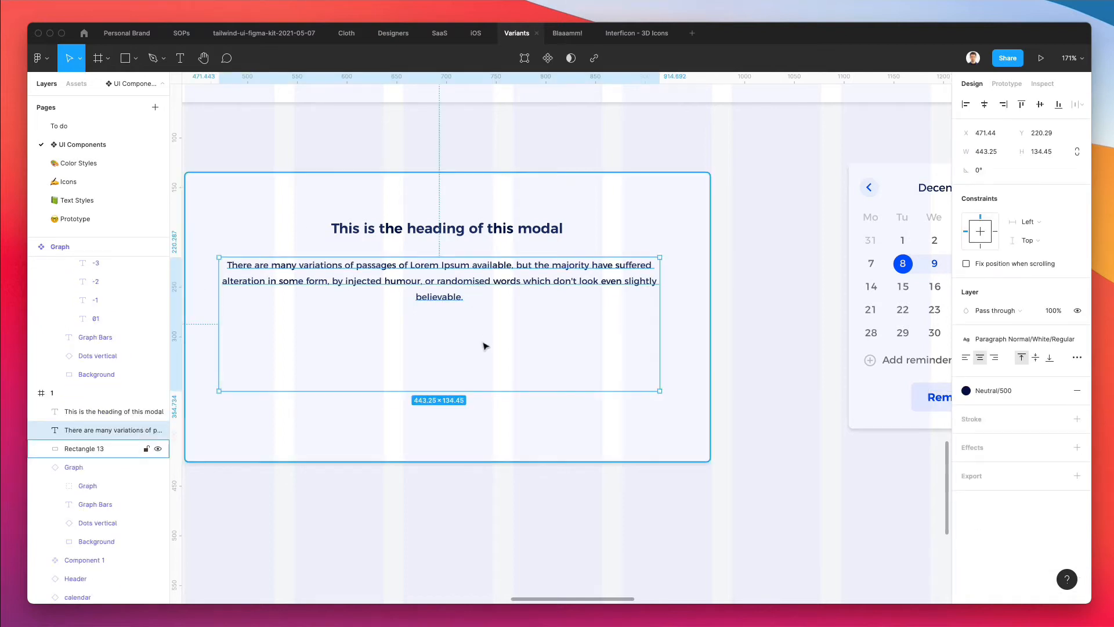
Move the body paragraph up and bring up the Assets component library
drag(439, 389, 438, 304)
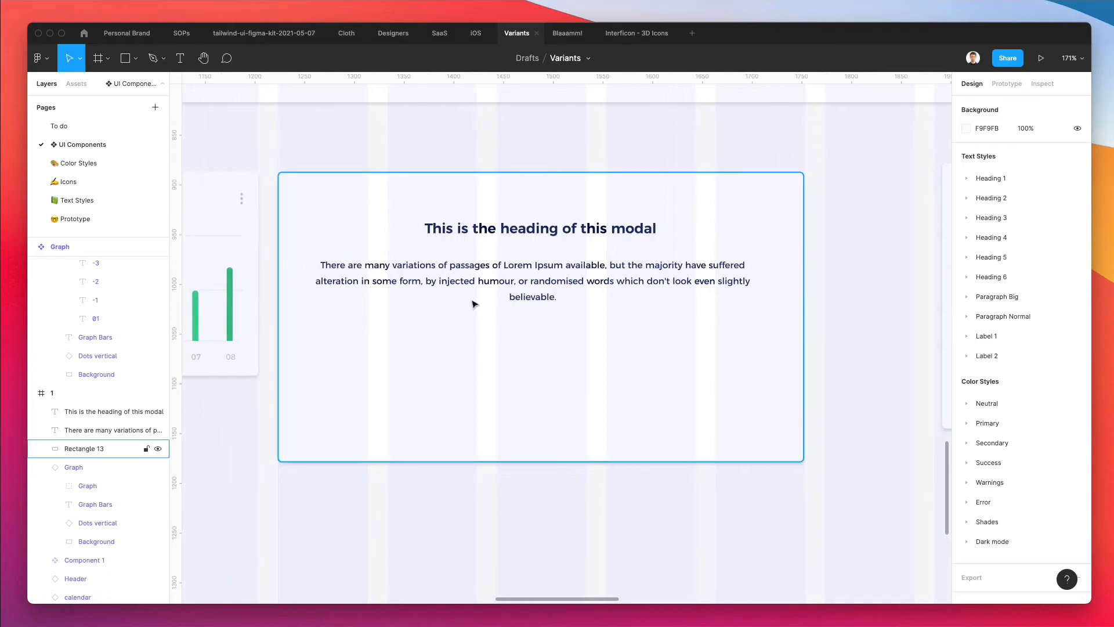
click(76, 83)
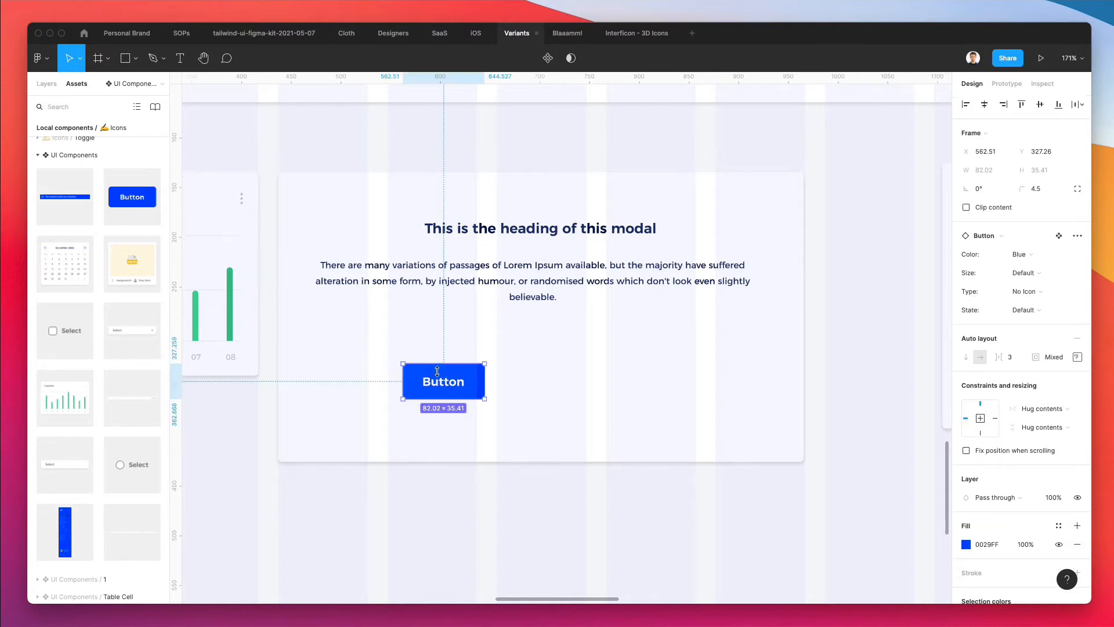
Place the Button under the paragraph and set its Size to Small
drag(443, 380, 480, 356)
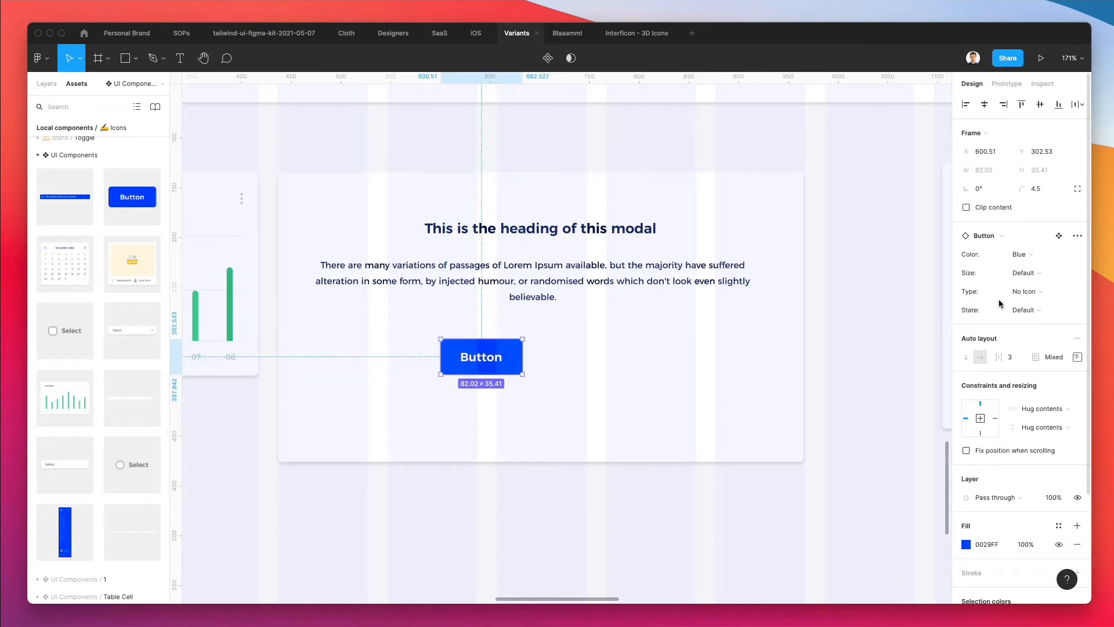
click(1025, 272)
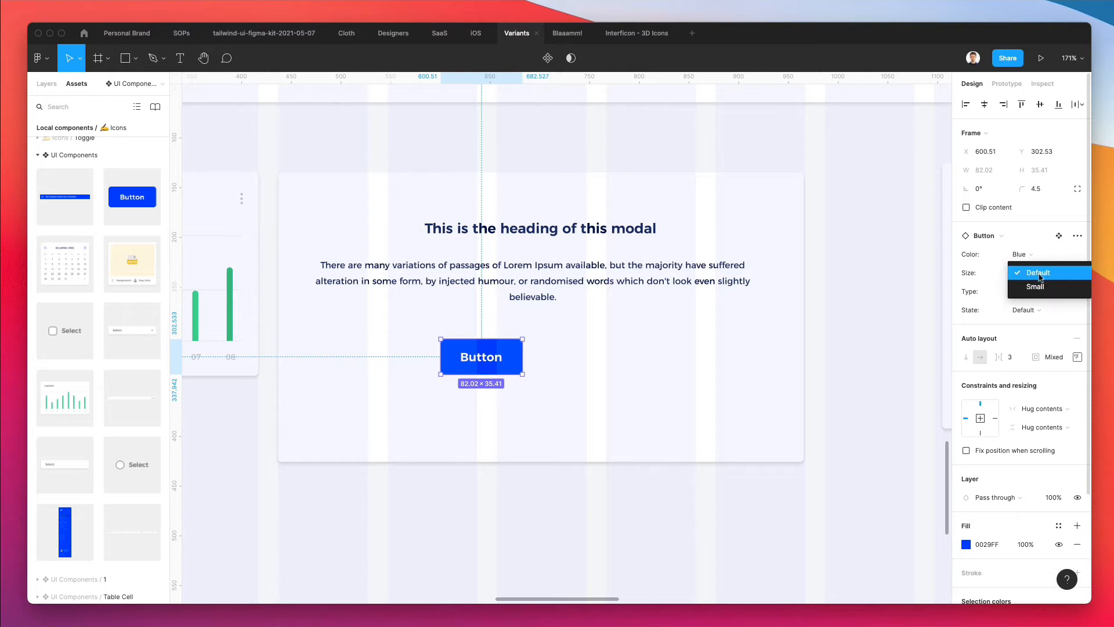
click(1035, 286)
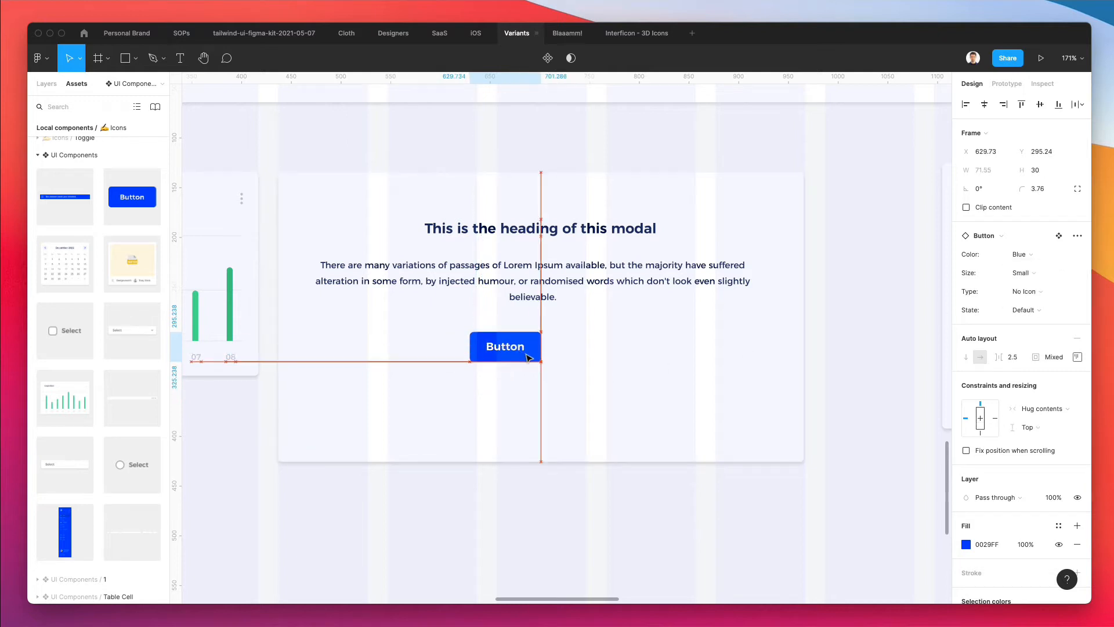
drag(504, 347, 532, 345)
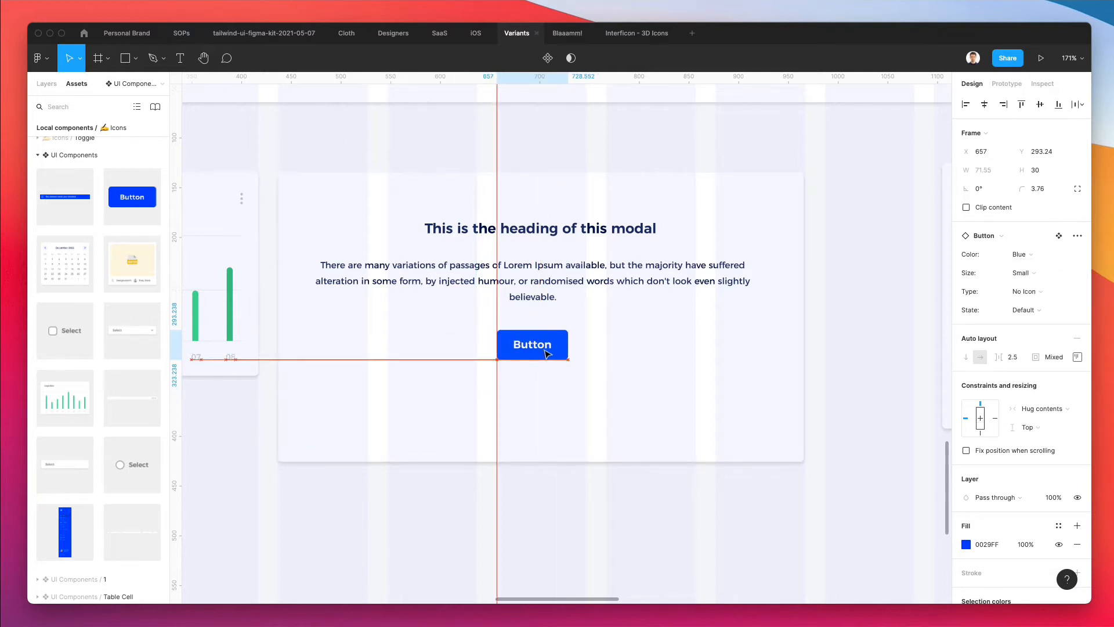
Duplicate the button beside it, make the copy light blue, and shorten the modal
drag(532, 344, 615, 345)
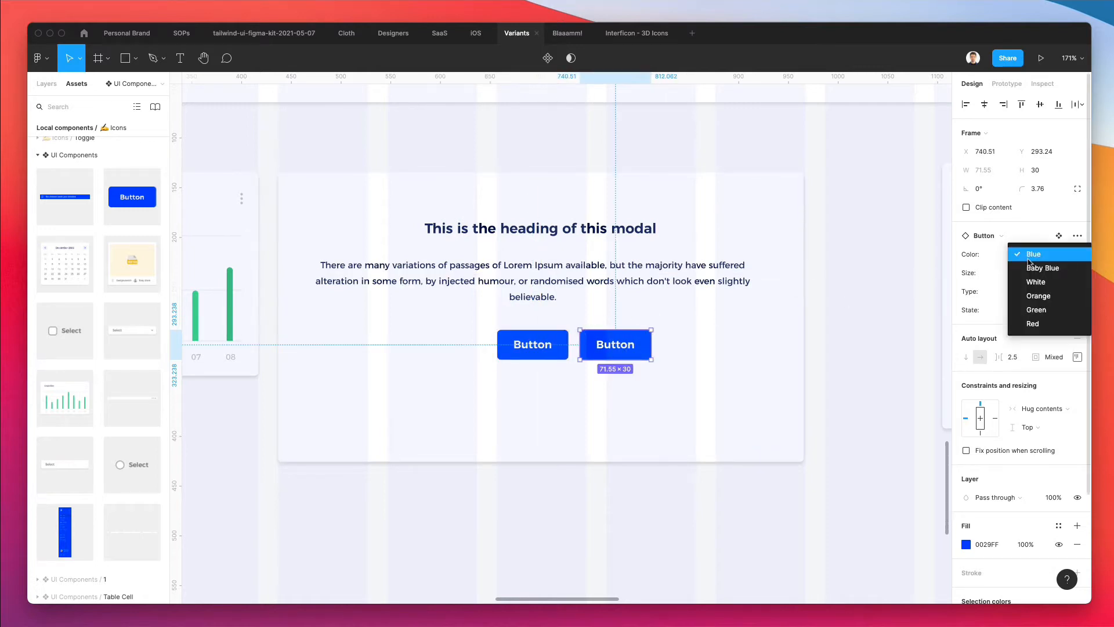
click(1036, 282)
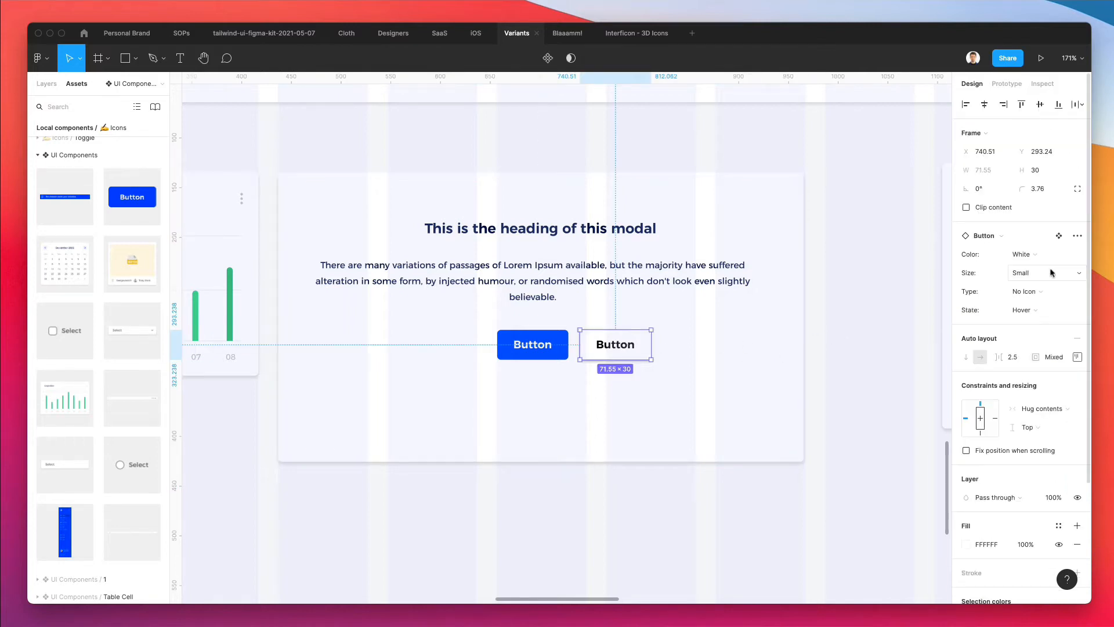
click(1045, 254)
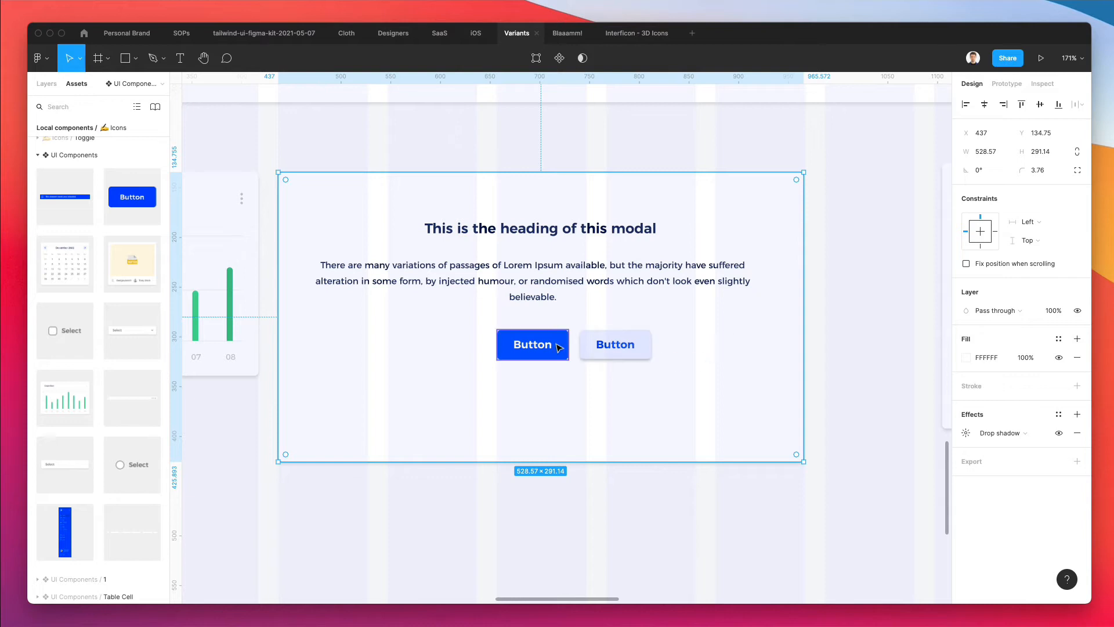
click(614, 345)
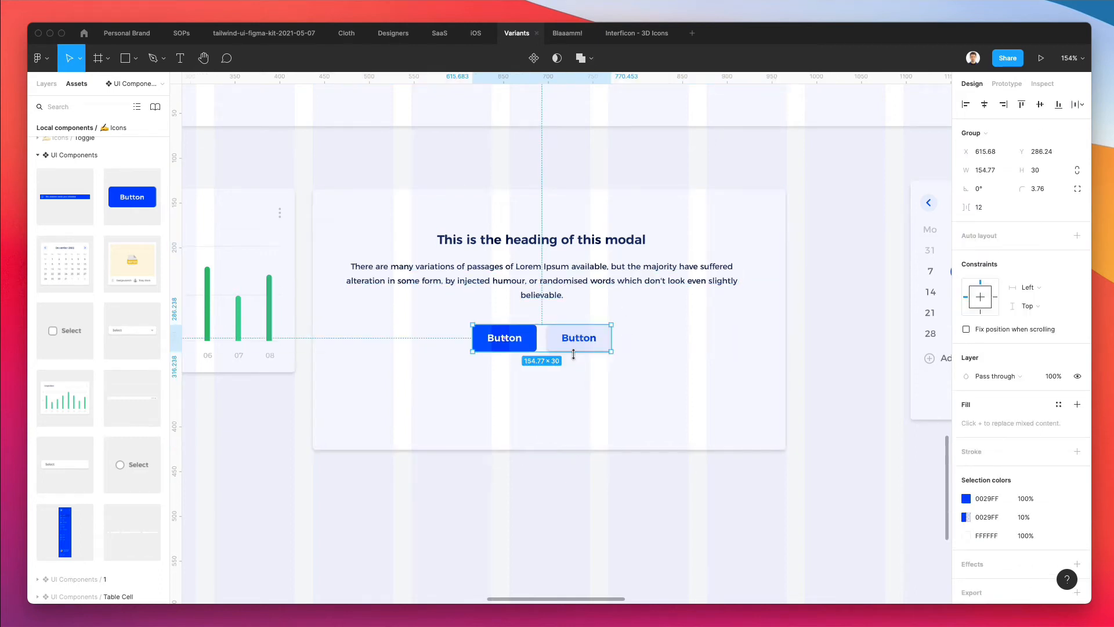
drag(541, 342, 541, 336)
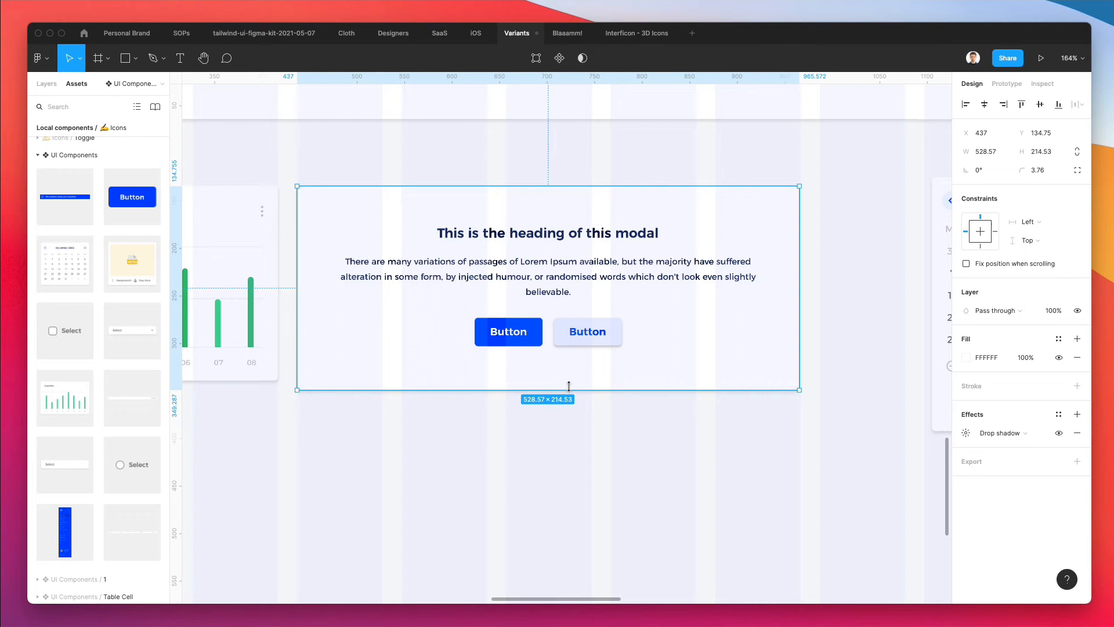
Add the 'close' icon at the modal's top right, colour it grey and shrink it
drag(569, 386, 569, 384)
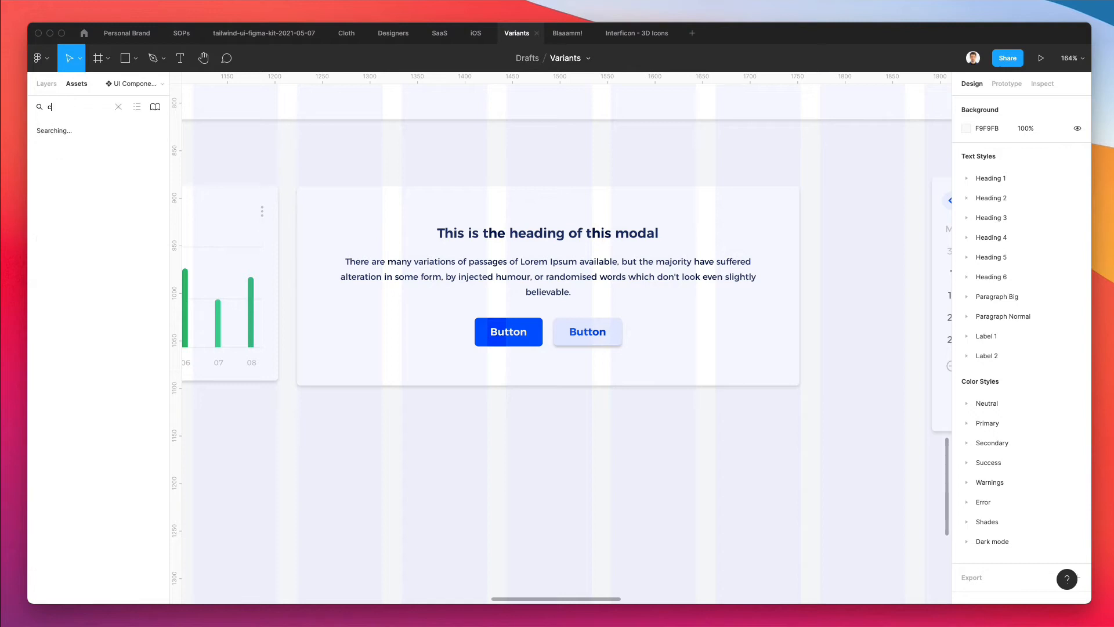
text(close)
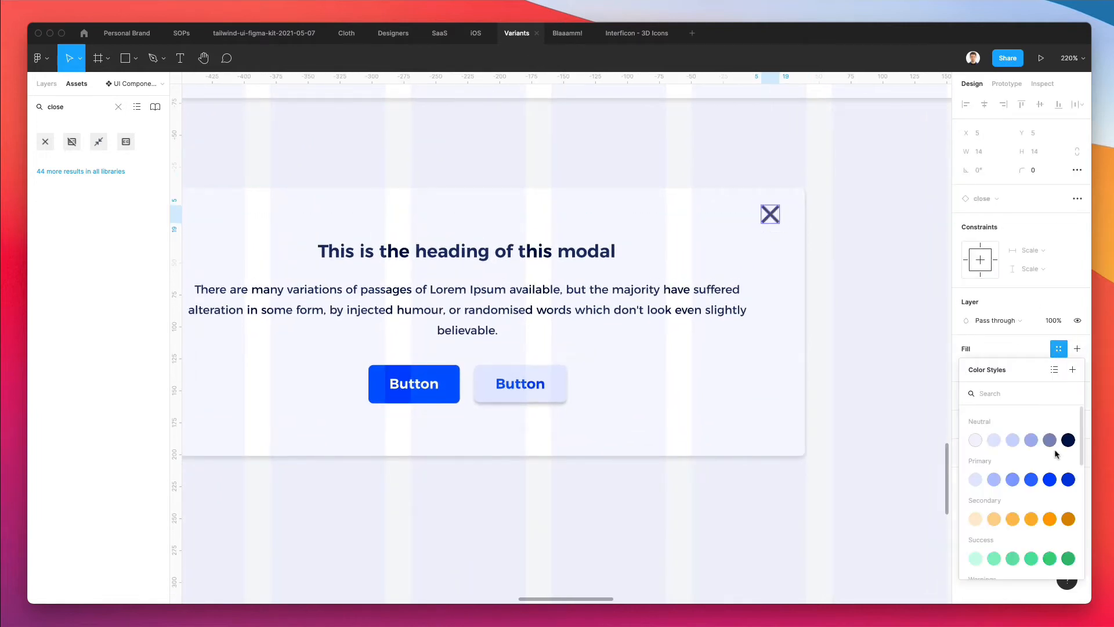
scroll(down, 3)
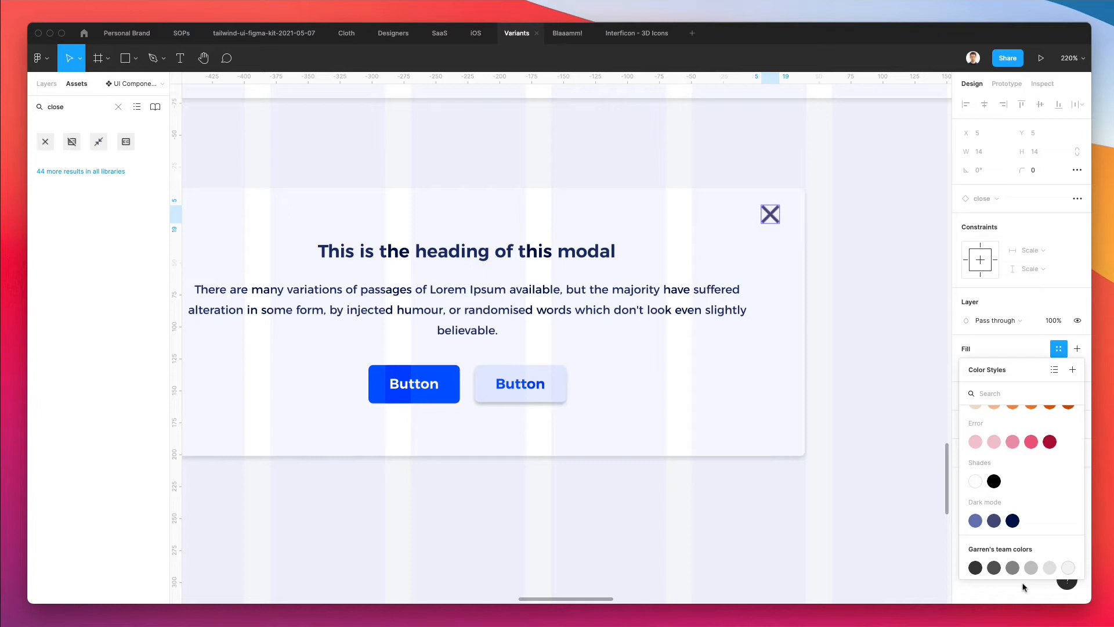
click(1050, 491)
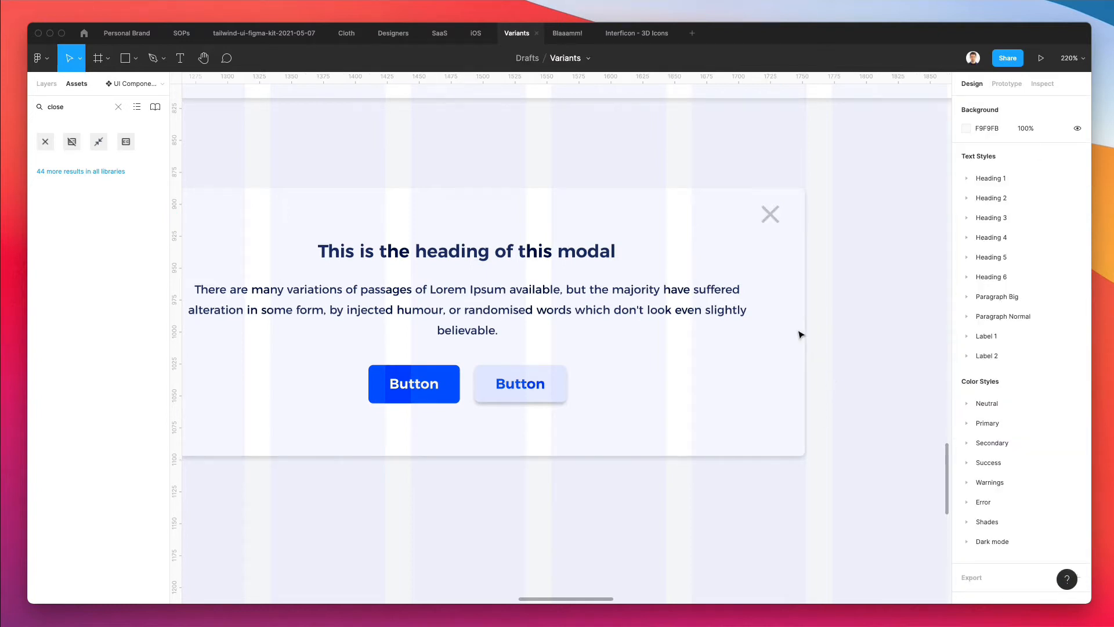
click(769, 214)
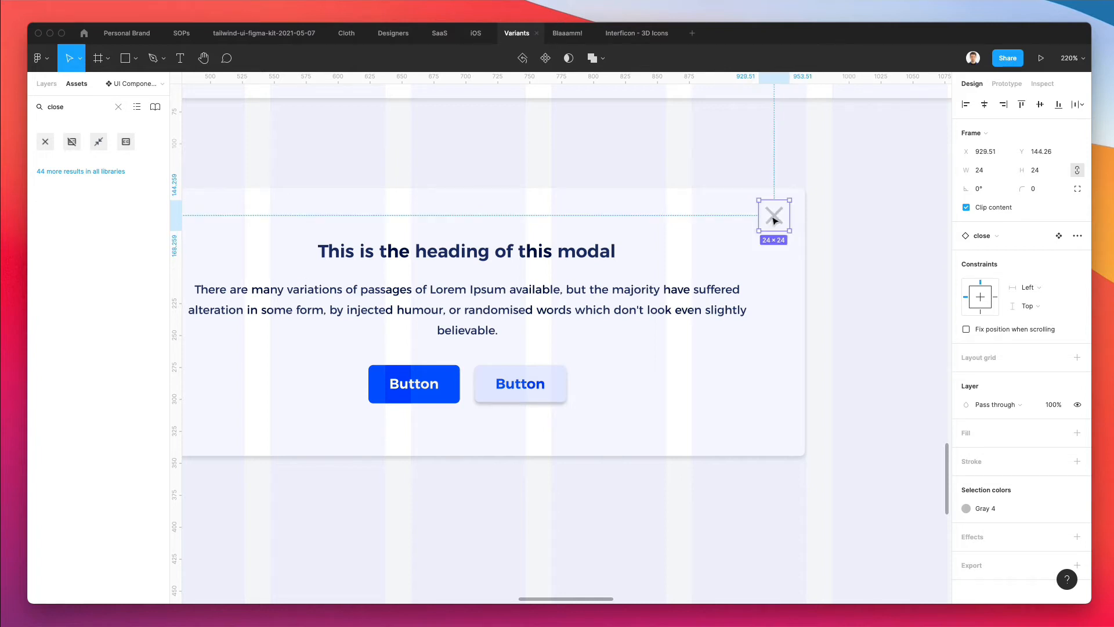
drag(787, 203, 779, 213)
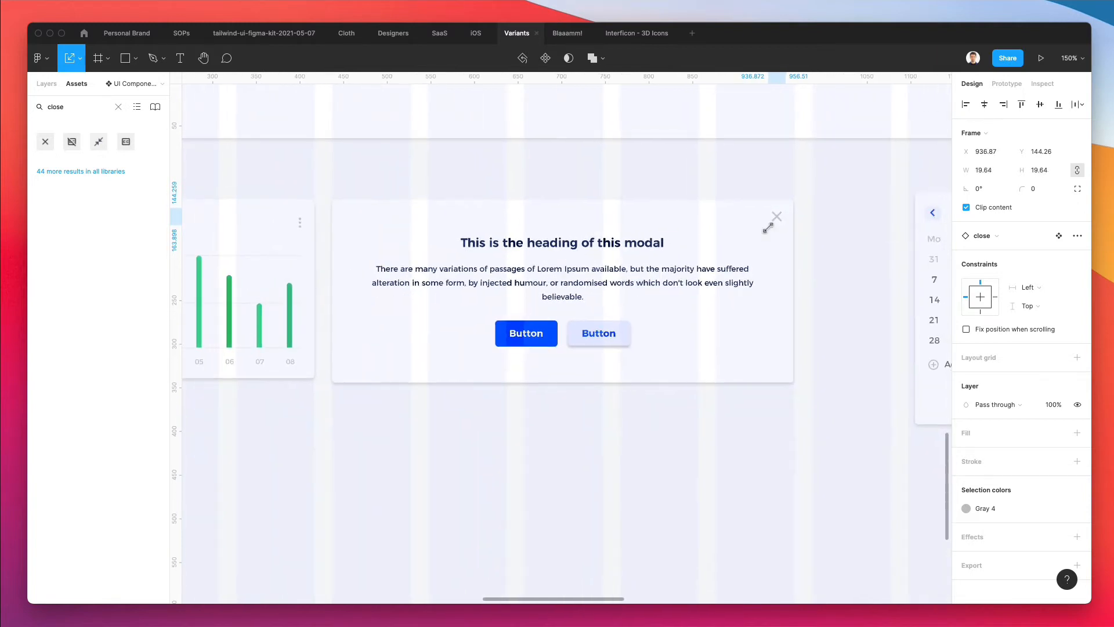
click(634, 199)
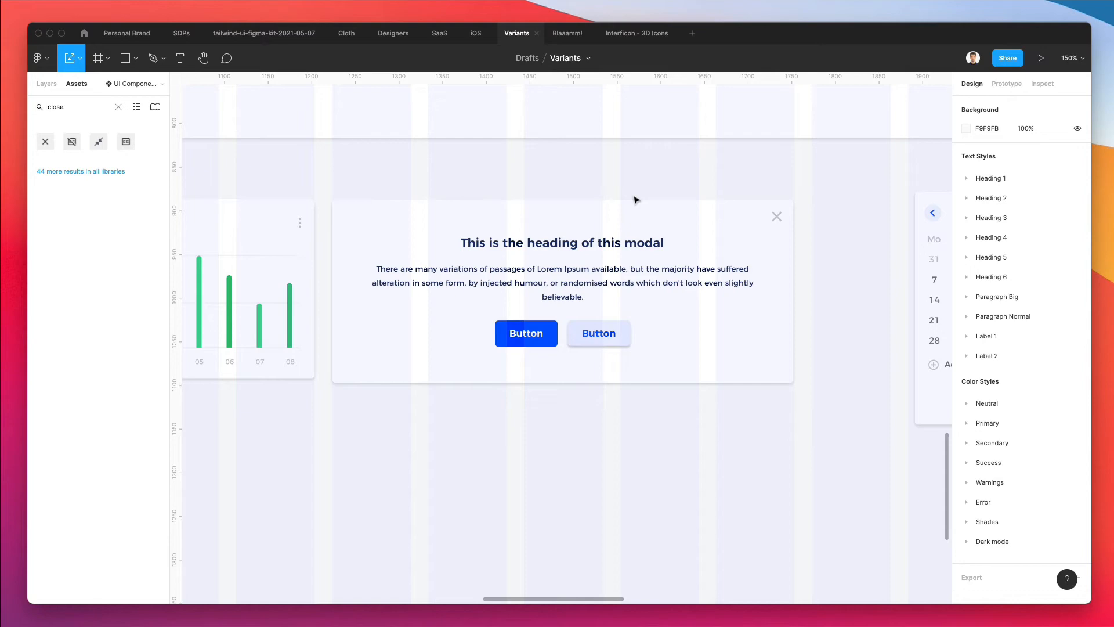
Relabel the left modal button 'Learn more', putting the light button first beside Continue
click(598, 333)
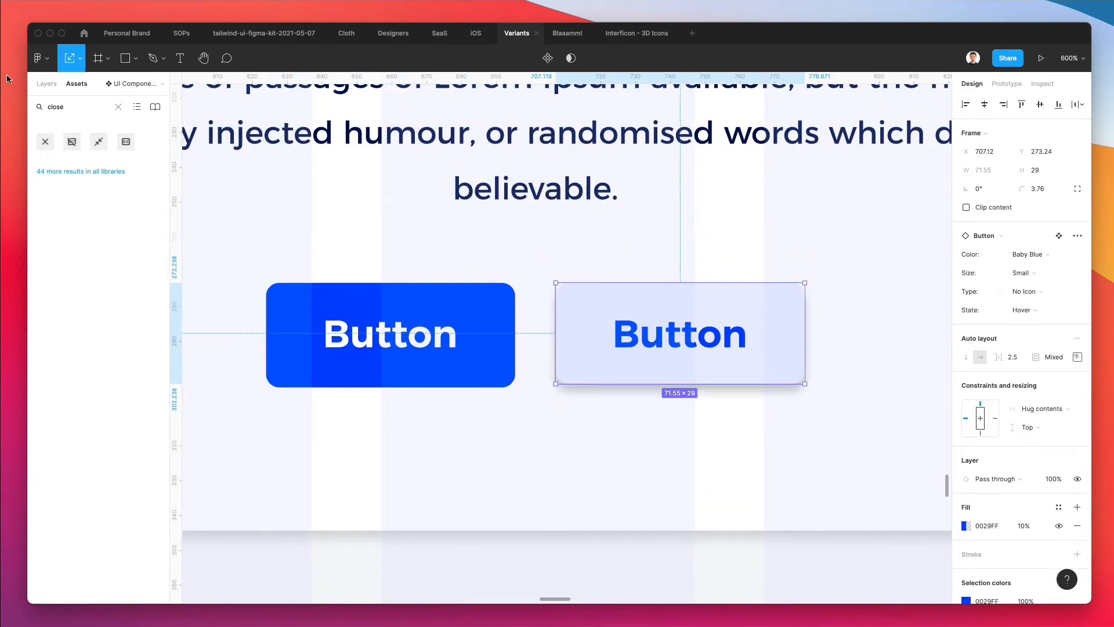
click(45, 83)
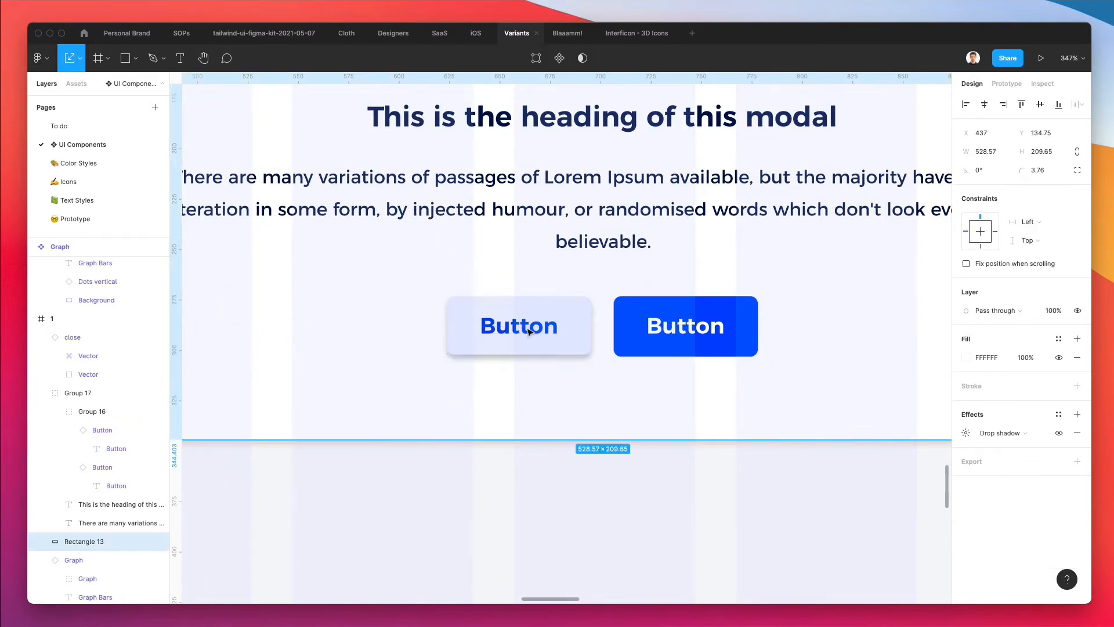
double_click(519, 326)
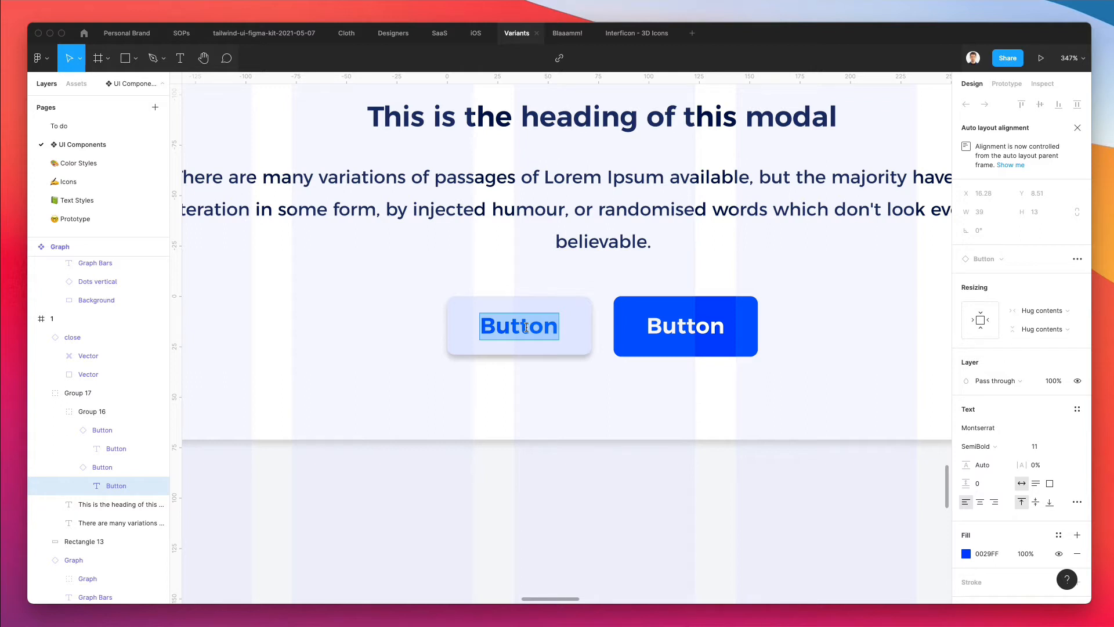
text(Learn)
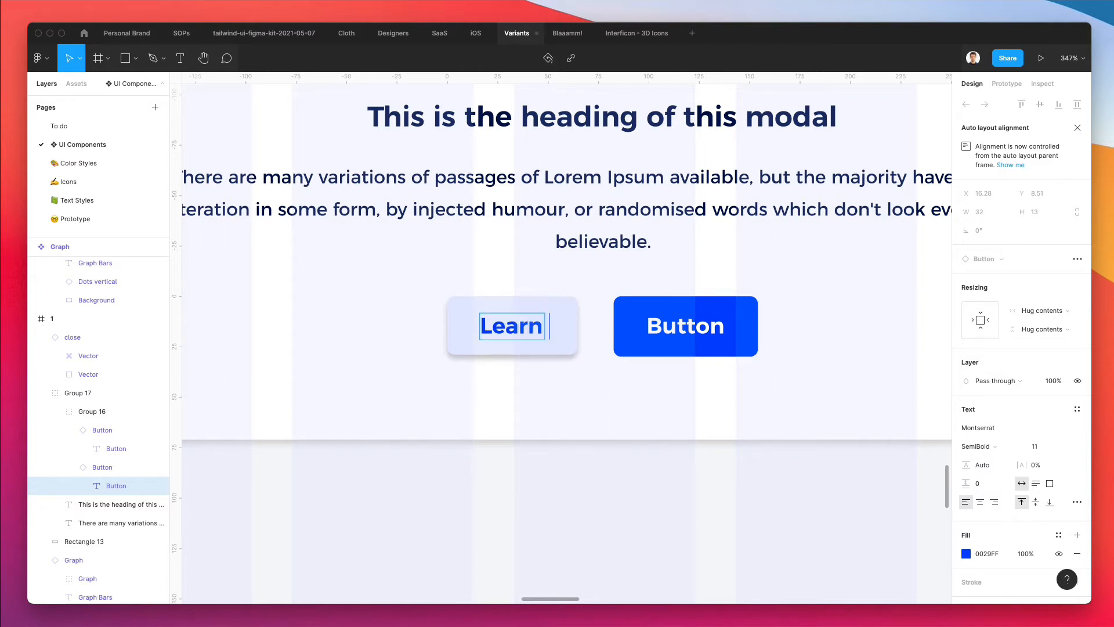
text(more)
click(685, 326)
text(Continue)
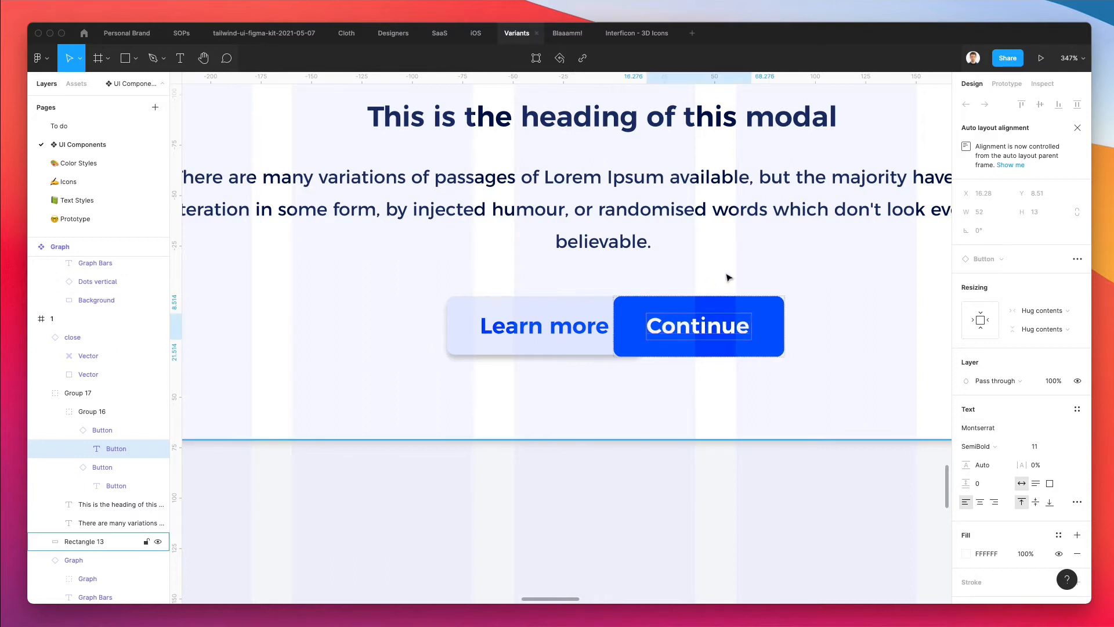
click(487, 326)
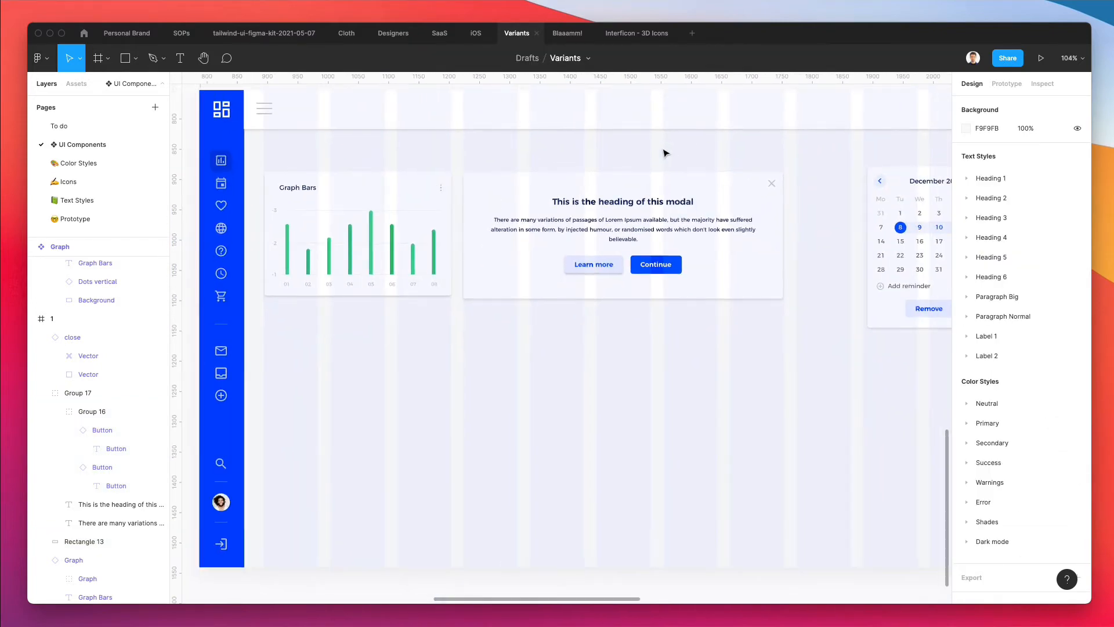
Add a second variant to the Modal component and remove its Learn more button
scroll(down, 3)
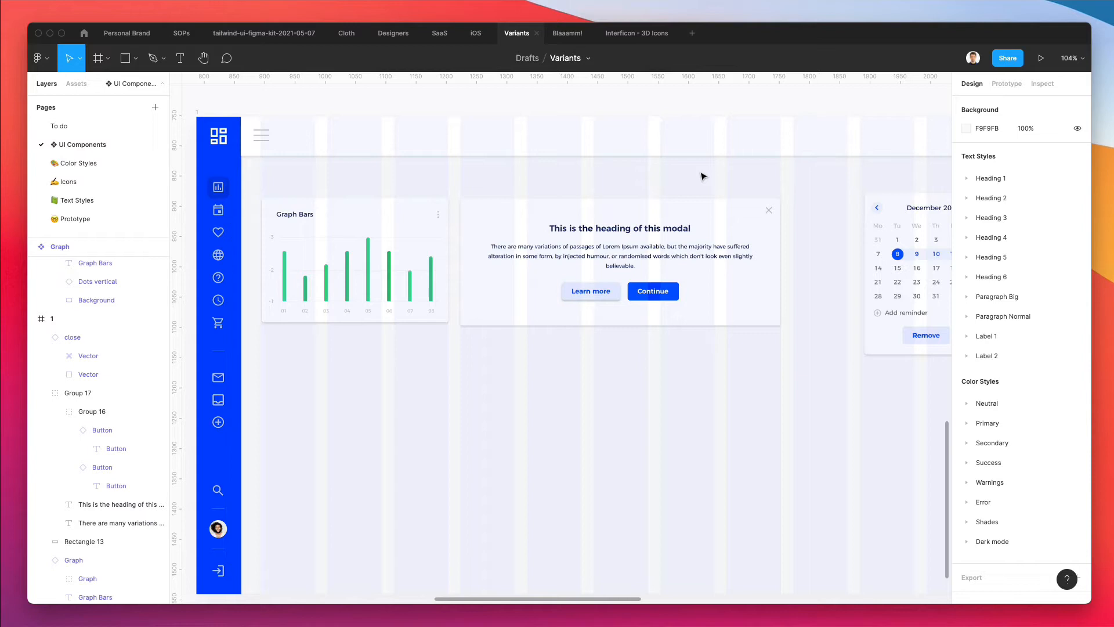
mouse_move(632, 210)
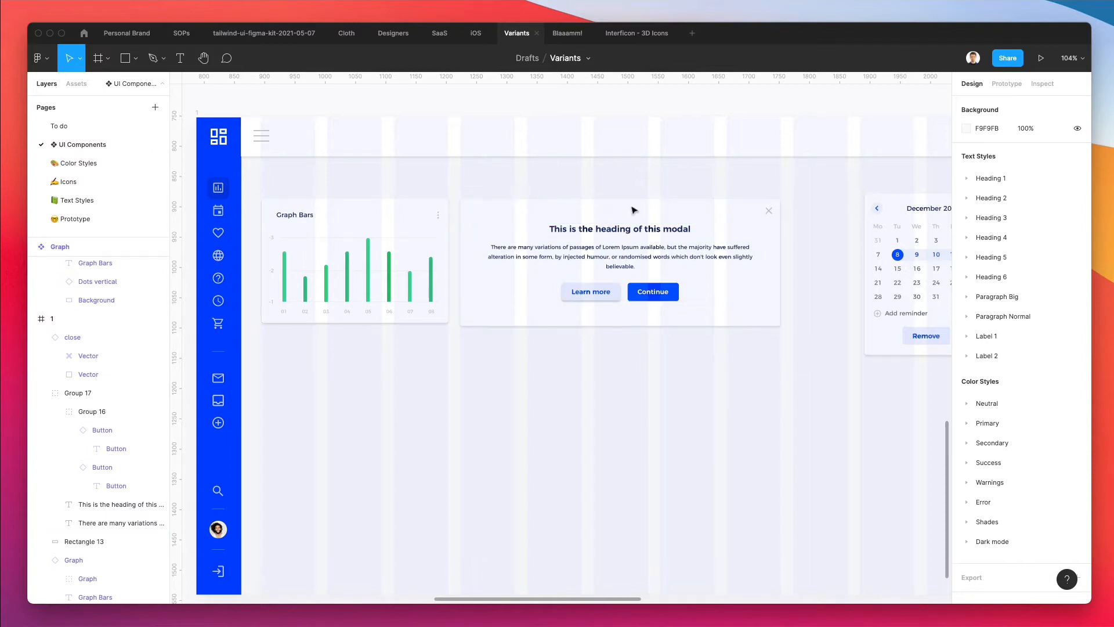
click(768, 210)
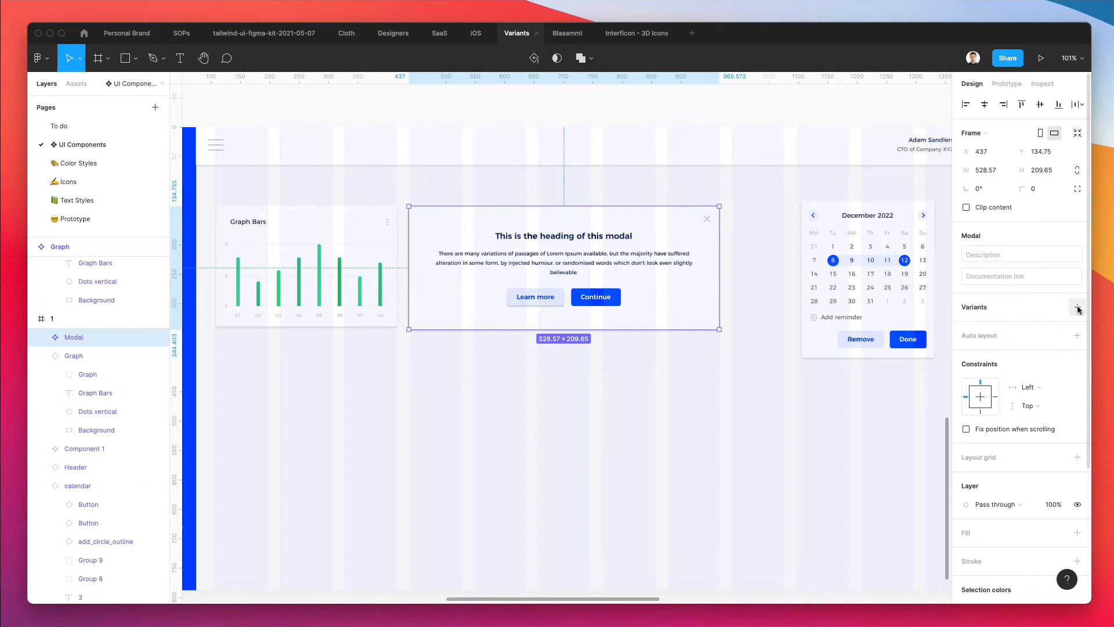
click(1077, 307)
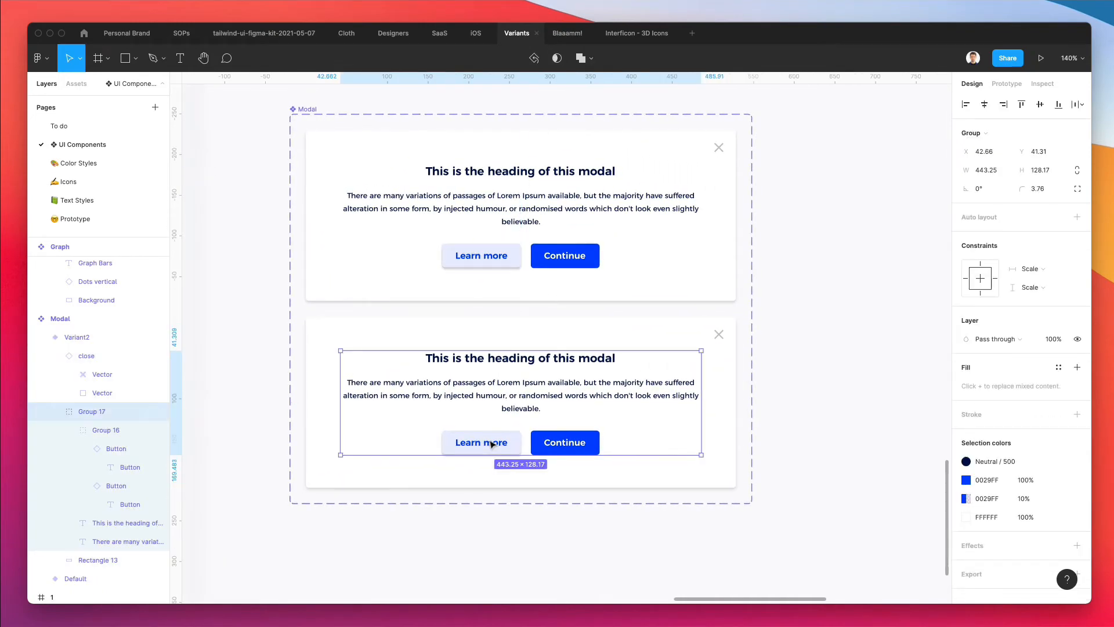
click(481, 442)
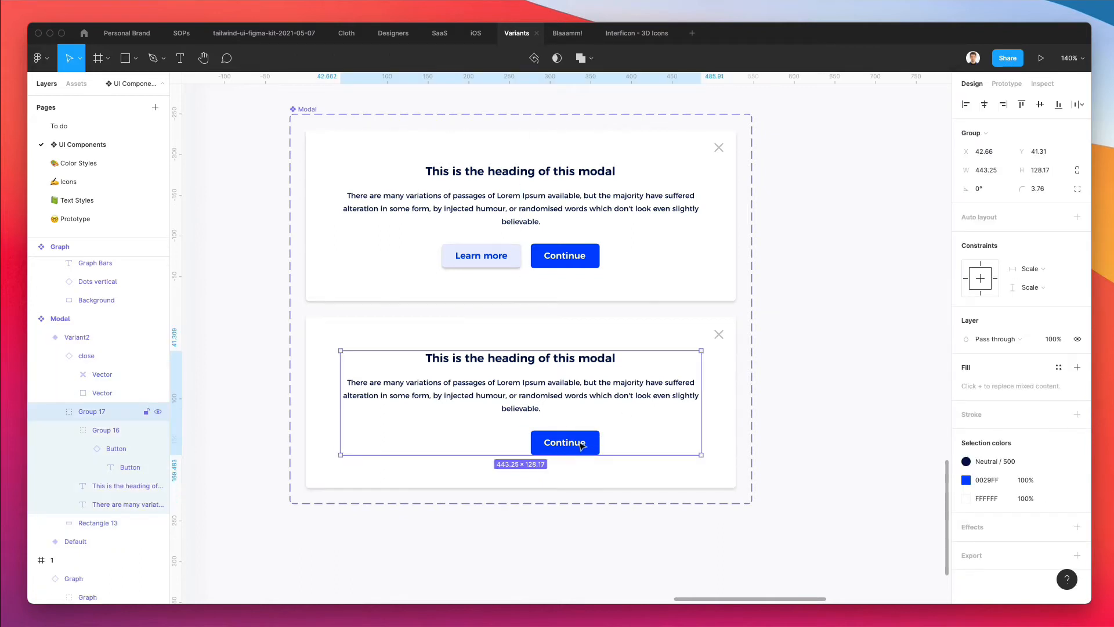
drag(703, 454, 741, 495)
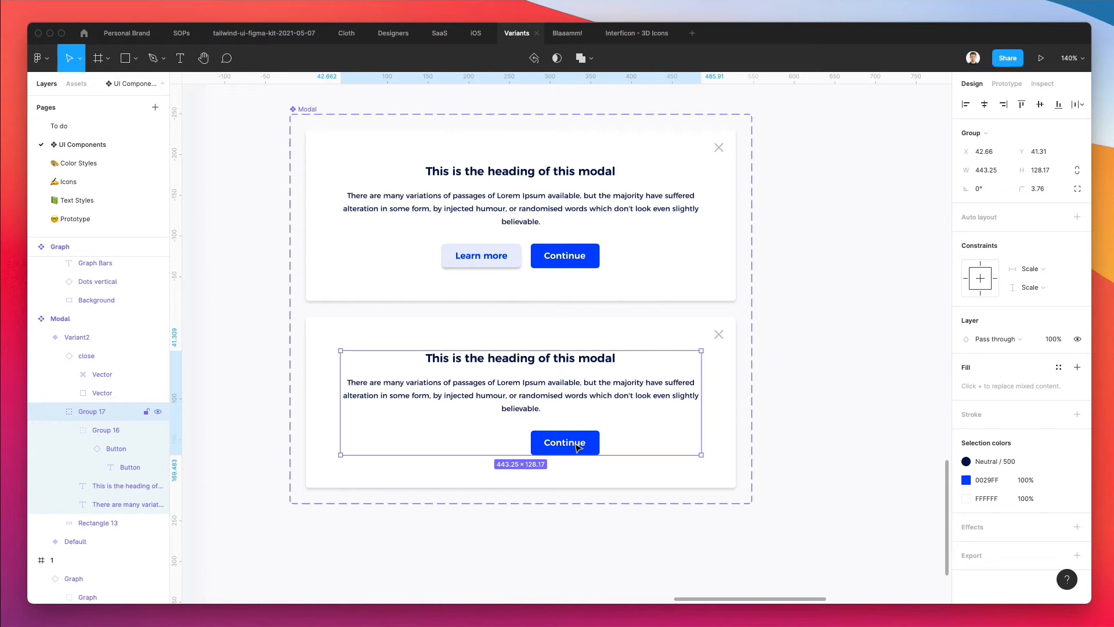
click(564, 442)
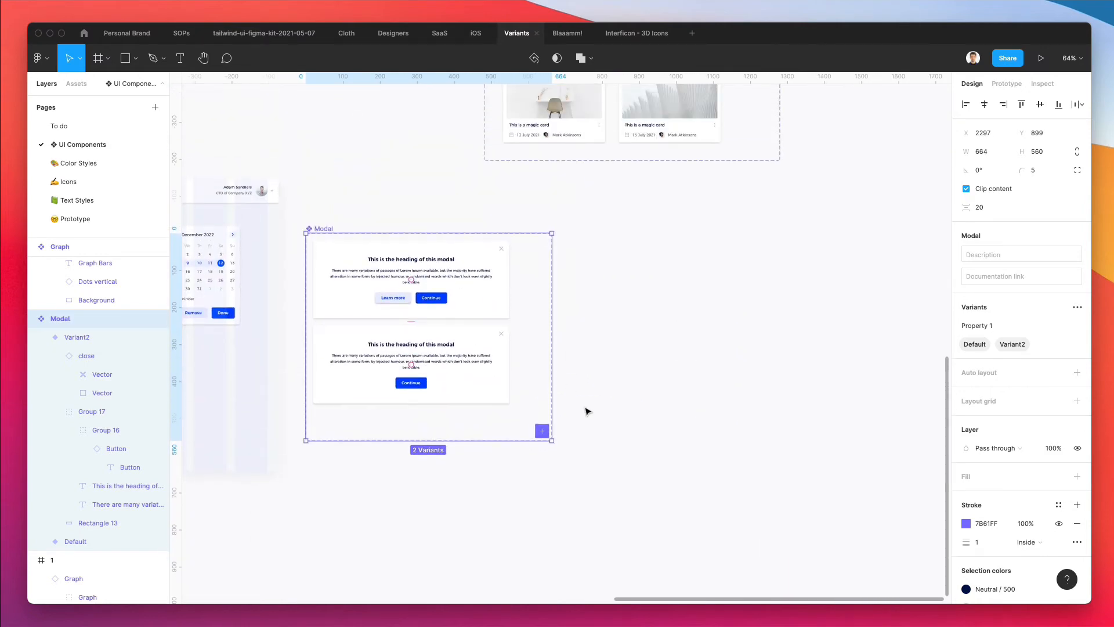
Draw a 310×205 rectangle beside Graph Bars and paste in a narrower two-button modal copy
drag(553, 440, 766, 504)
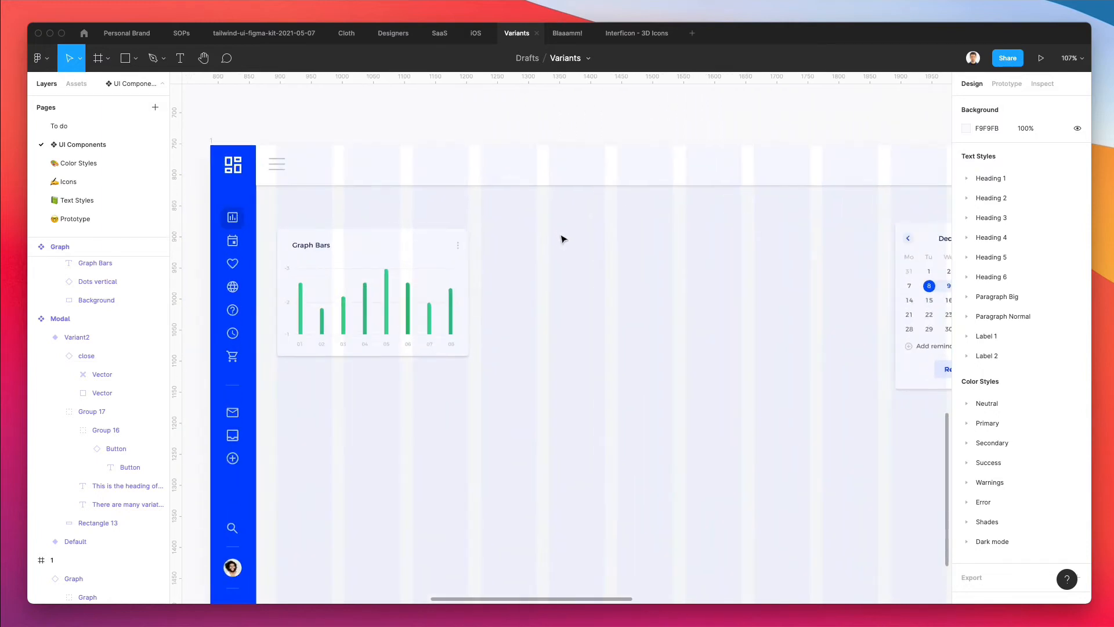
drag(481, 228, 644, 322)
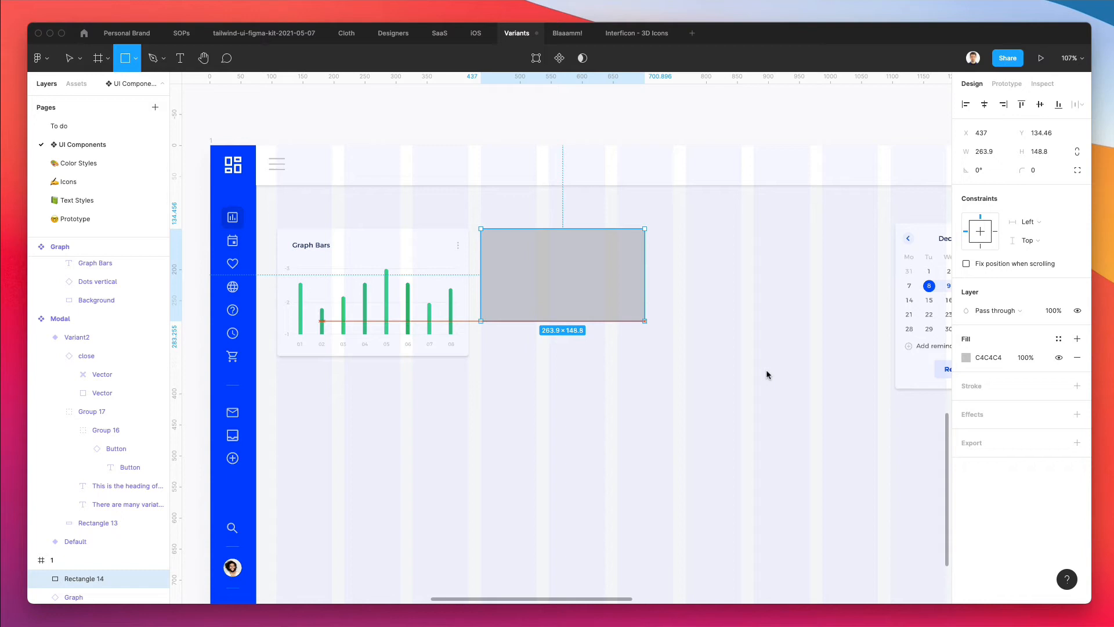
drag(643, 321, 678, 361)
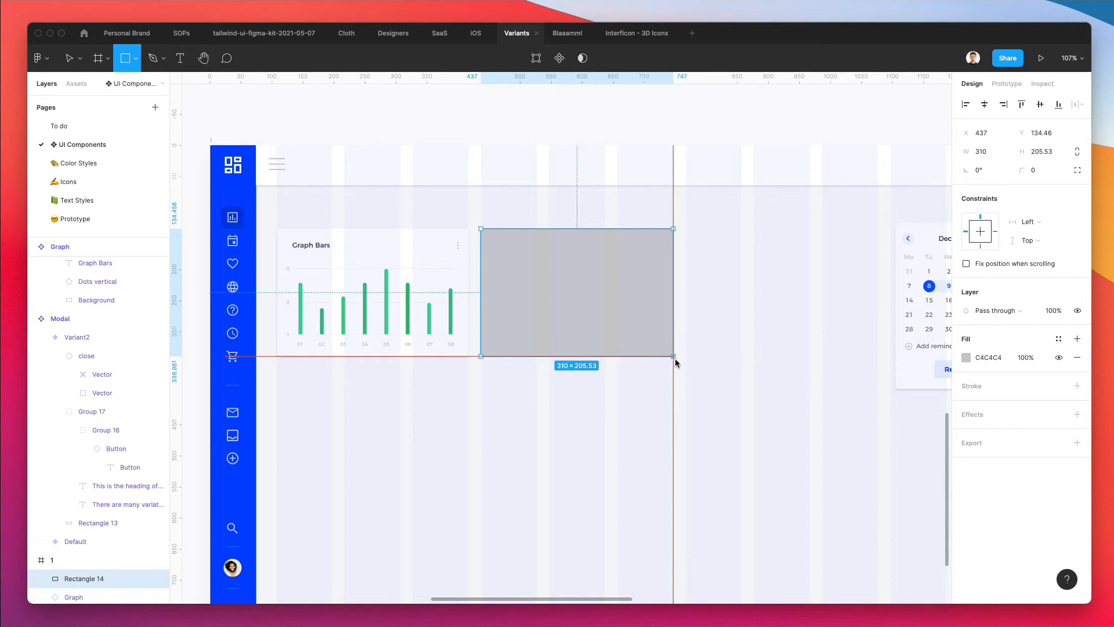
click(67, 58)
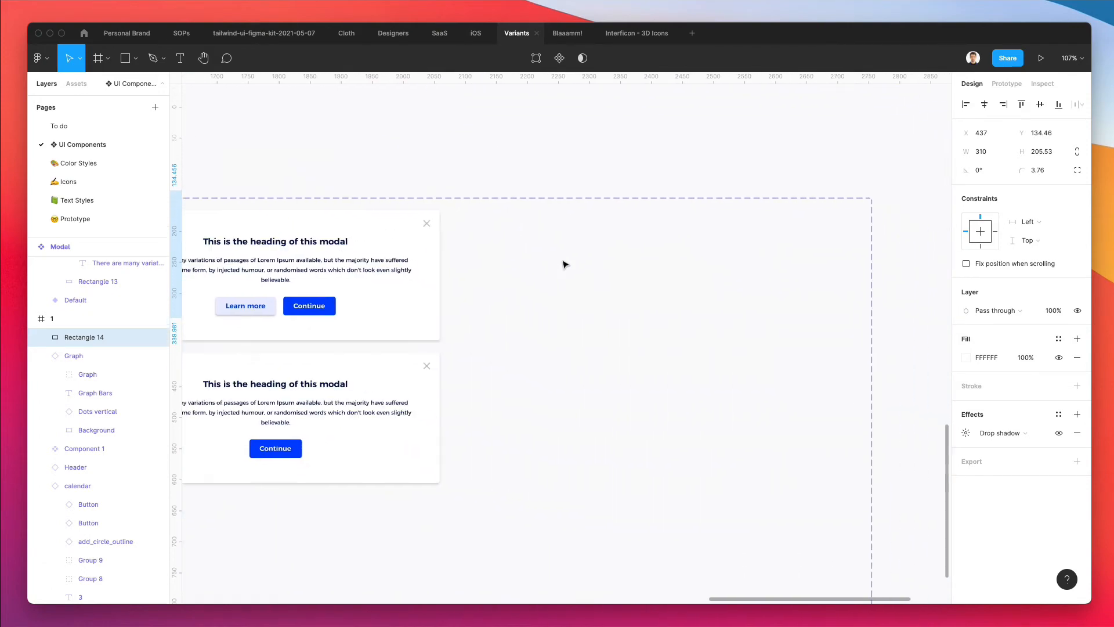
key(cmd+v)
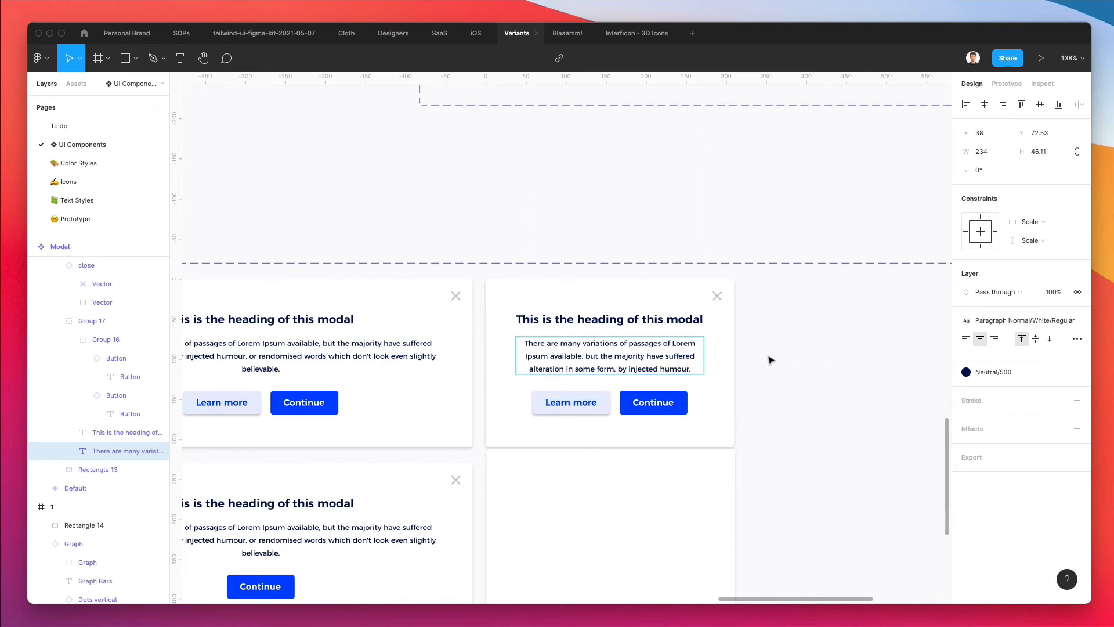
Duplicate the small modal variant below itself and select the copy's Learn more button
drag(617, 369, 691, 369)
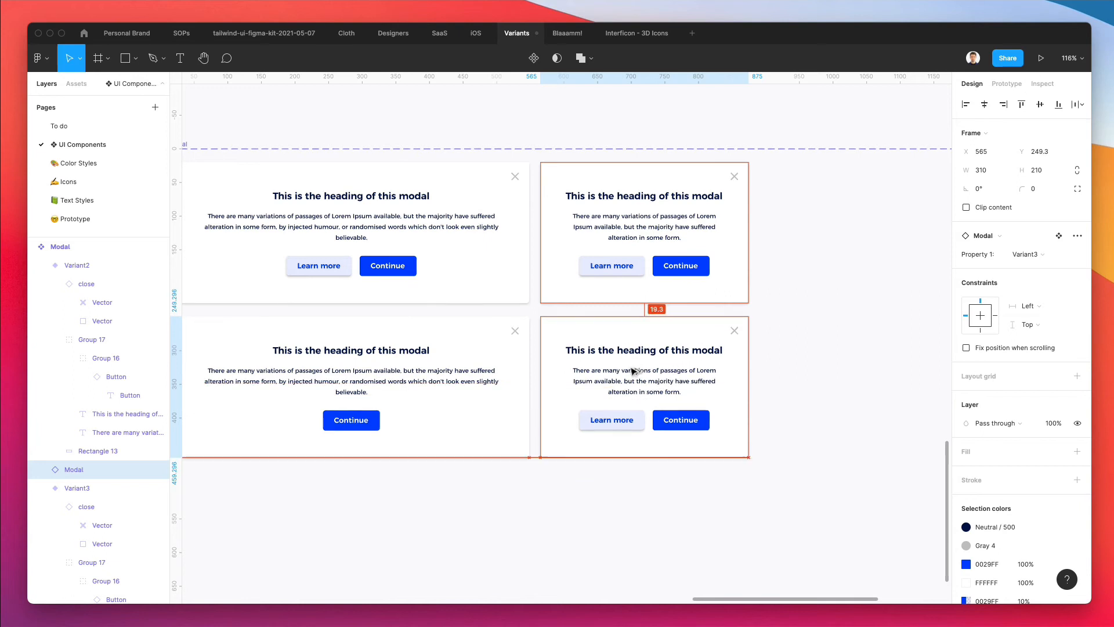
click(643, 385)
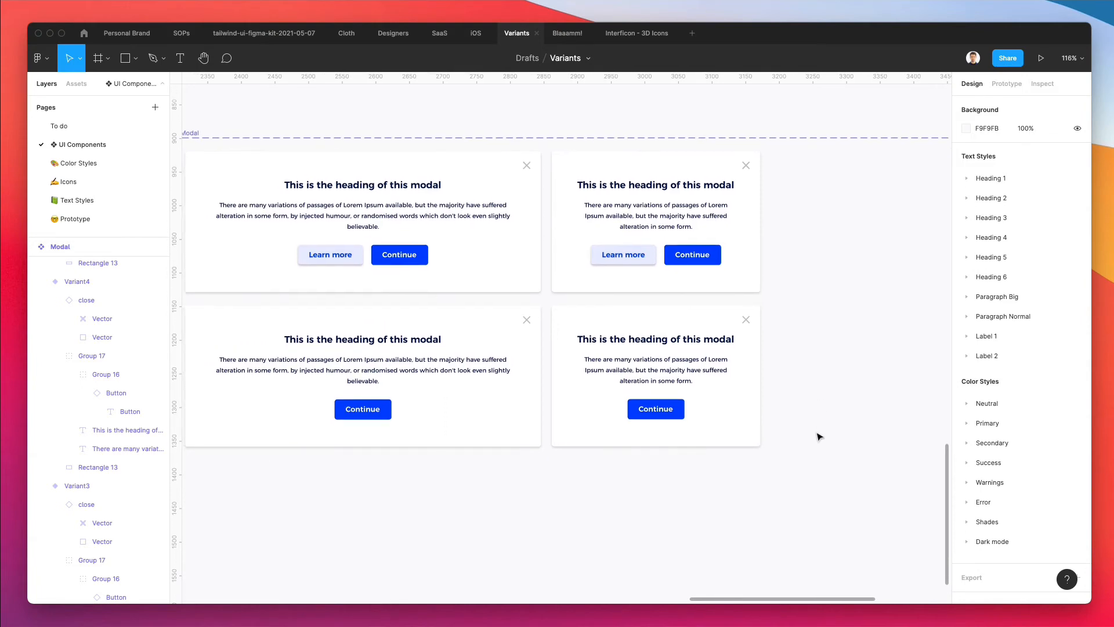
Duplicate both single-button variants into a new row and shift their content down
click(671, 234)
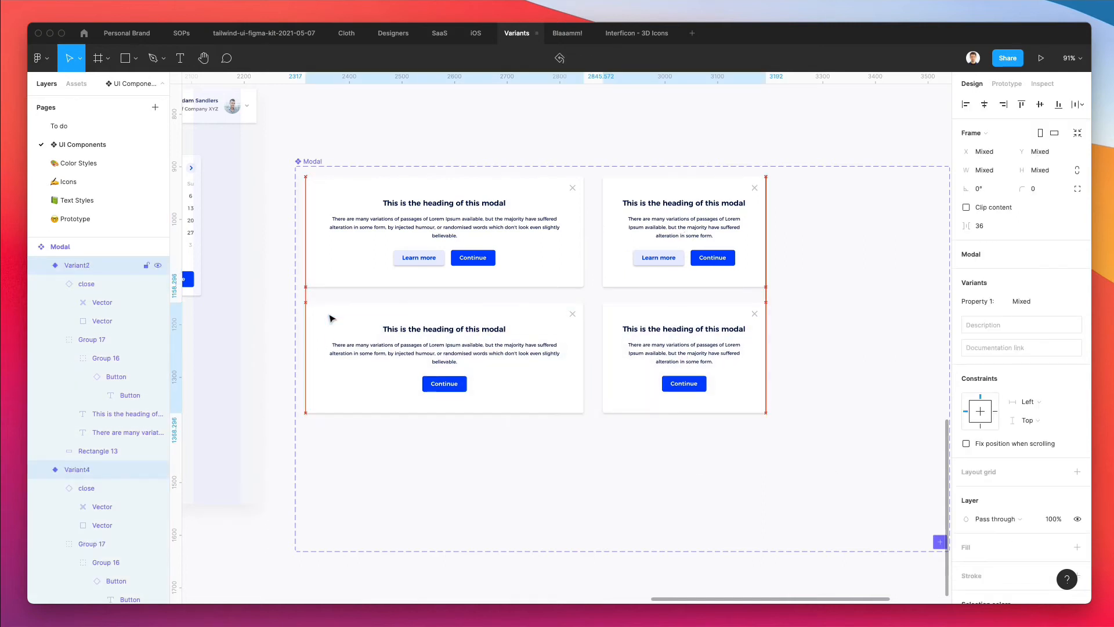
click(444, 383)
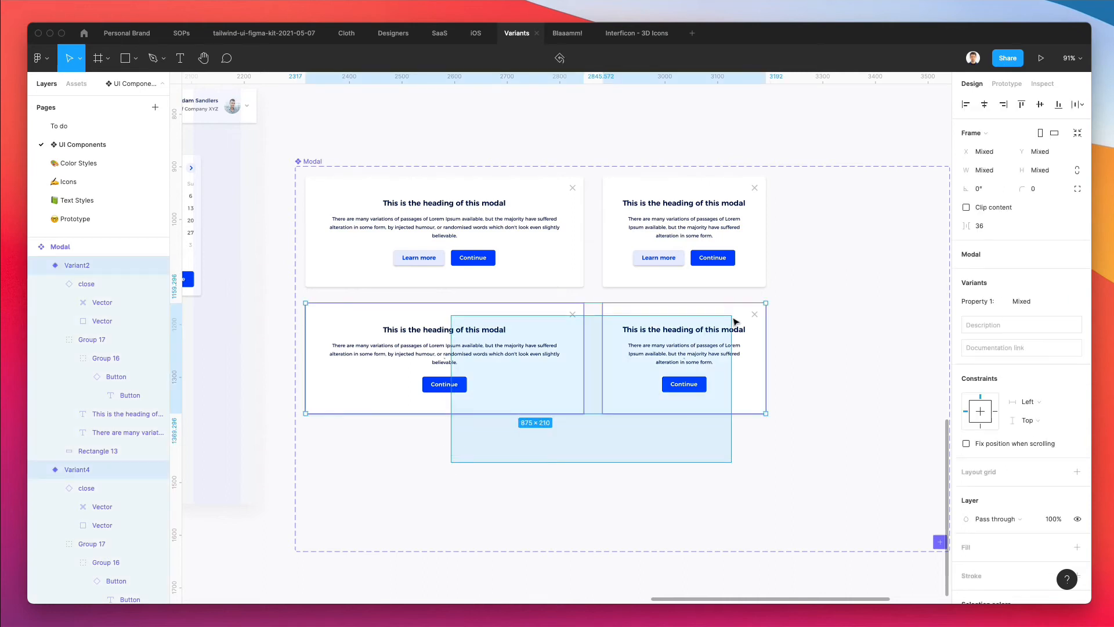
key(cmd+v)
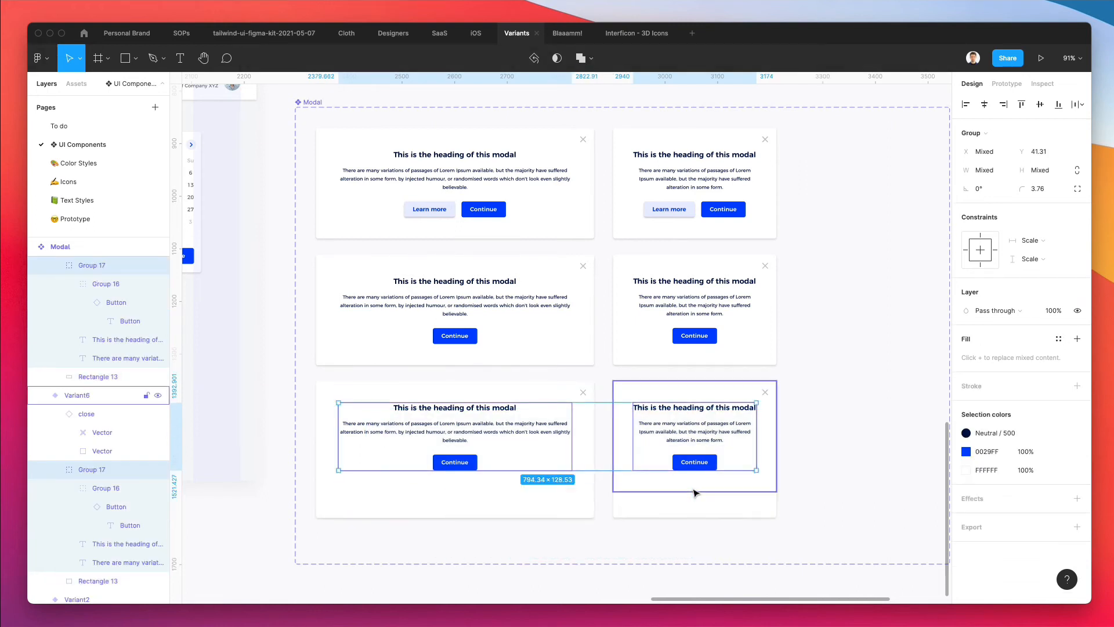
drag(695, 436, 695, 457)
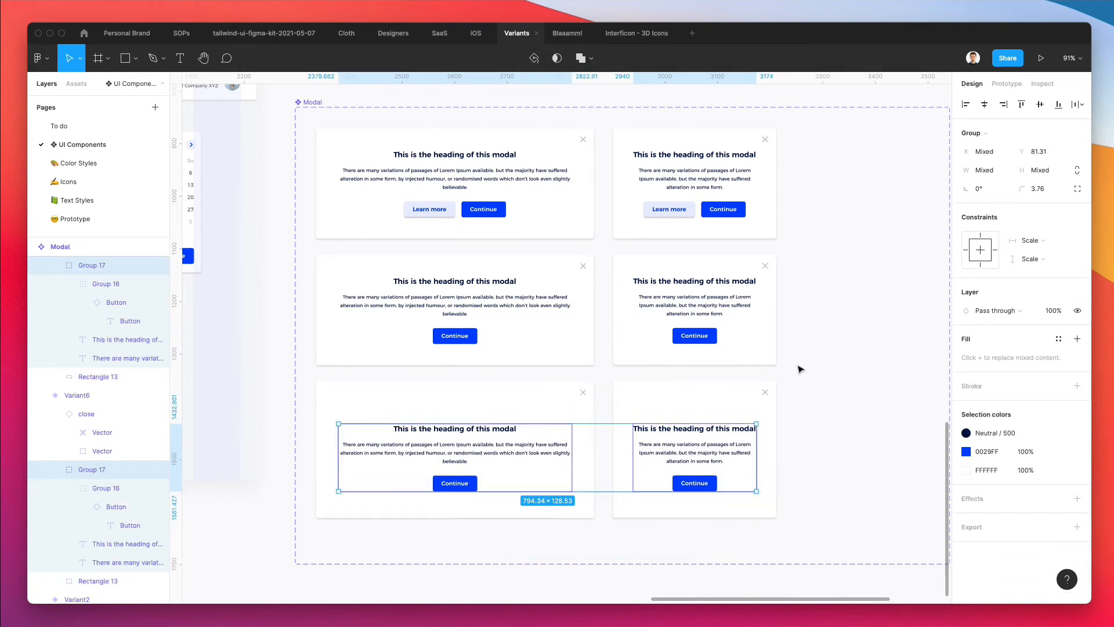
click(813, 369)
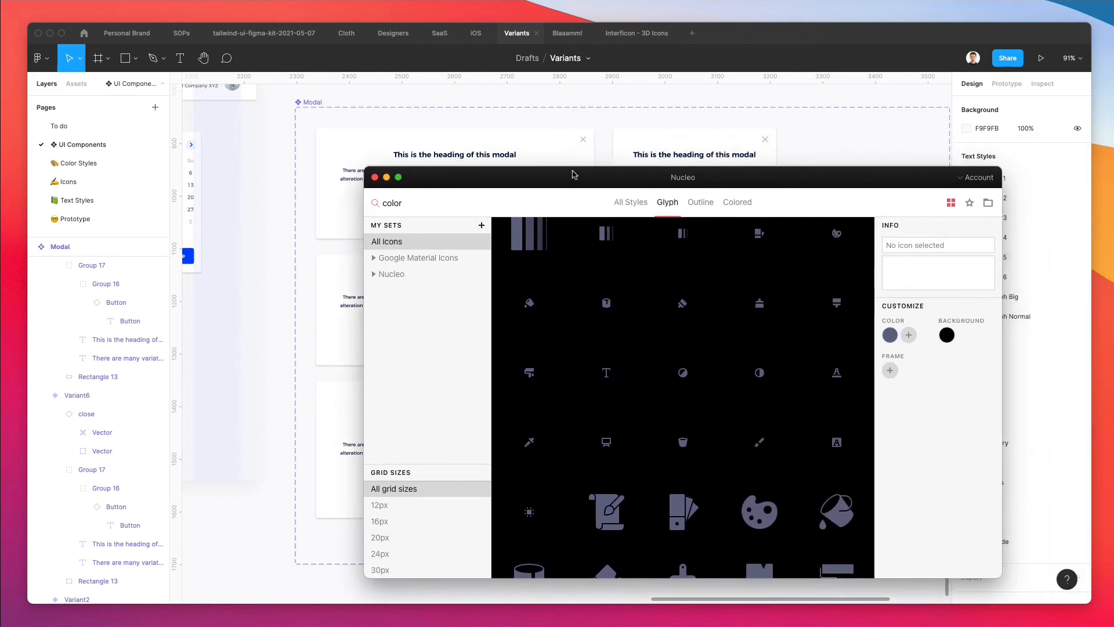
Filter Nucleo to colored icons and search 'escla' to find the exclamation warning sign
click(737, 202)
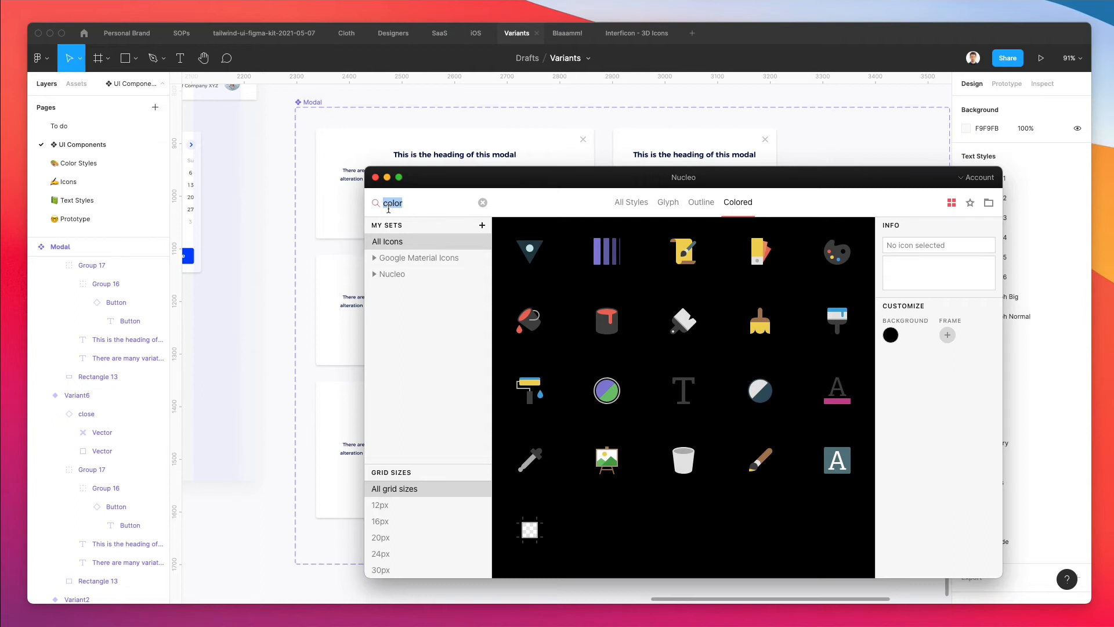
text(highl)
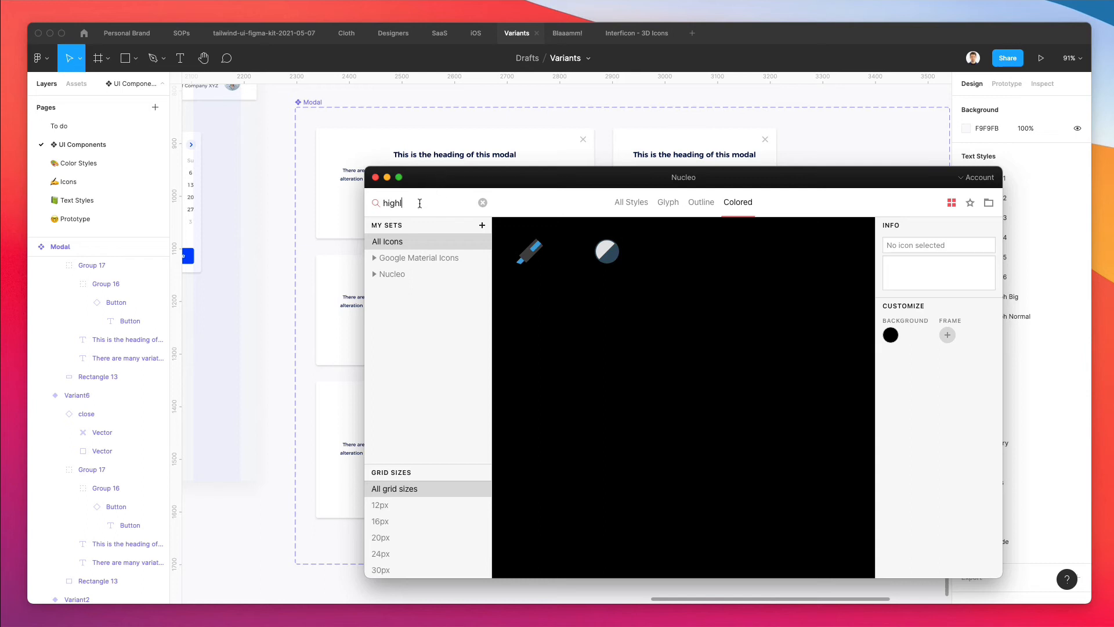
text(impo)
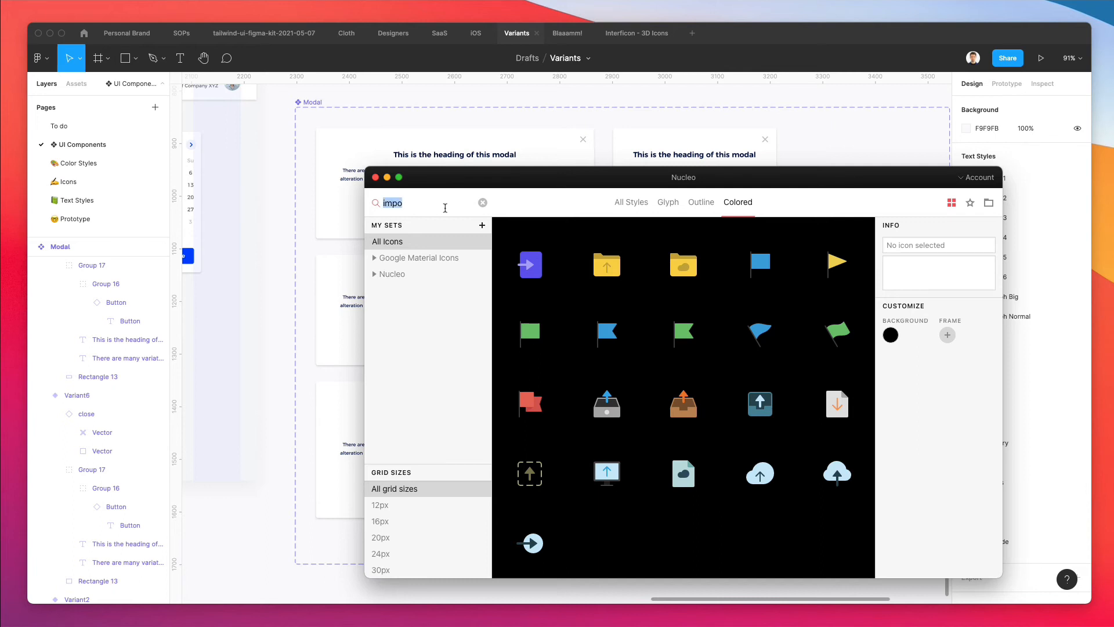
text(escla)
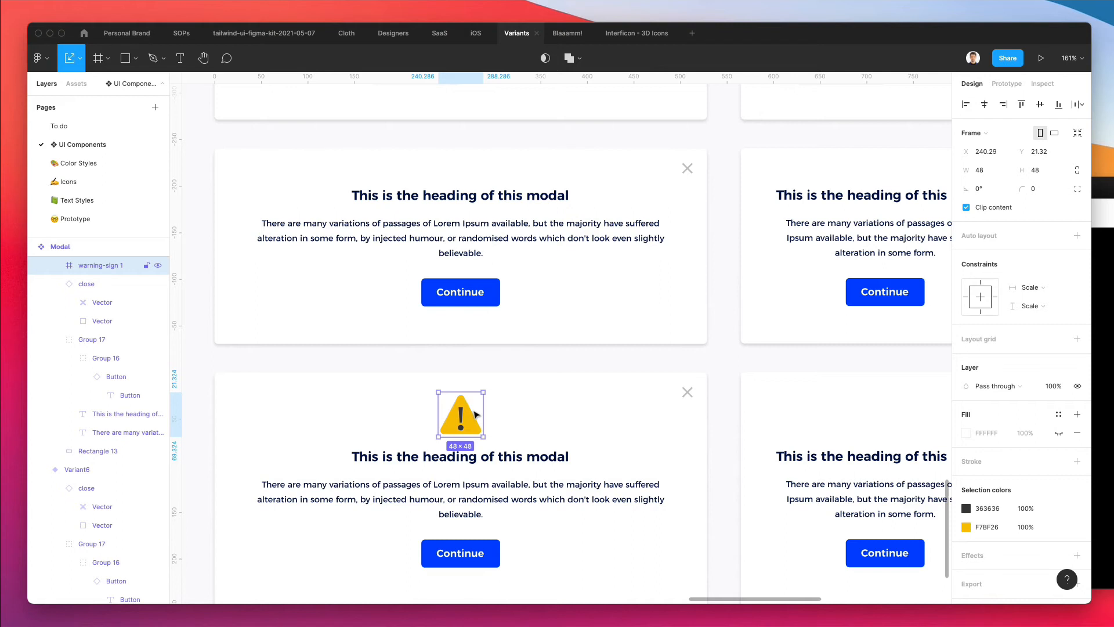
Shrink the warning icon to about 36 px, center it, and adjust bottom-row modal heights
drag(480, 393, 475, 402)
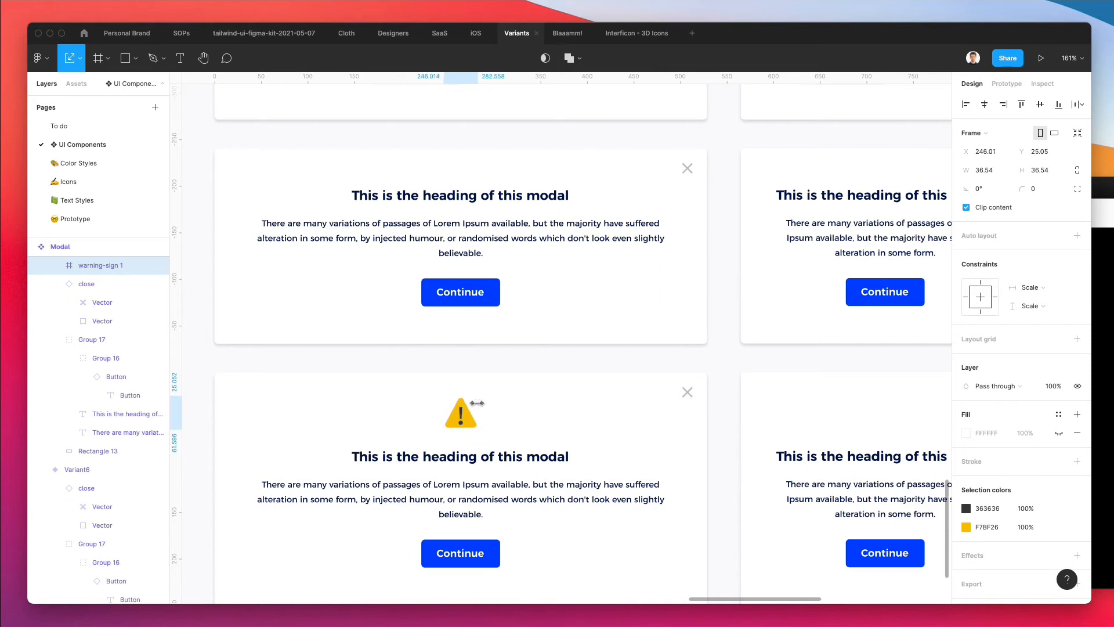
scroll(down, 3)
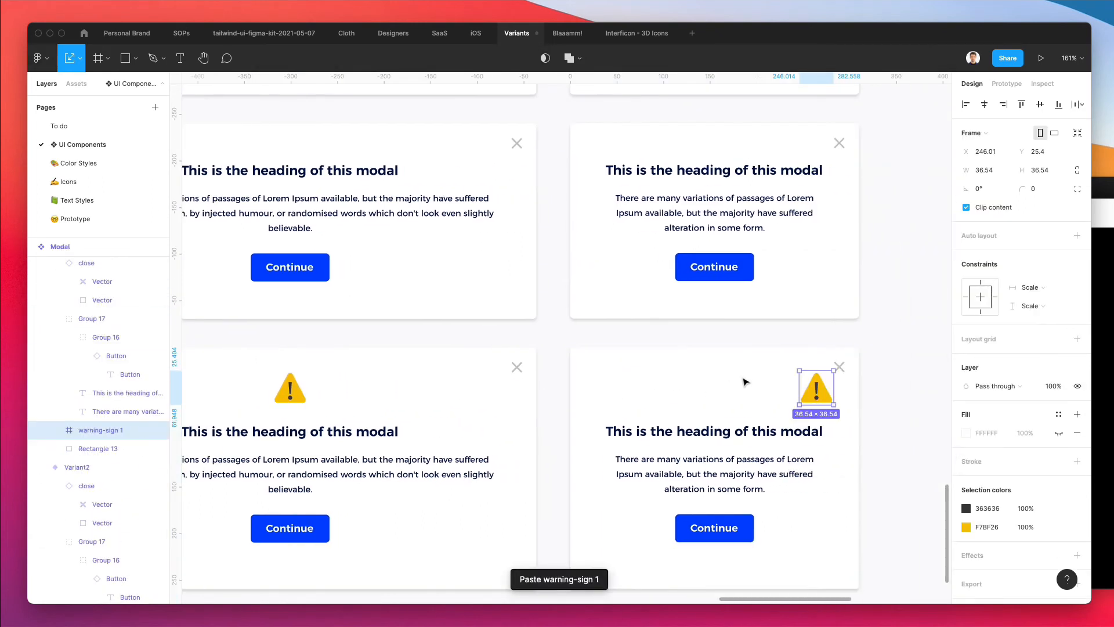
drag(816, 390, 722, 390)
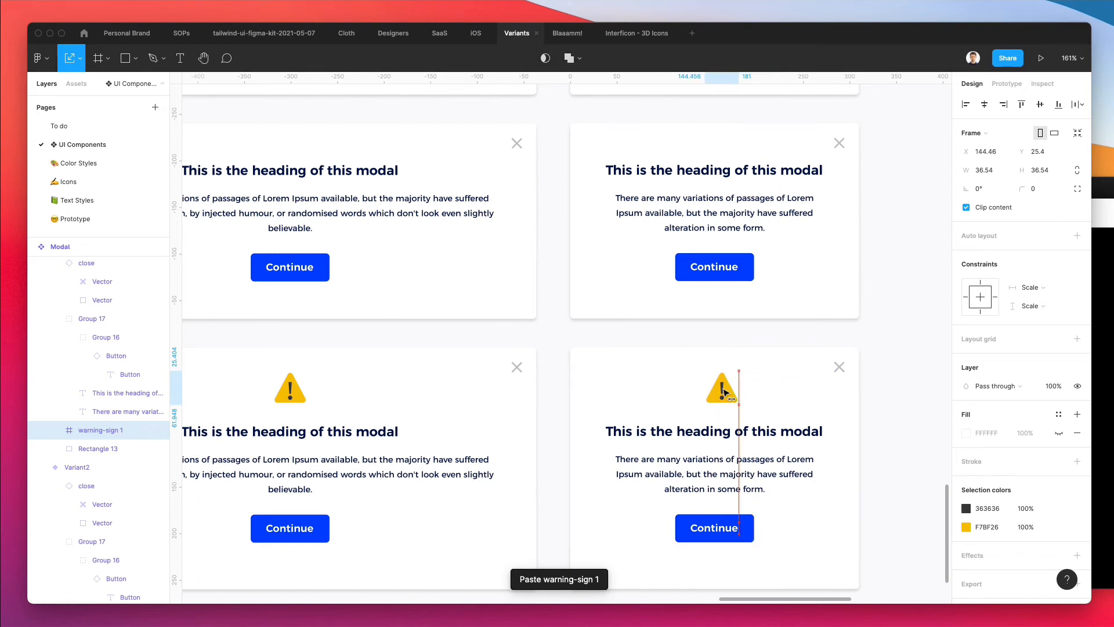
click(714, 389)
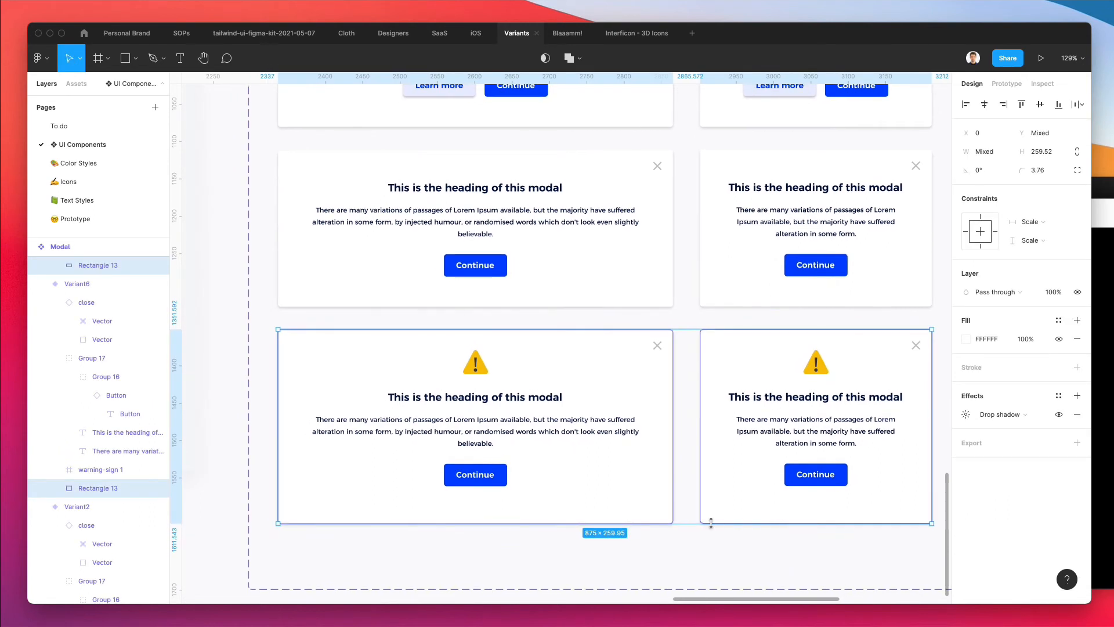
drag(710, 524, 716, 518)
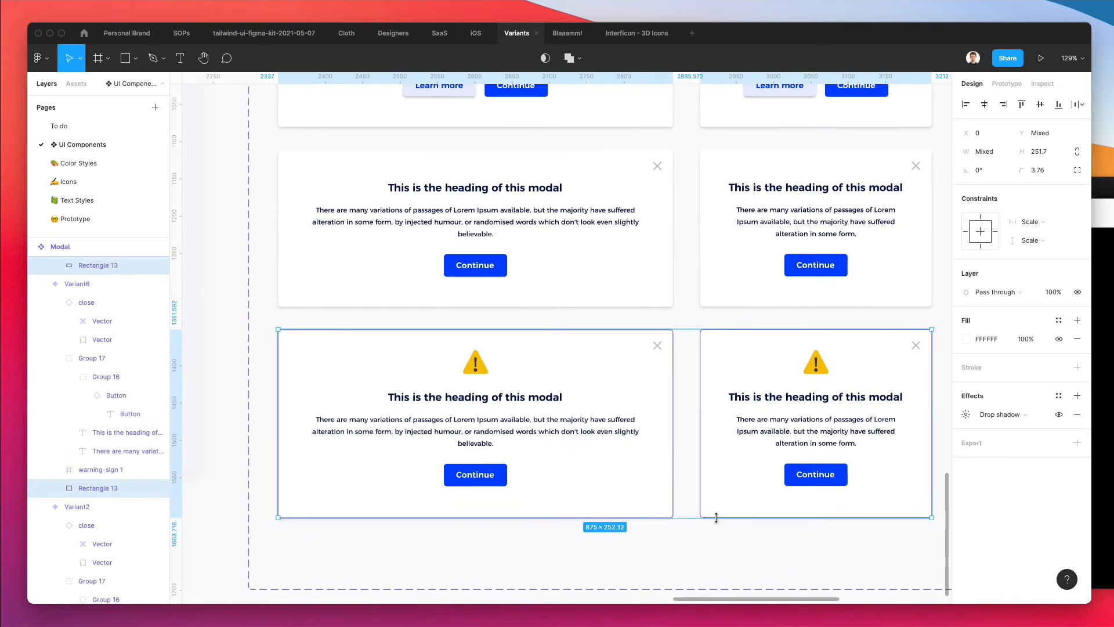
drag(715, 528, 715, 513)
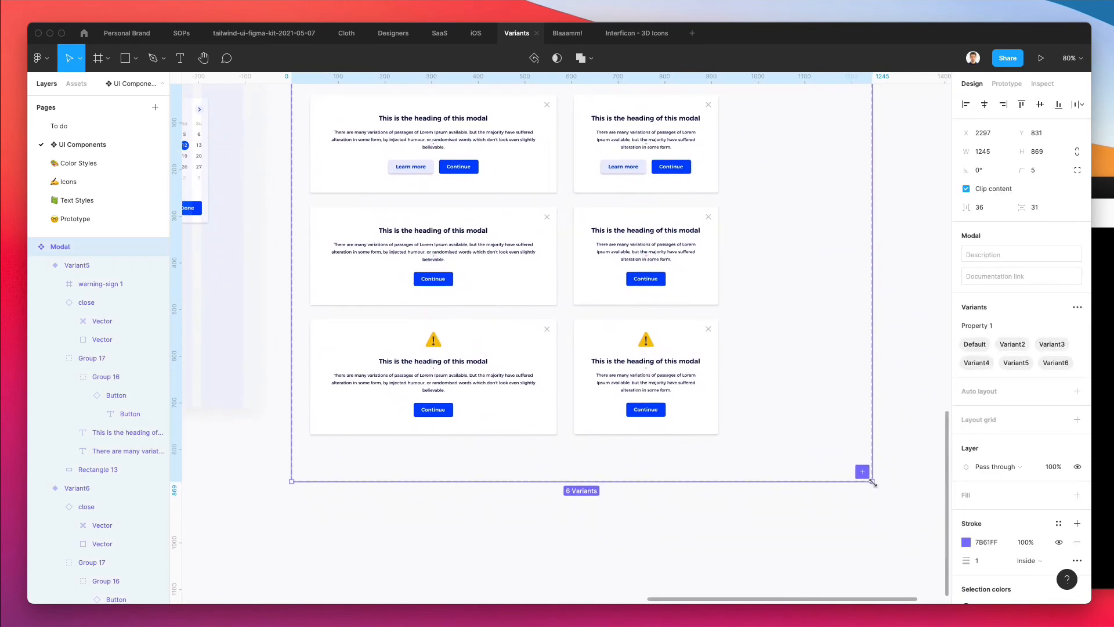
Shrink the Modal set boundary around its six variants and begin renaming the Default variant
drag(863, 471, 728, 452)
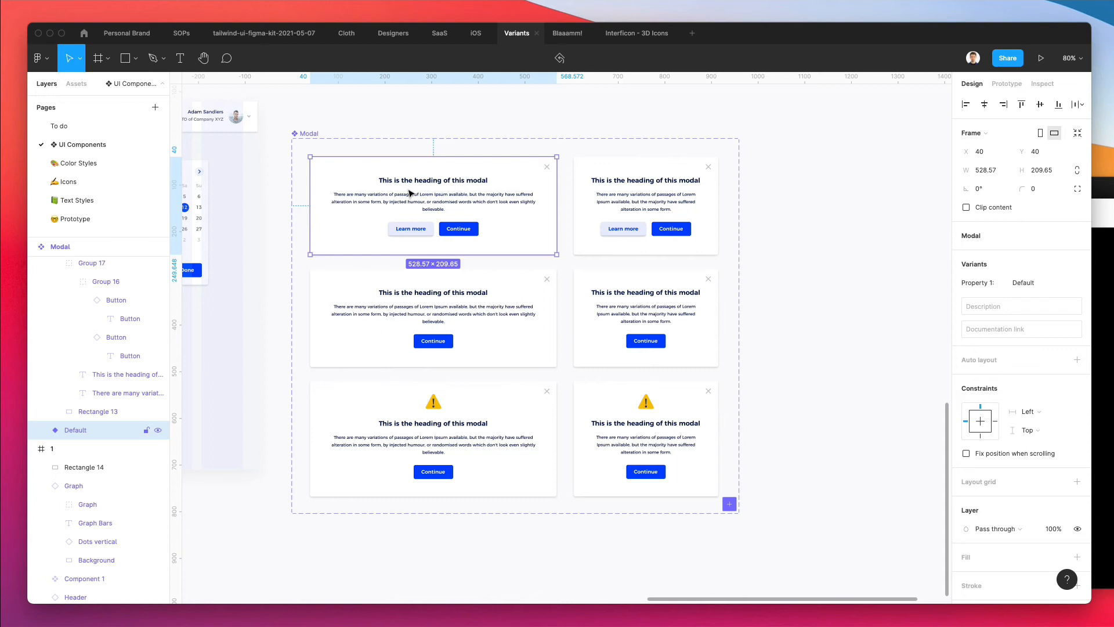
mouse_move(781, 150)
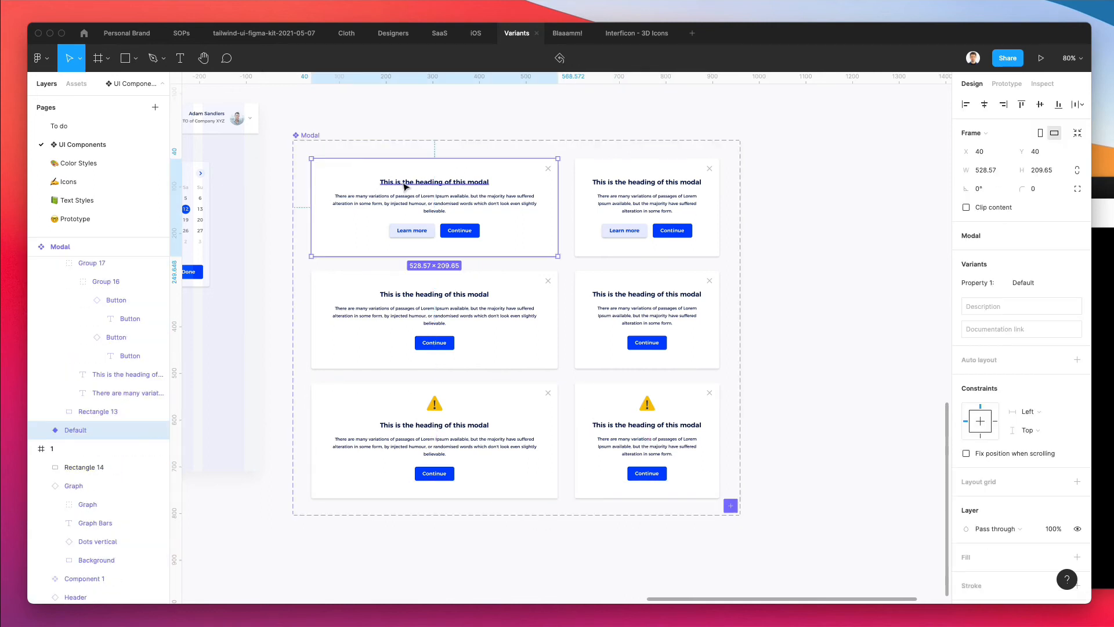
double_click(76, 430)
text(Type=2 Buttons)
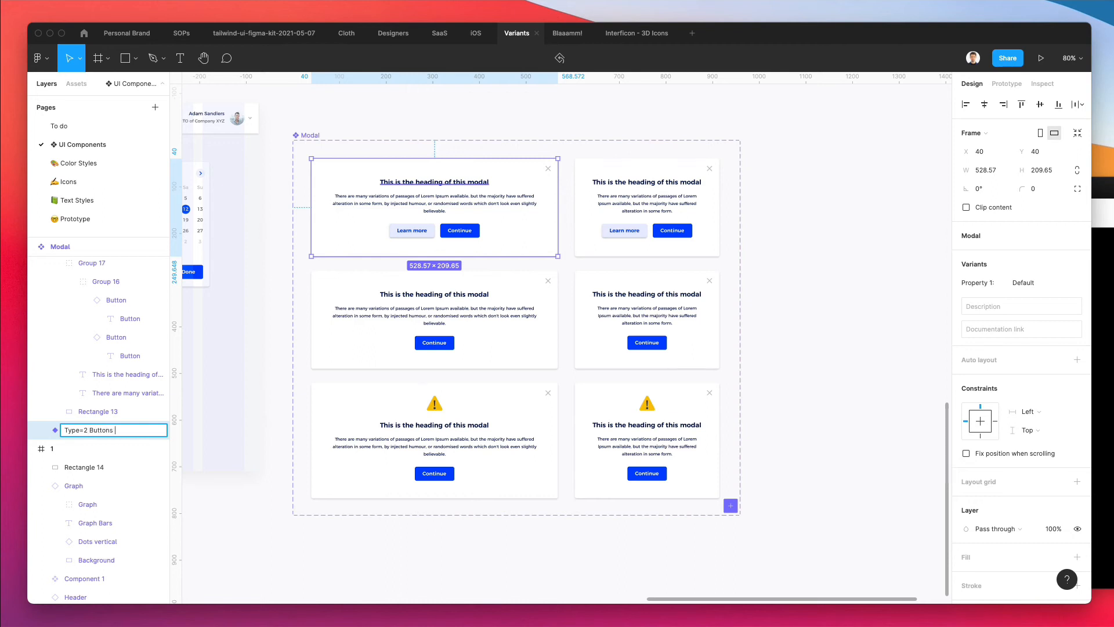
Name the top-left variant 'Type=2 Buttons, Size=Regular', keeping 2 Buttons as its Type
text(, S)
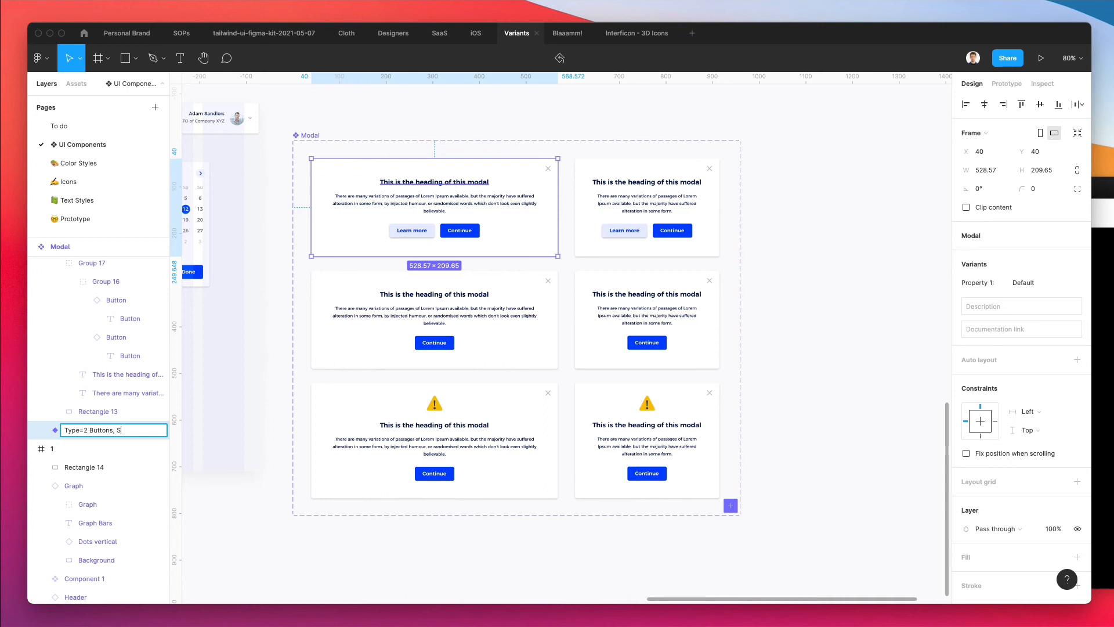
text(ize=)
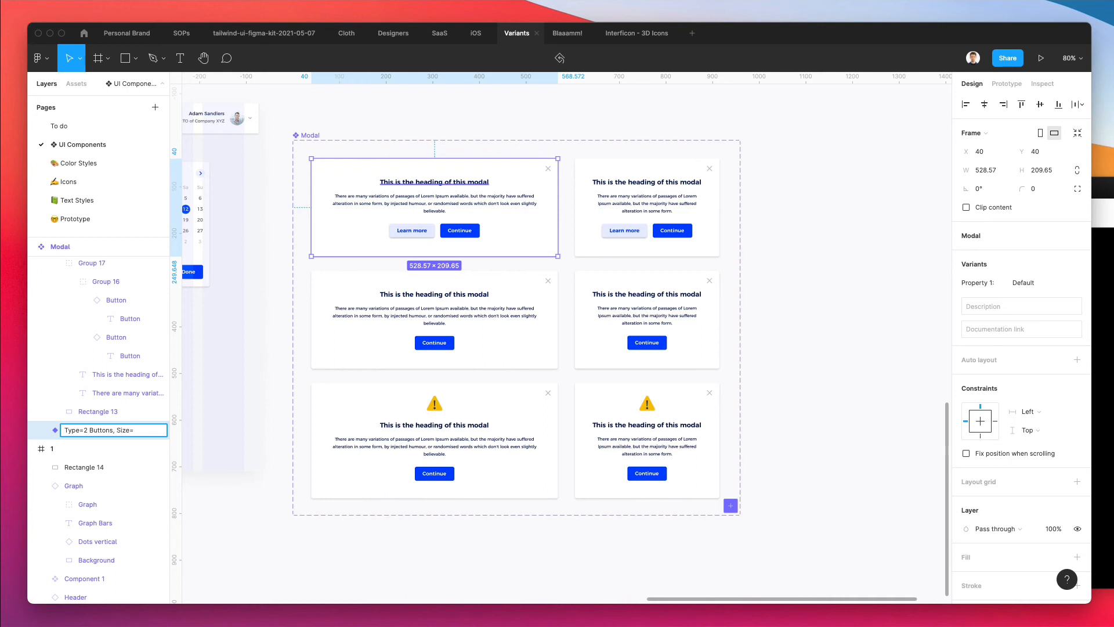
text(Regular)
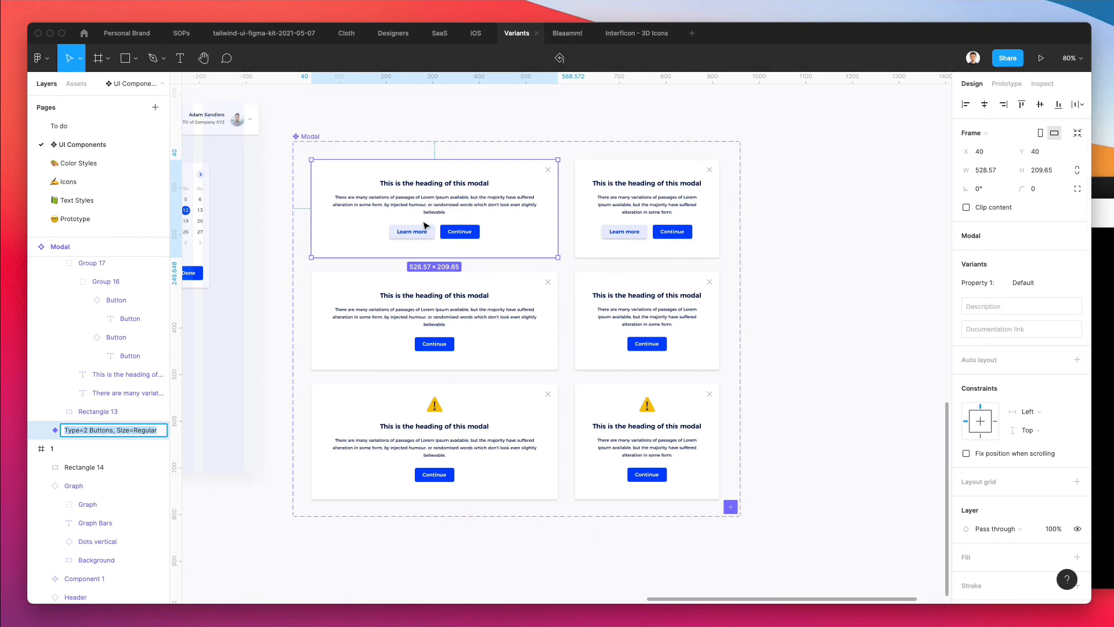
mouse_move(814, 339)
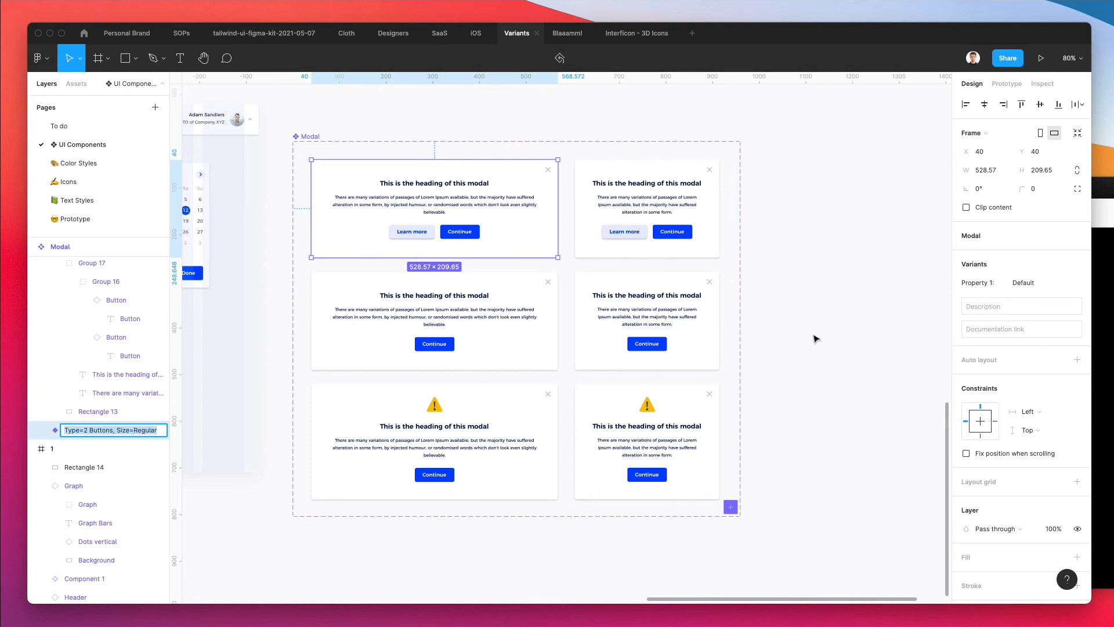
mouse_move(878, 345)
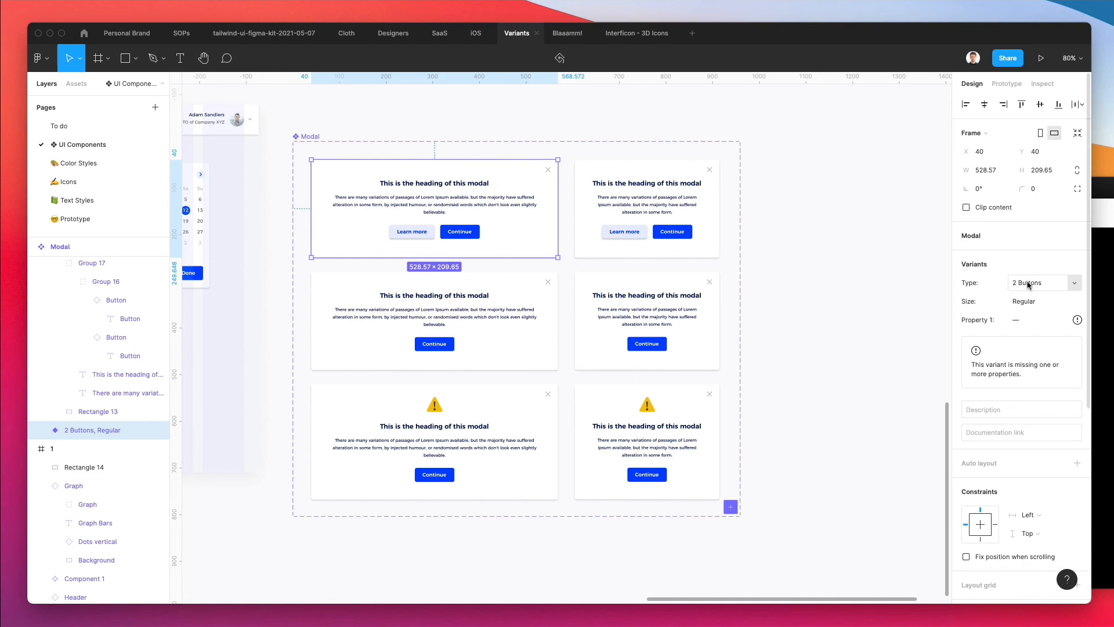
click(1039, 283)
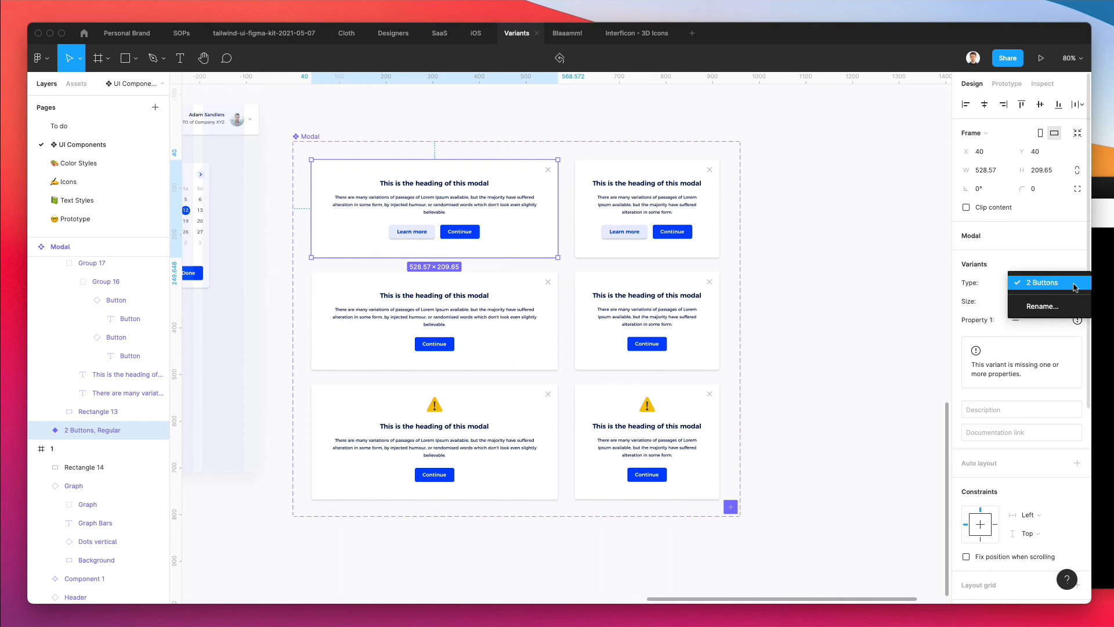
click(1042, 282)
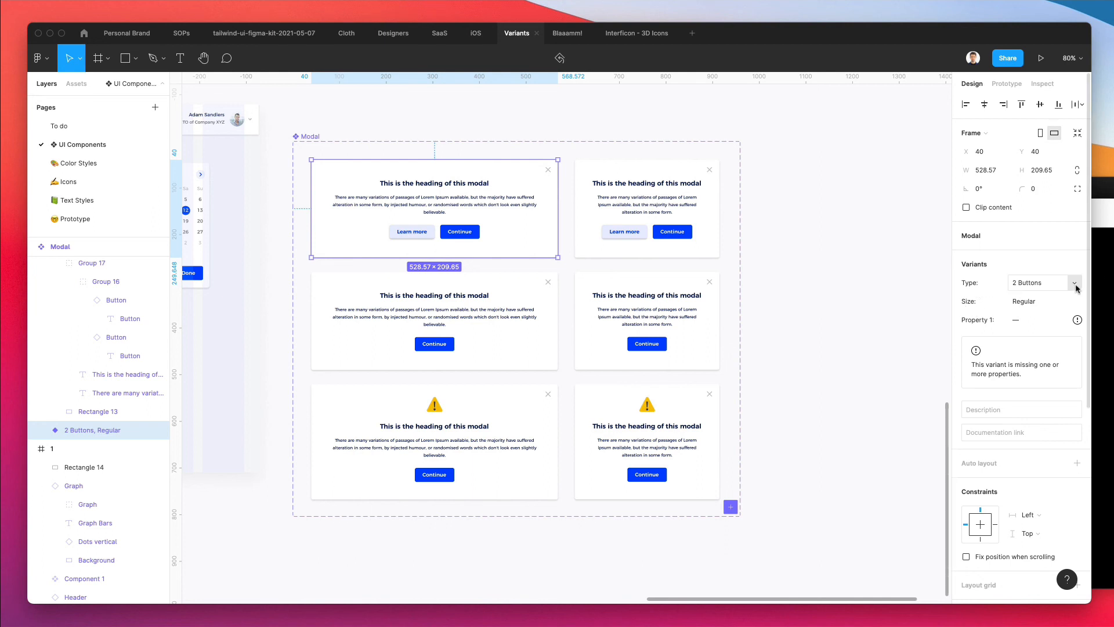
Set the top-right two-button variant's Size to Small
click(645, 206)
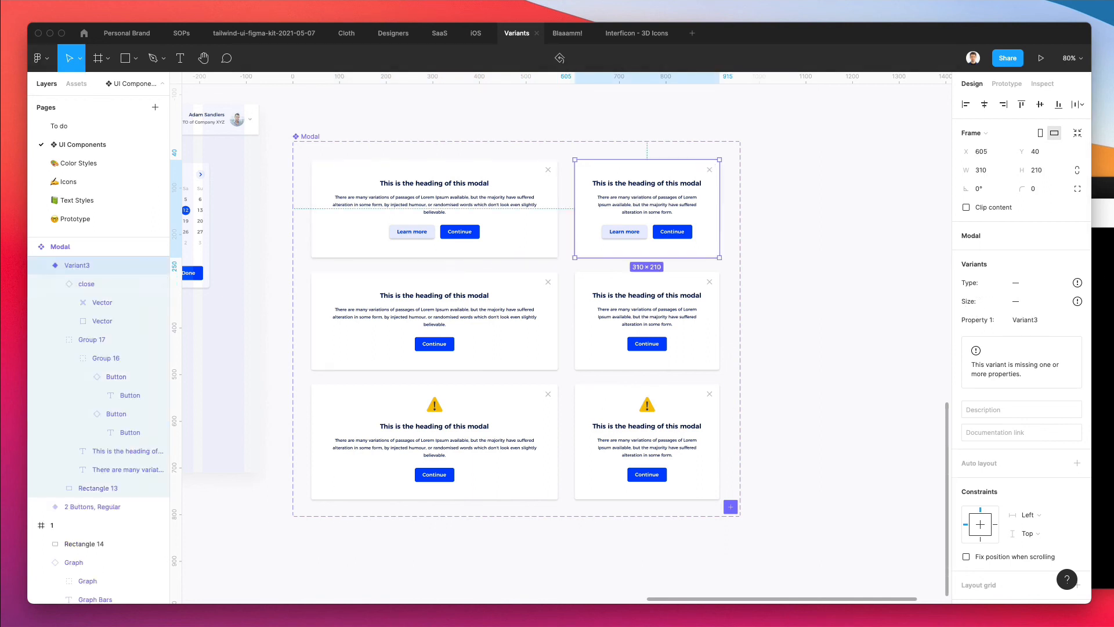
double_click(77, 265)
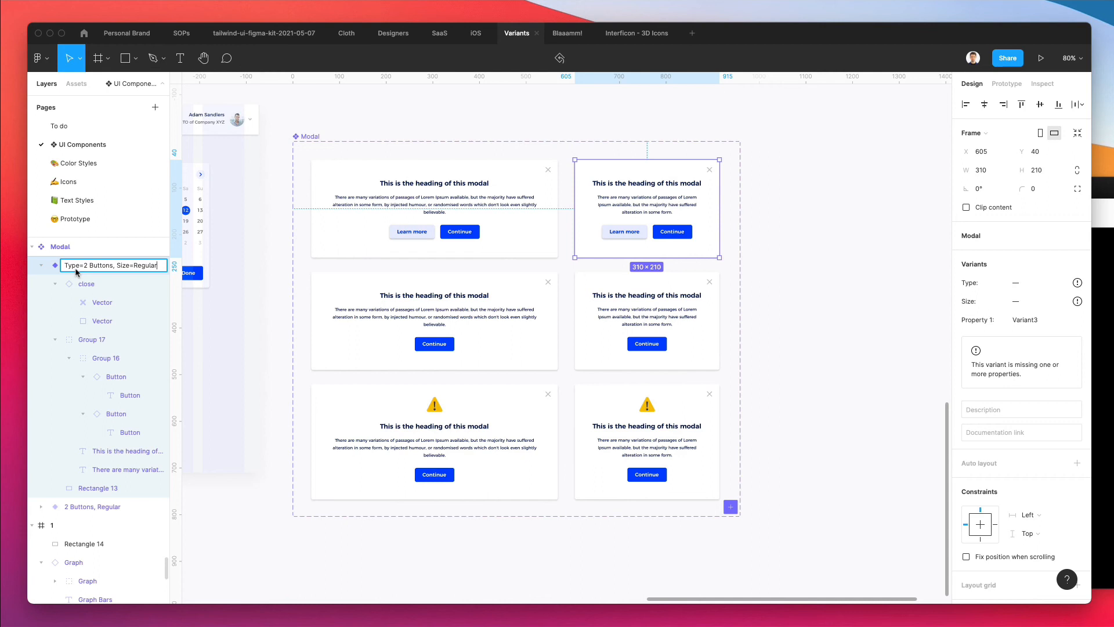
text(Small)
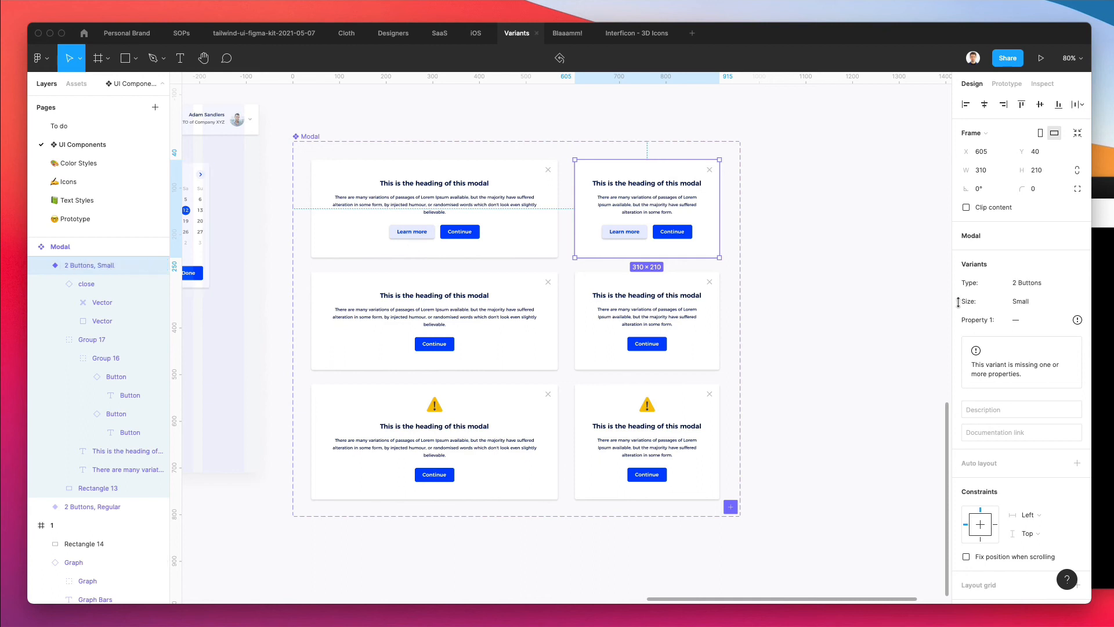
click(1019, 300)
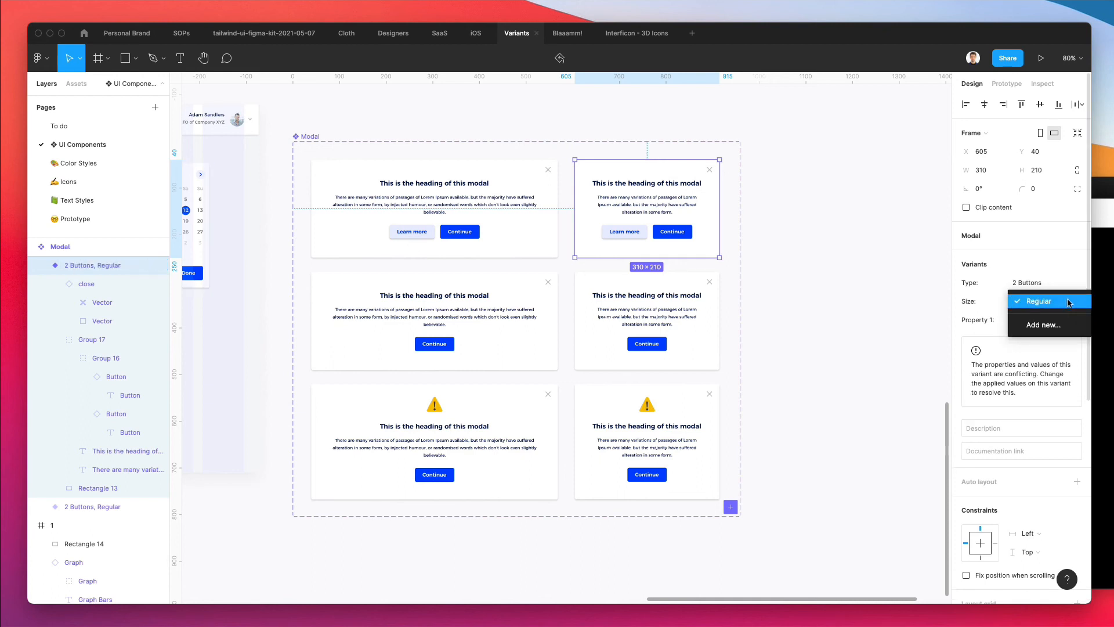
Rename the middle-left variant 'Type=1 Button, Size=Regular'
click(1035, 301)
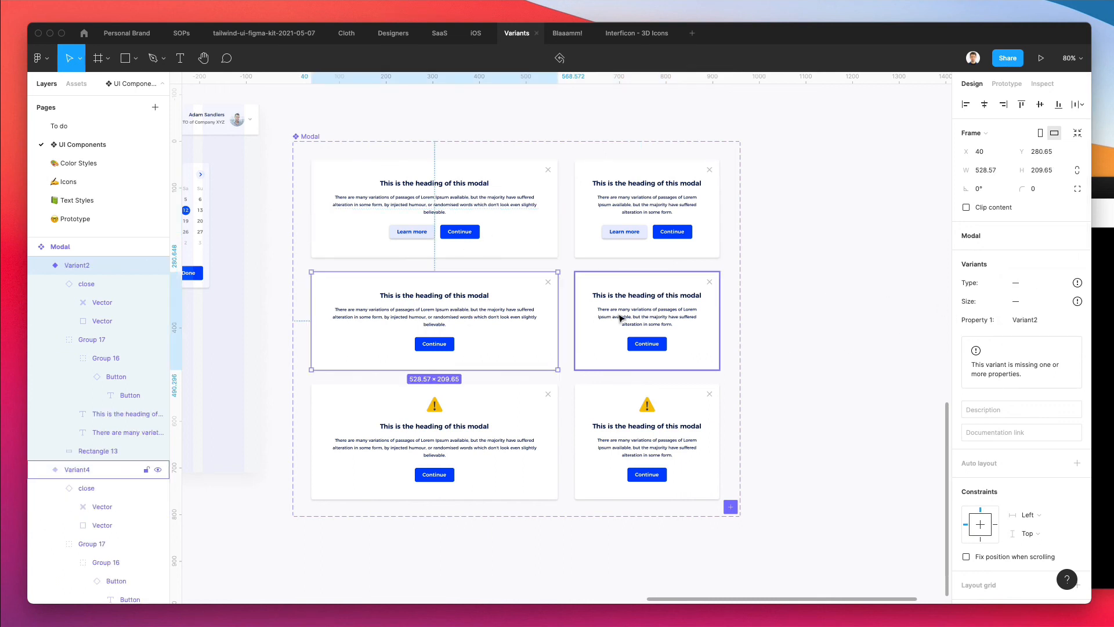
double_click(76, 266)
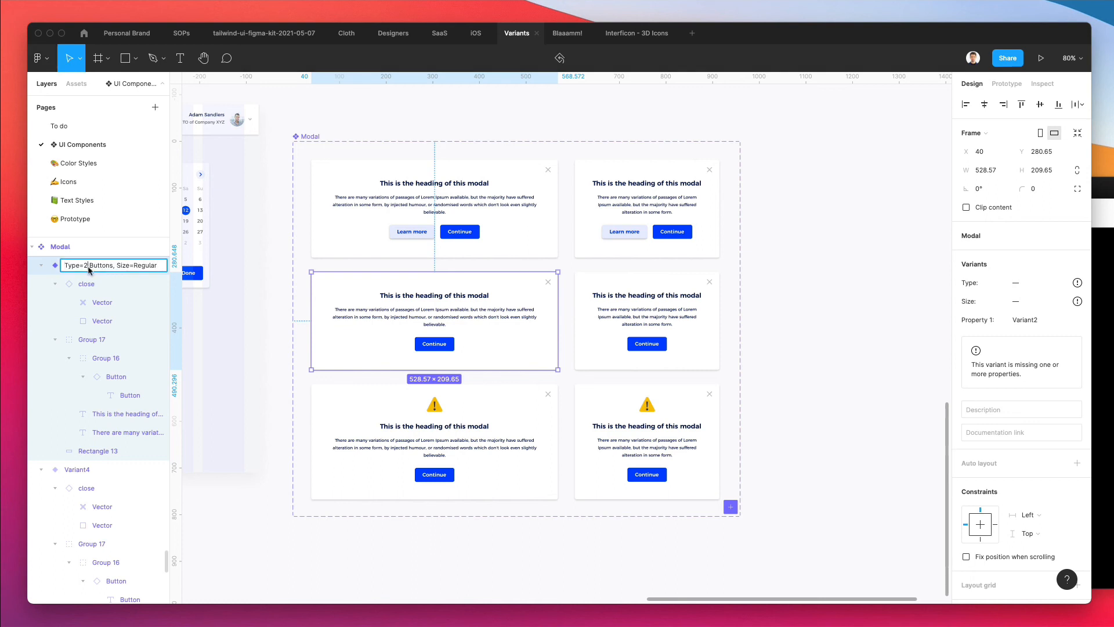
text(Type=1 Button, Size=Regular)
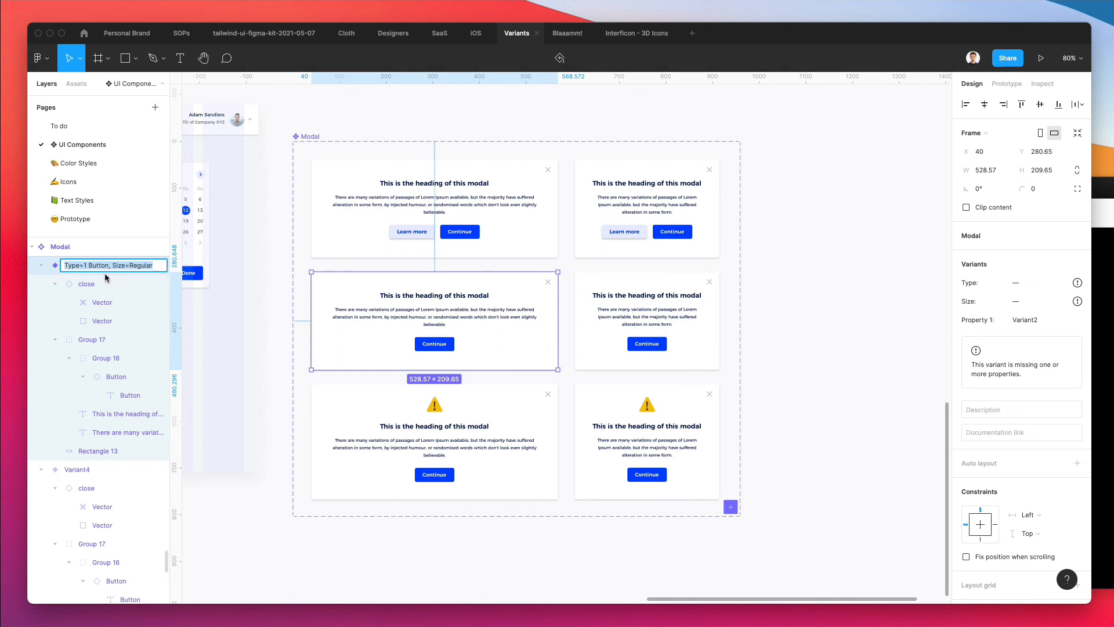
mouse_move(110, 273)
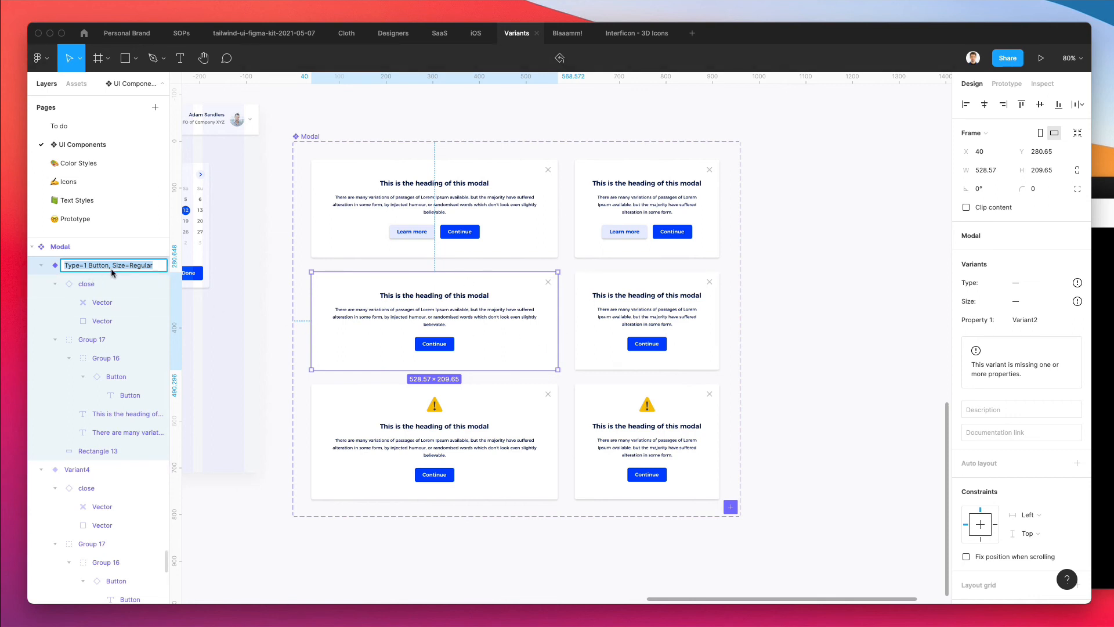
Rename the middle-right variant 'Type=1 Button + Icon, Size=Small'
click(645, 319)
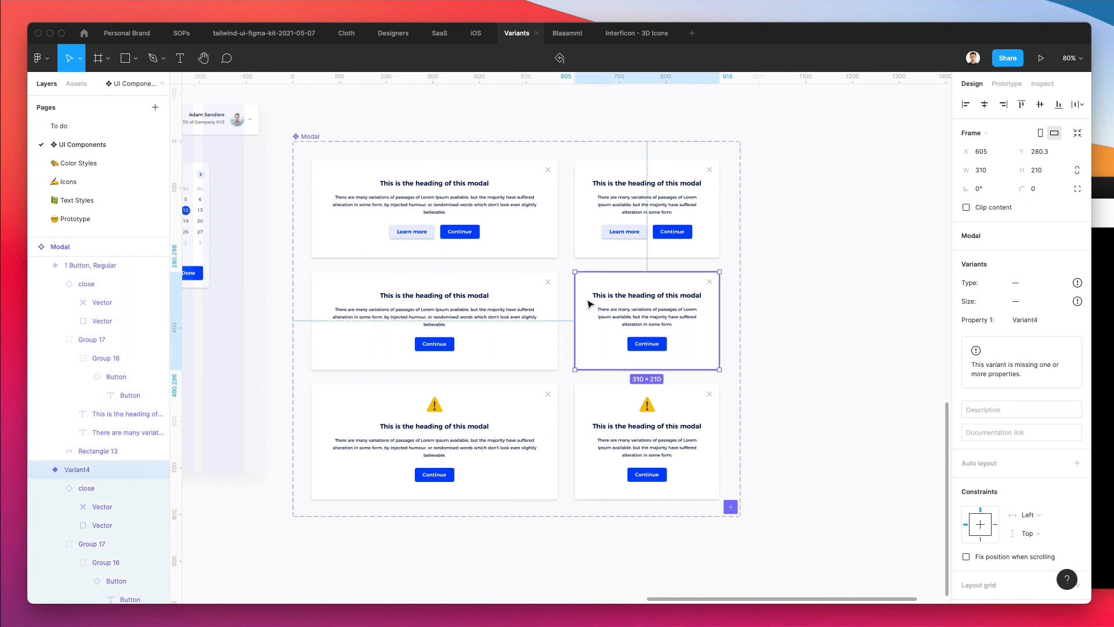
double_click(77, 469)
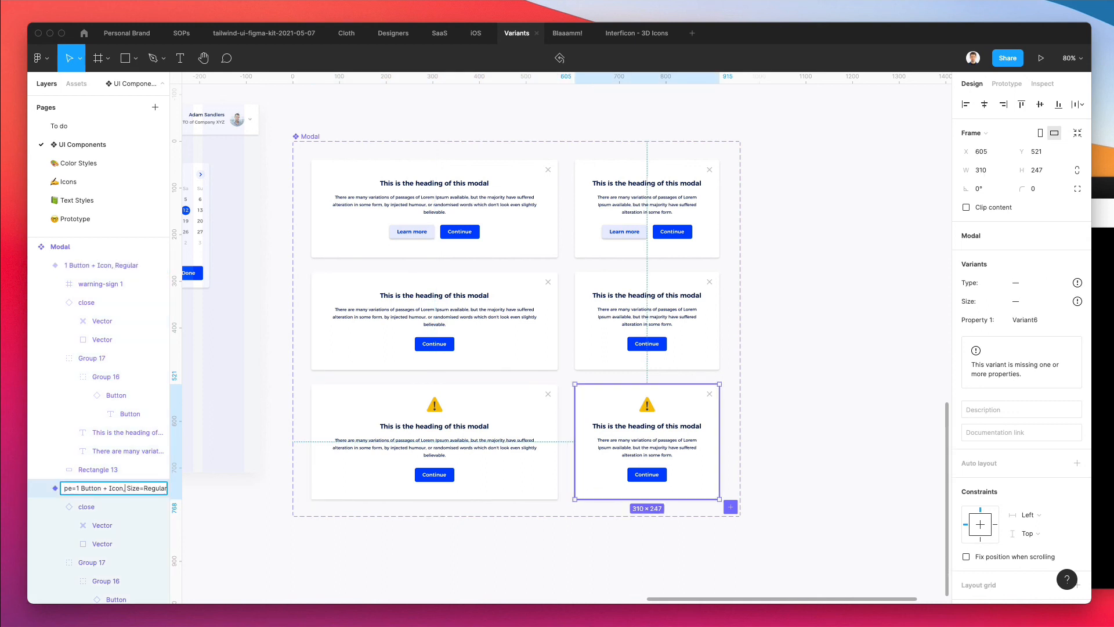
text(Type=1 Button + Icon, Size=Small)
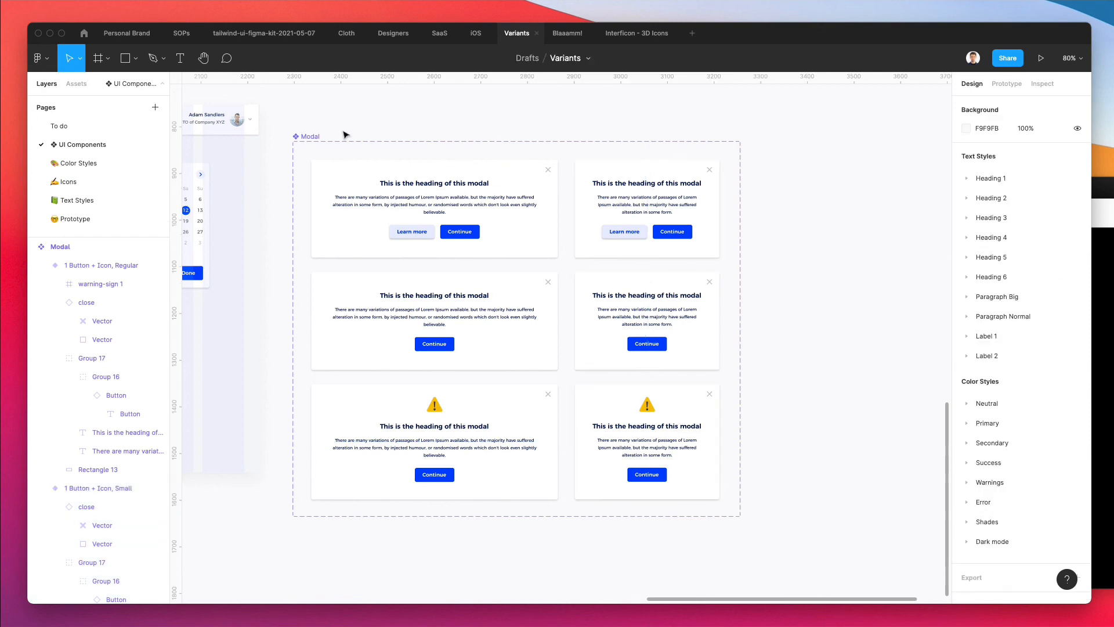
Delete the 12-column layout grid from the dashboard frame and browse the local components in Assets
scroll(down, 3)
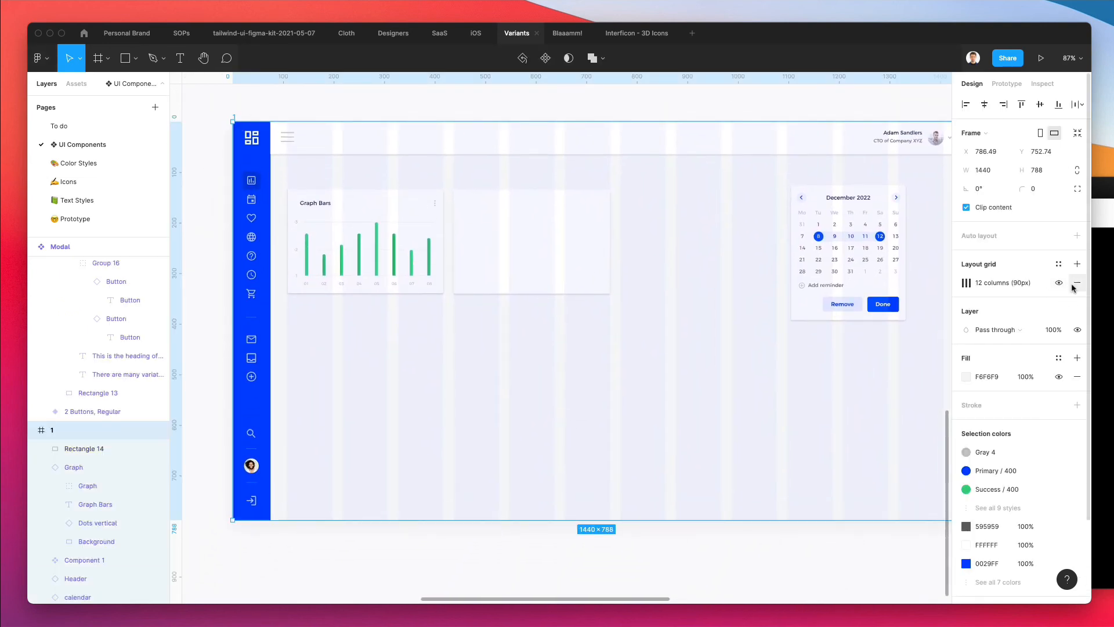
click(1076, 283)
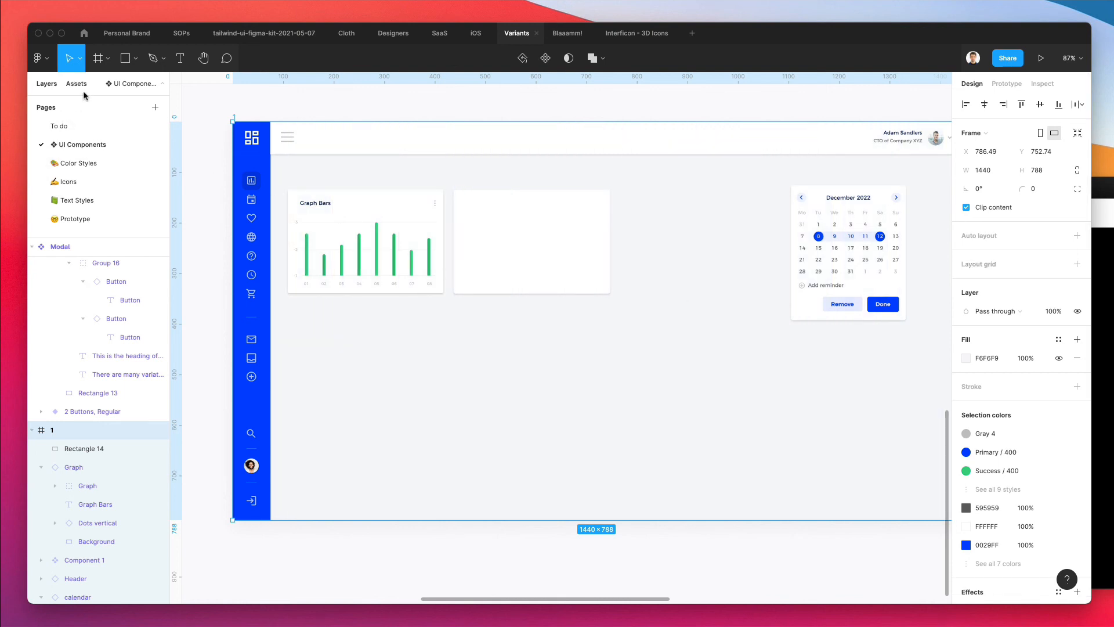
click(76, 83)
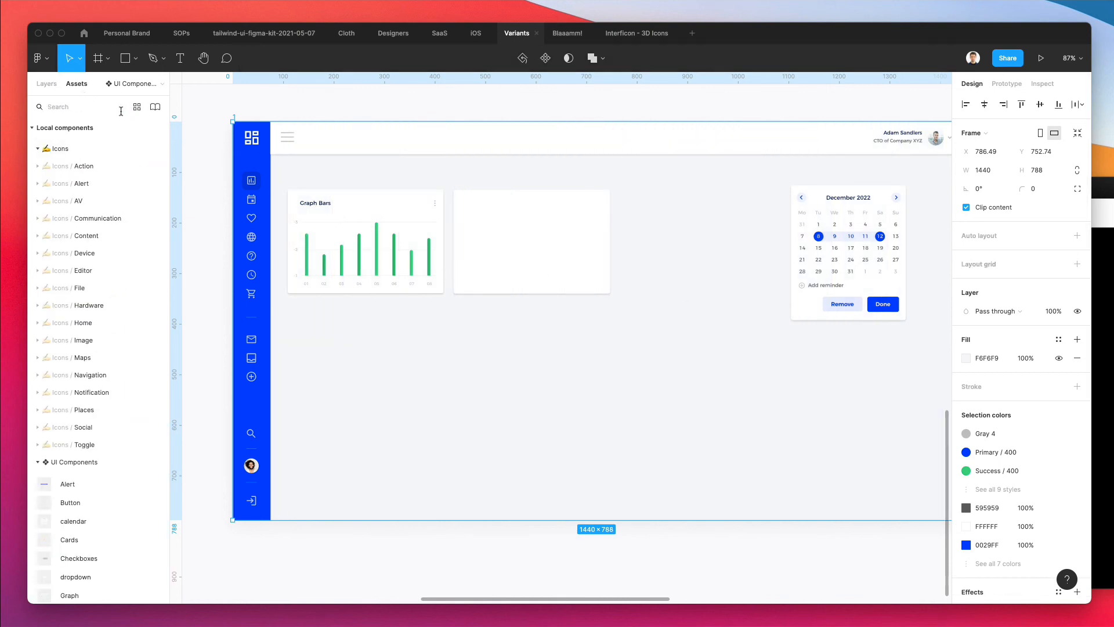
scroll(down, 3)
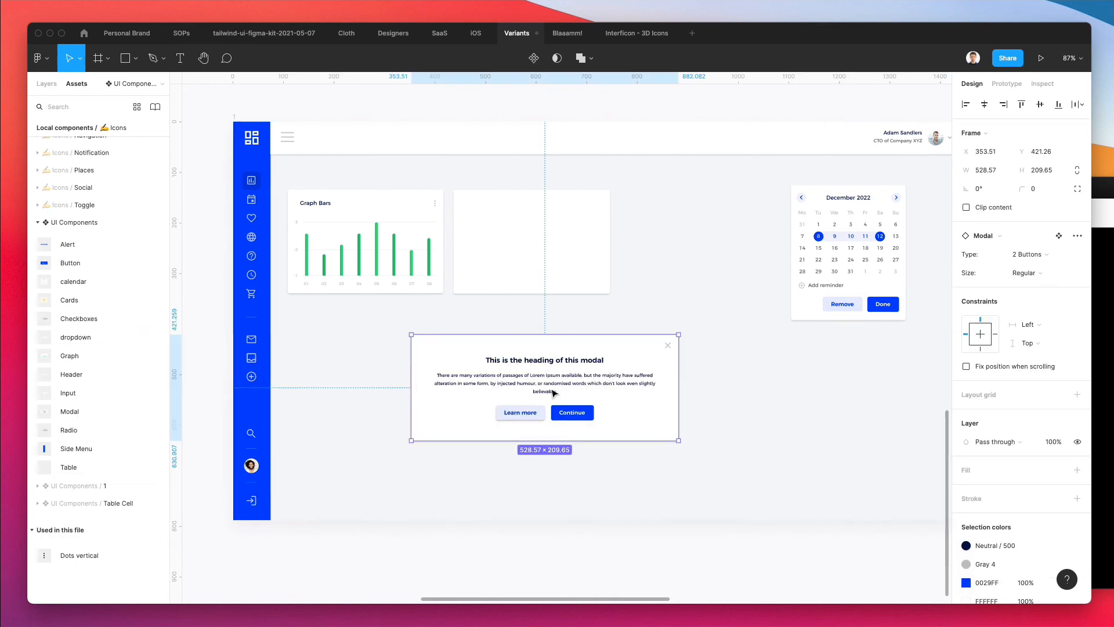
Try the 1 Button and 1 Button + Icon types, then settle on Small with 2 Buttons
click(1029, 254)
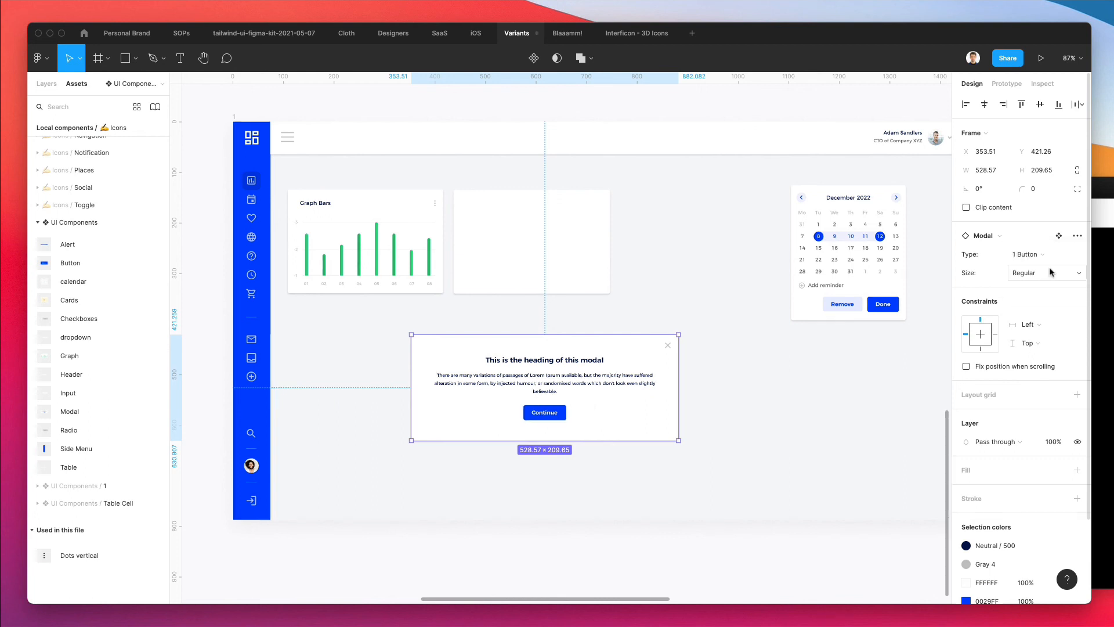
click(1044, 254)
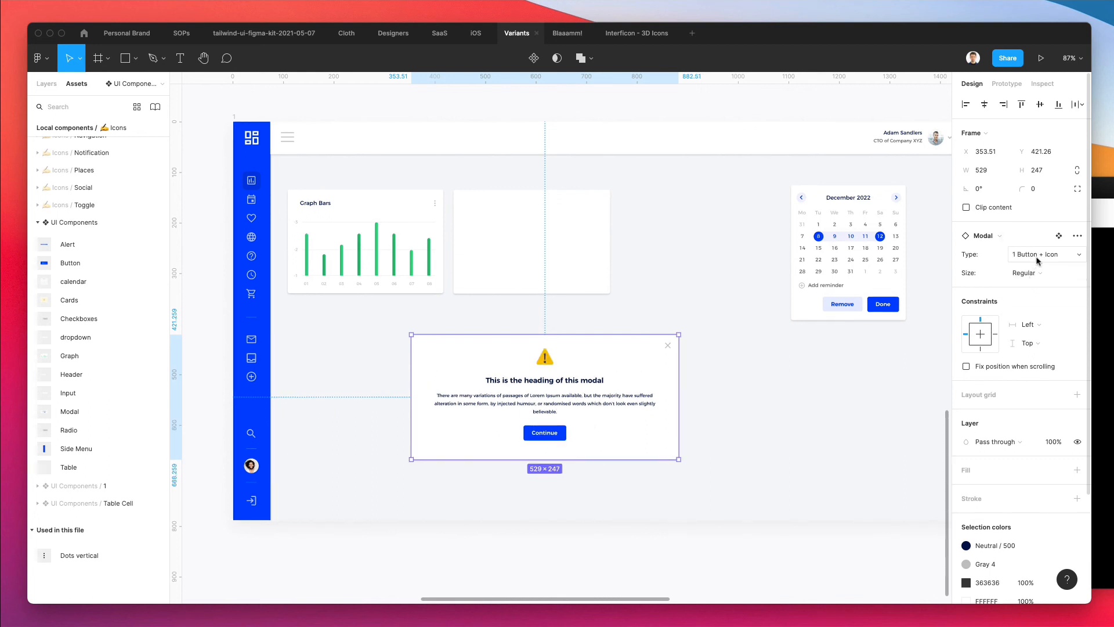
click(1025, 272)
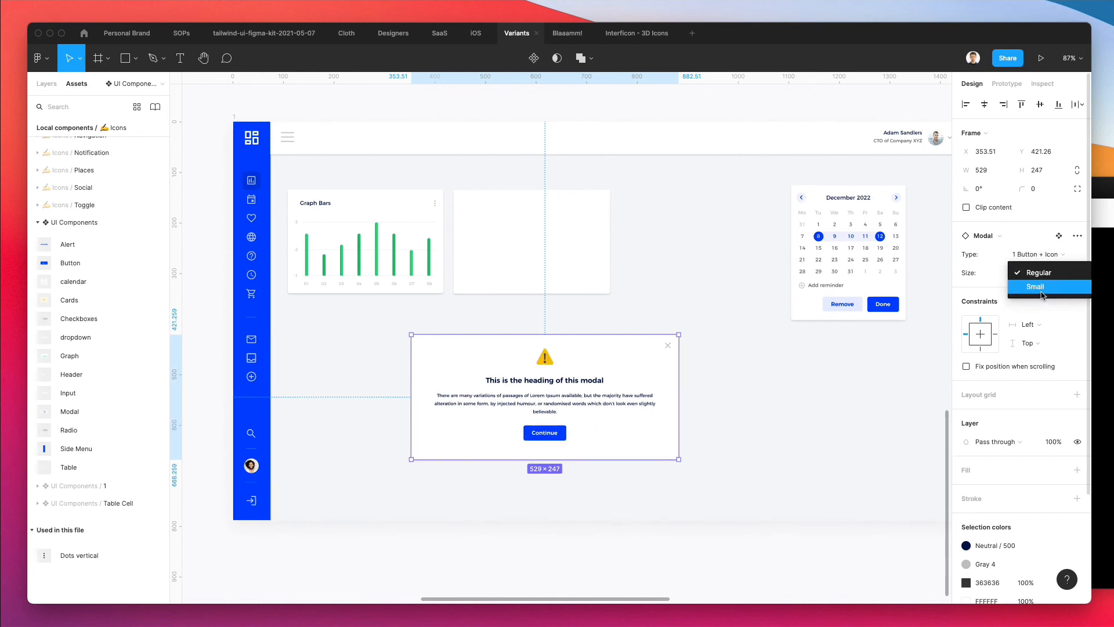
click(1034, 287)
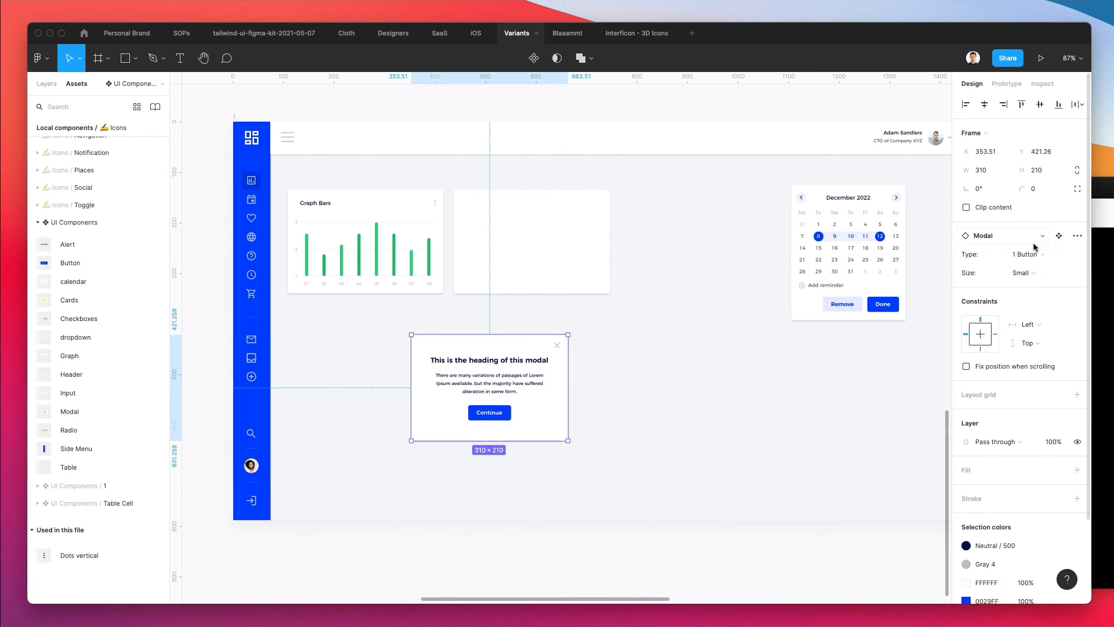
click(1026, 253)
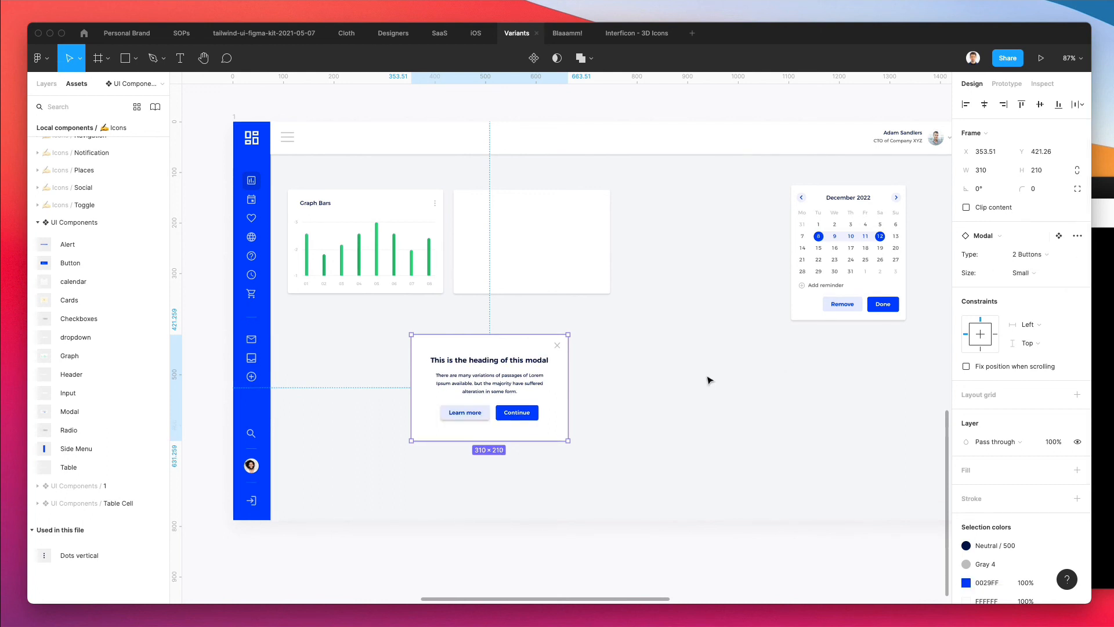